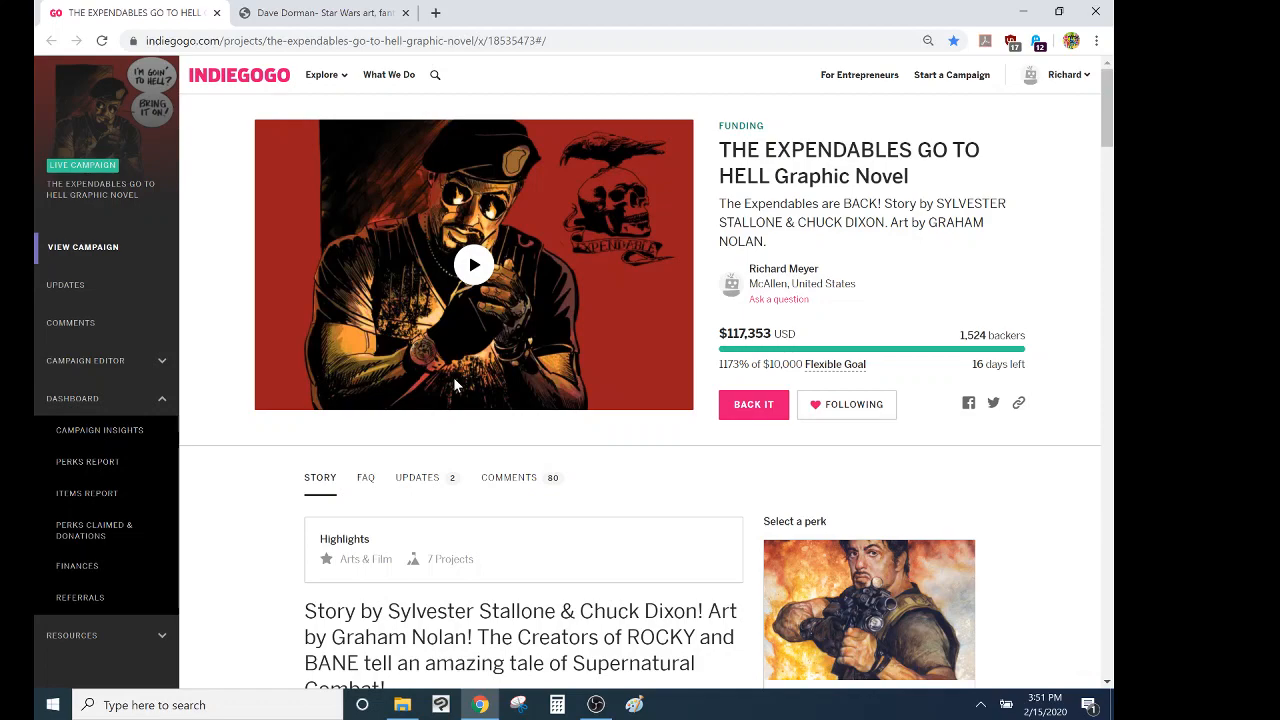
Scroll the campaign page down to the Story section with the painted cover beside the HARDCOVER BOOK + PIN-UP perk
{"action": "scroll", "scroll_direction": "down", "scroll_amount": 3}
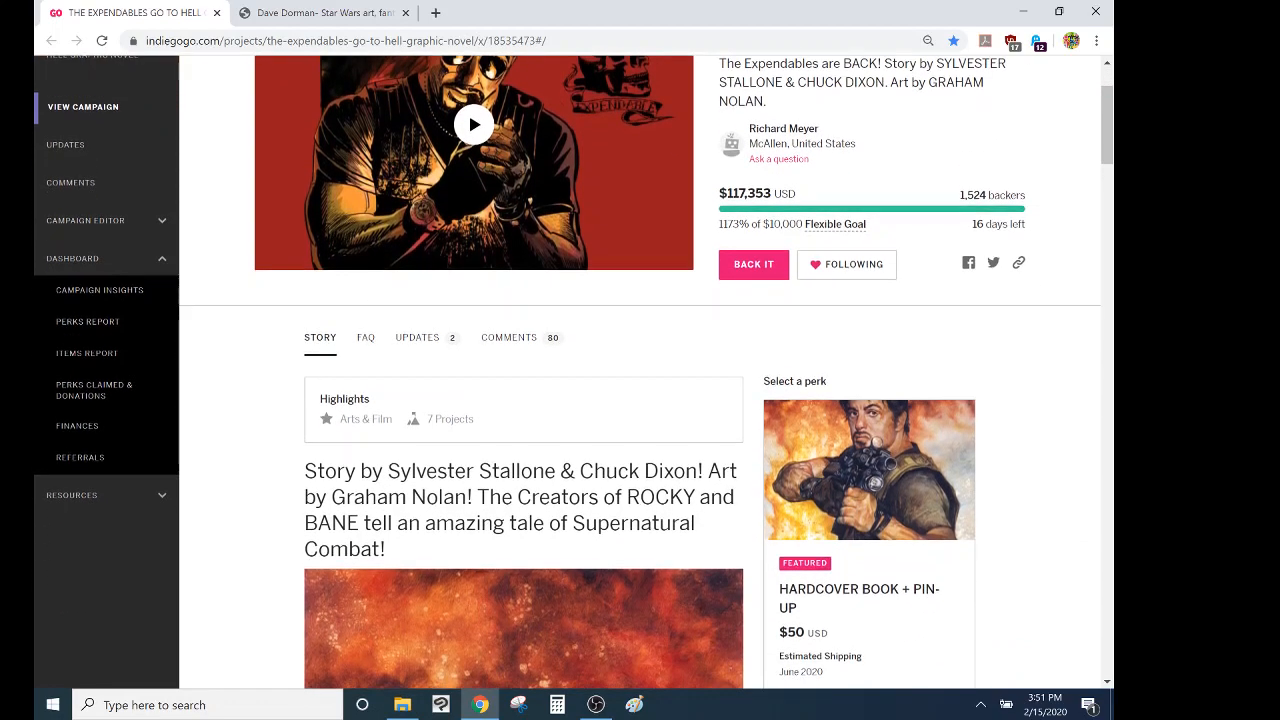
{"action": "scroll", "scroll_direction": "down", "scroll_amount": 3}
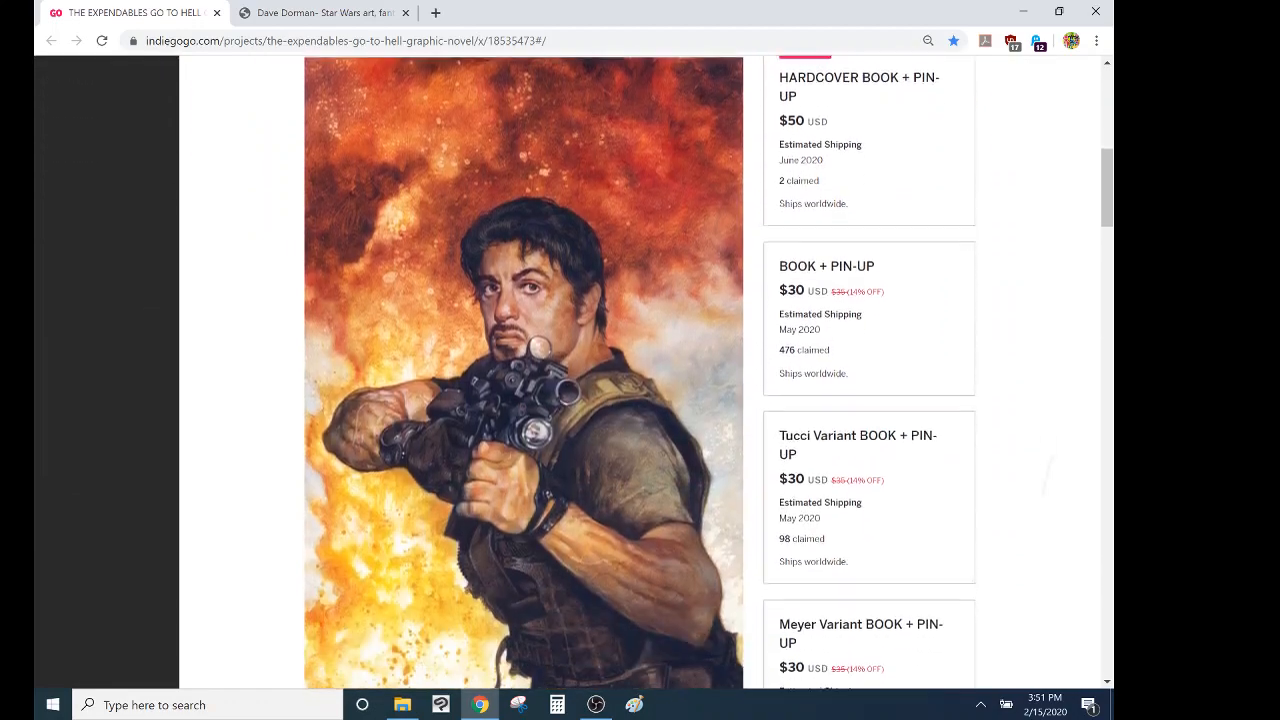
{"action": "scroll", "scroll_direction": "down", "scroll_amount": 3}
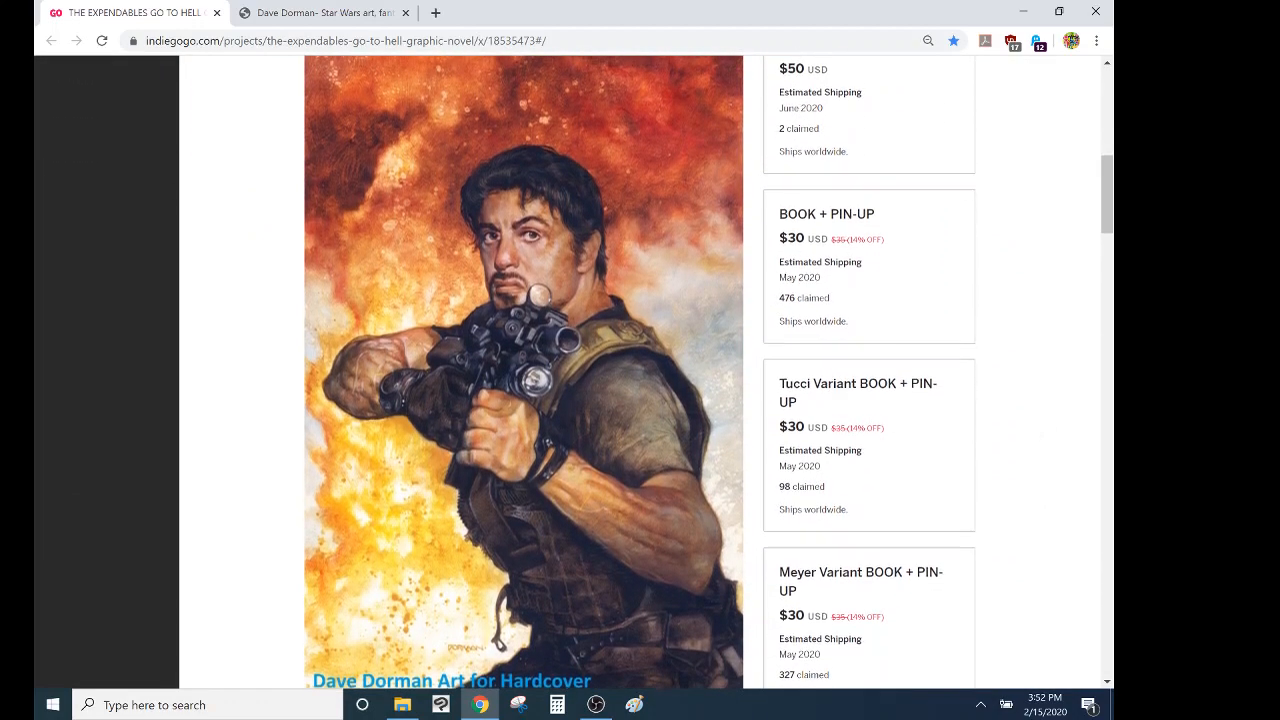
{"action": "scroll", "scroll_direction": "down", "scroll_amount": 3}
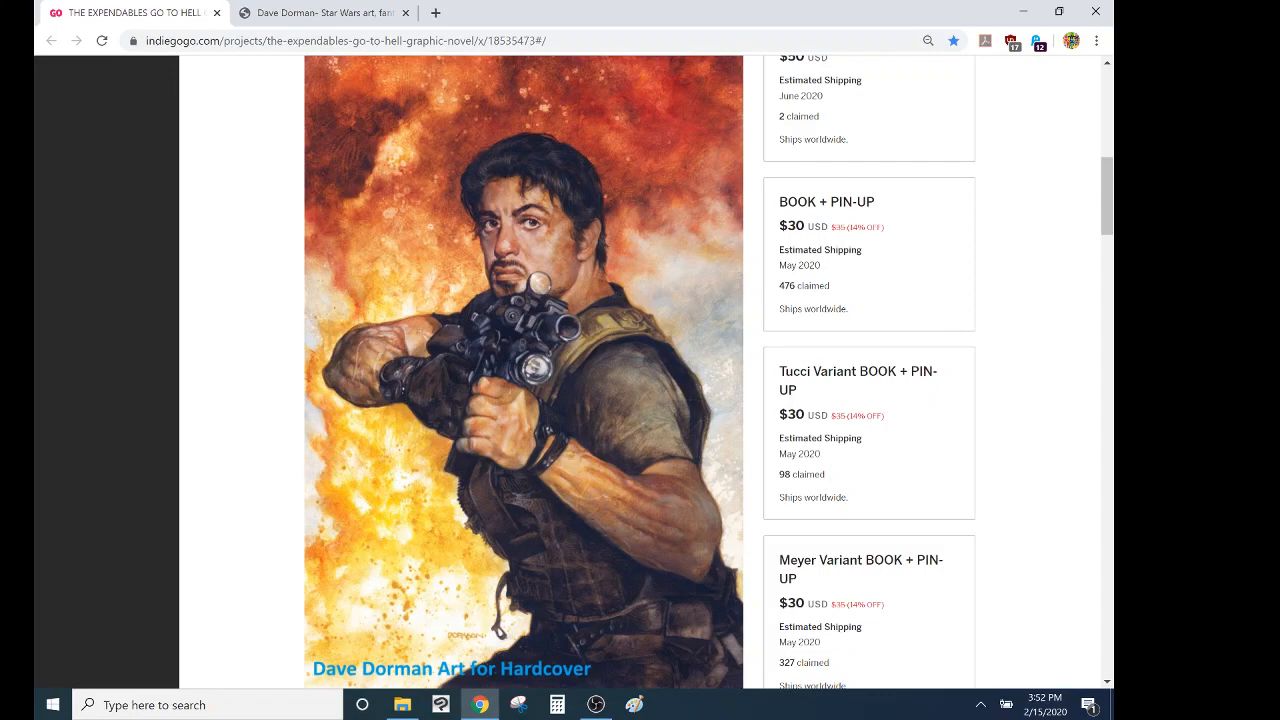
{"action": "scroll", "scroll_direction": "up", "scroll_amount": 3}
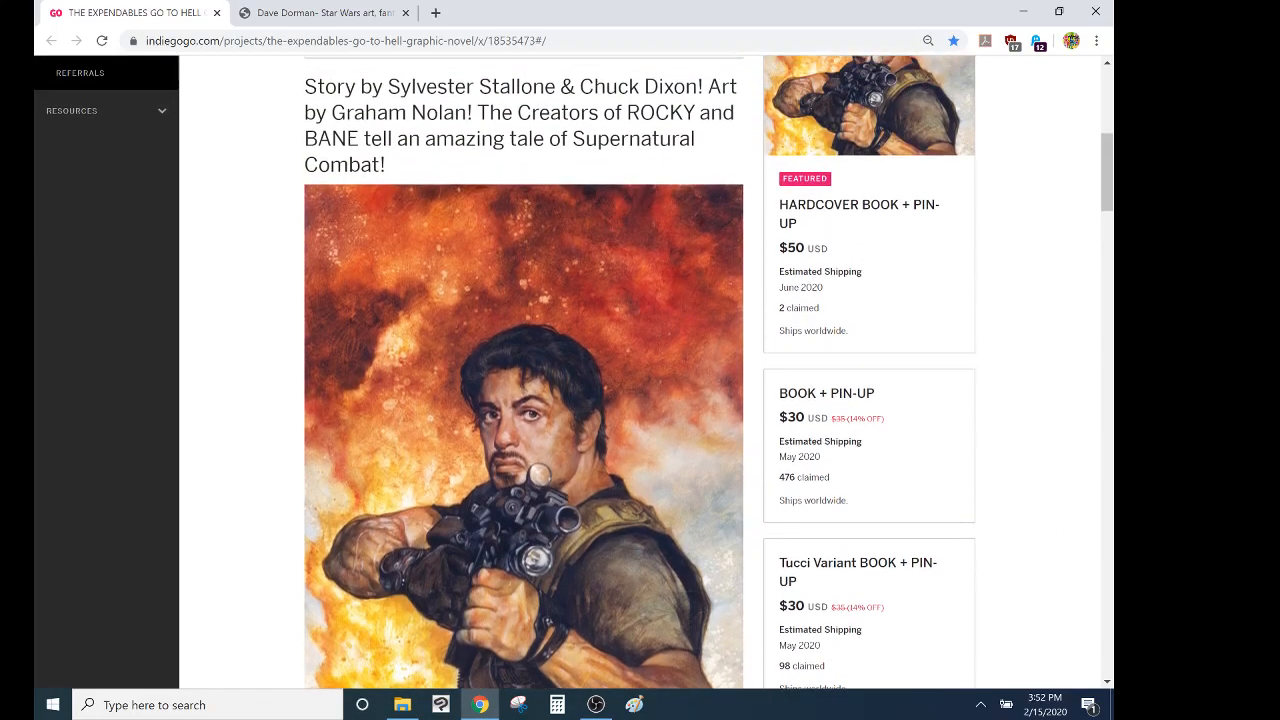
{"action": "scroll", "scroll_direction": "down", "scroll_amount": 3}
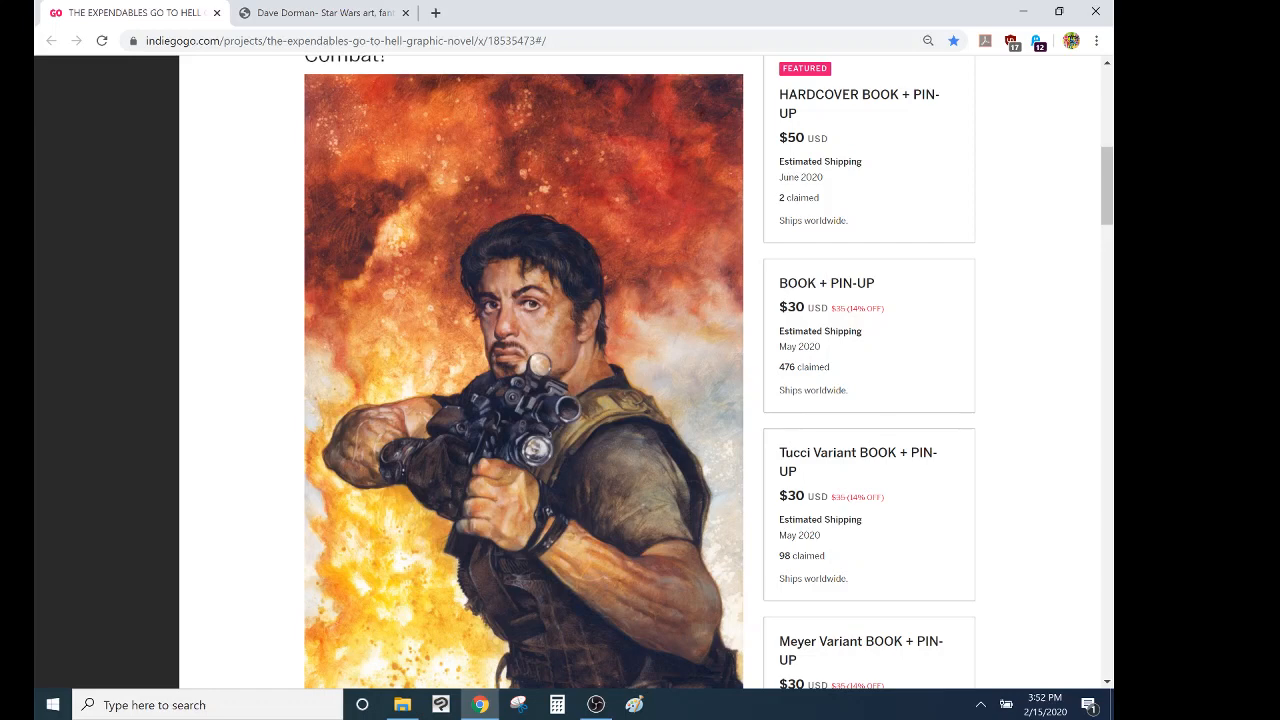
{"action": "scroll", "scroll_direction": "down", "scroll_amount": 3}
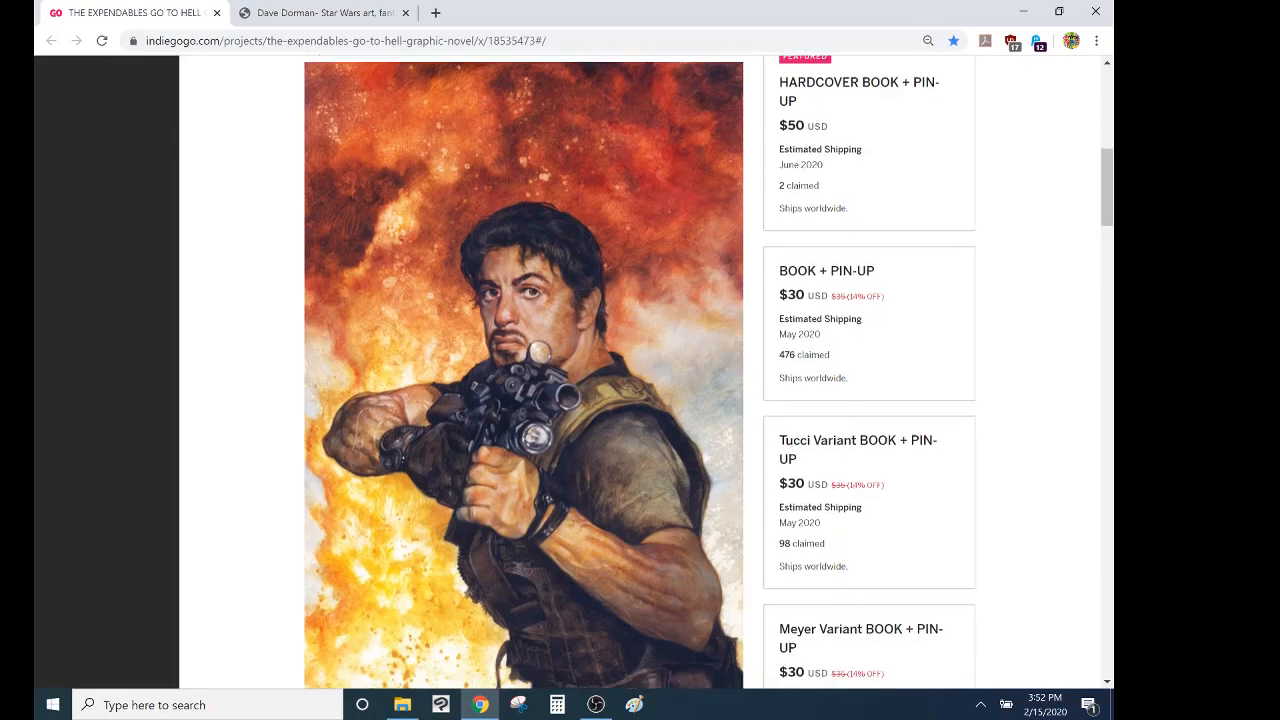
{"action": "scroll", "scroll_direction": "down", "scroll_amount": 3}
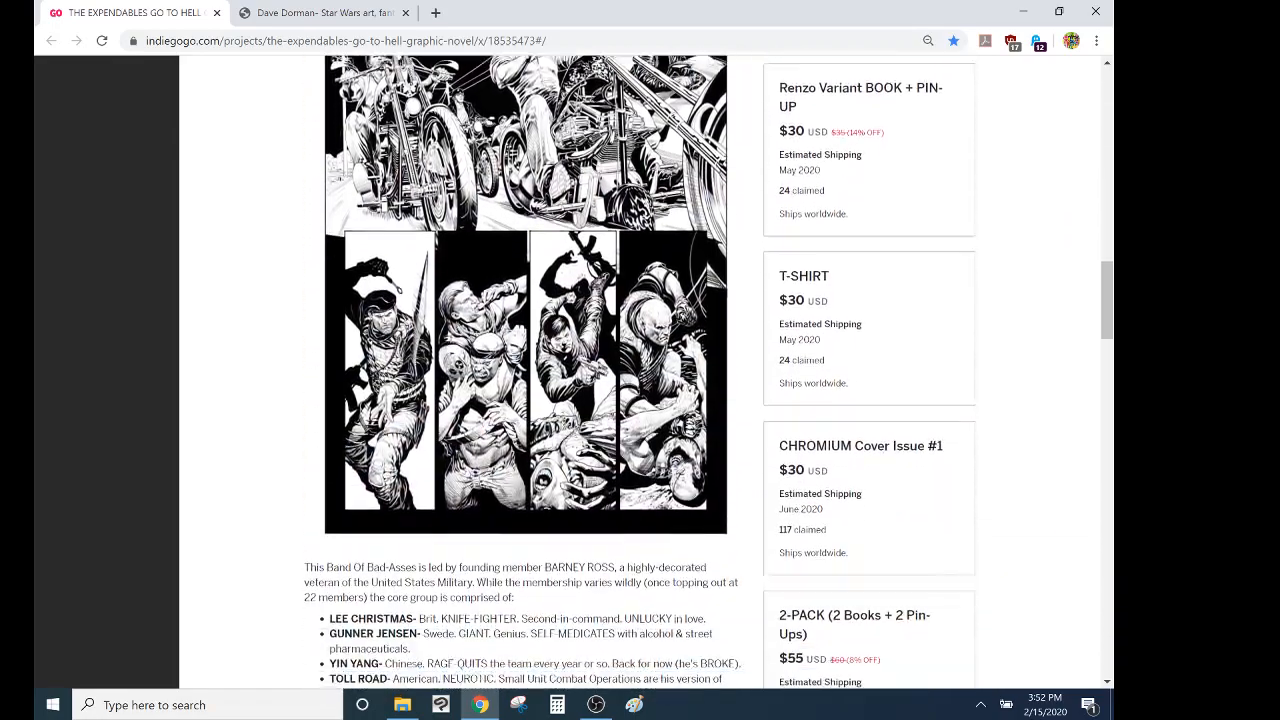
{"action": "scroll", "scroll_direction": "down", "scroll_amount": 3}
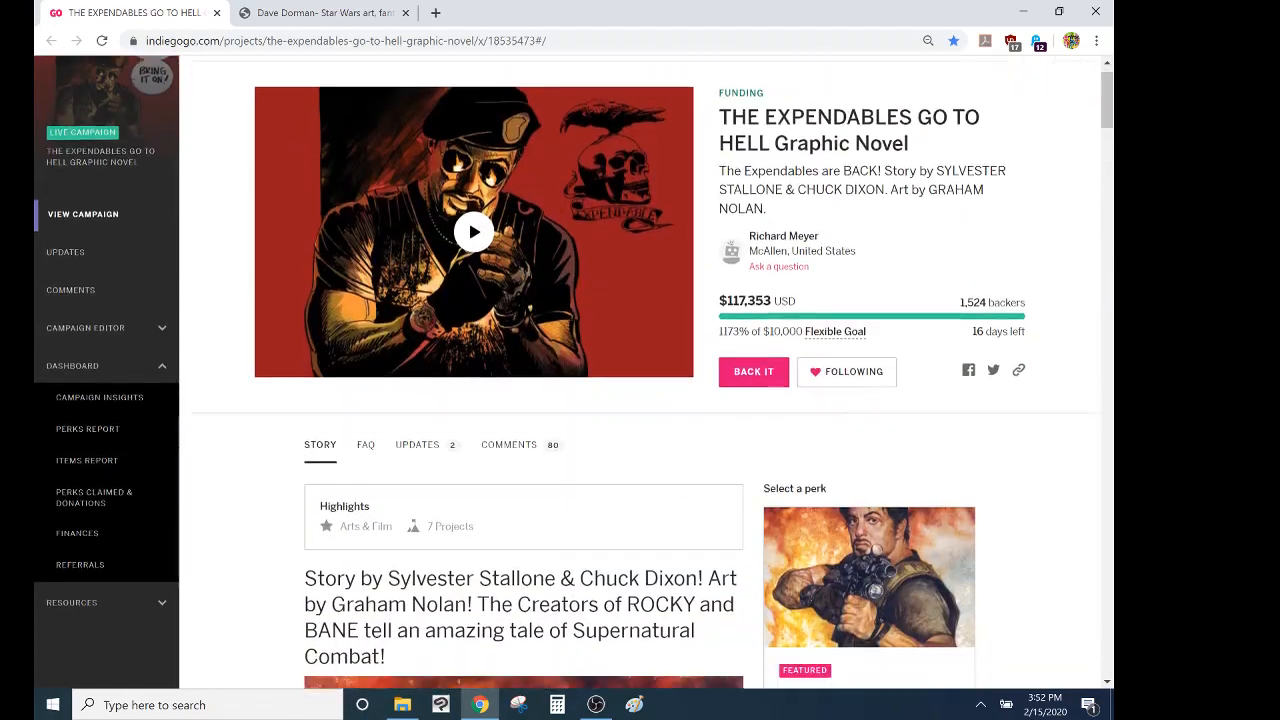
{"action": "scroll", "scroll_direction": "down", "scroll_amount": 3}
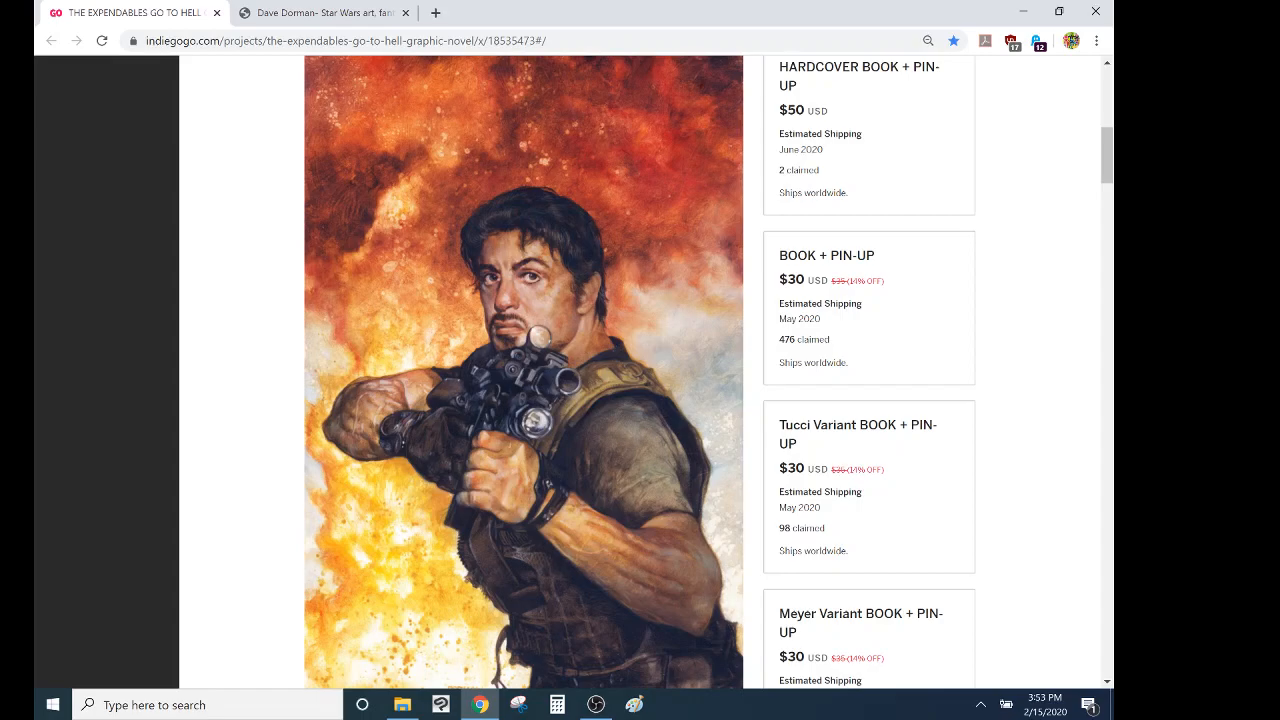
Scroll down through the perk list, past the book and pin-up variant bundles
{"action": "scroll", "scroll_direction": "down", "scroll_amount": 3}
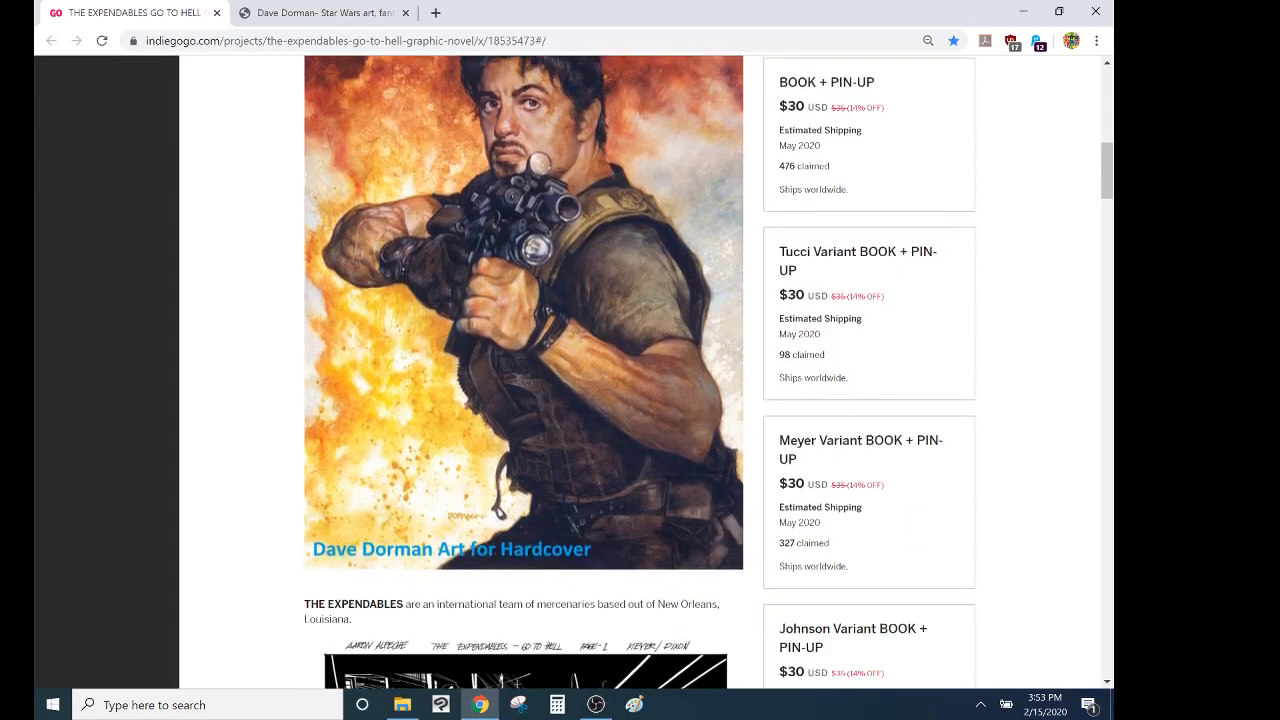
{"action": "scroll", "scroll_direction": "down", "scroll_amount": 3}
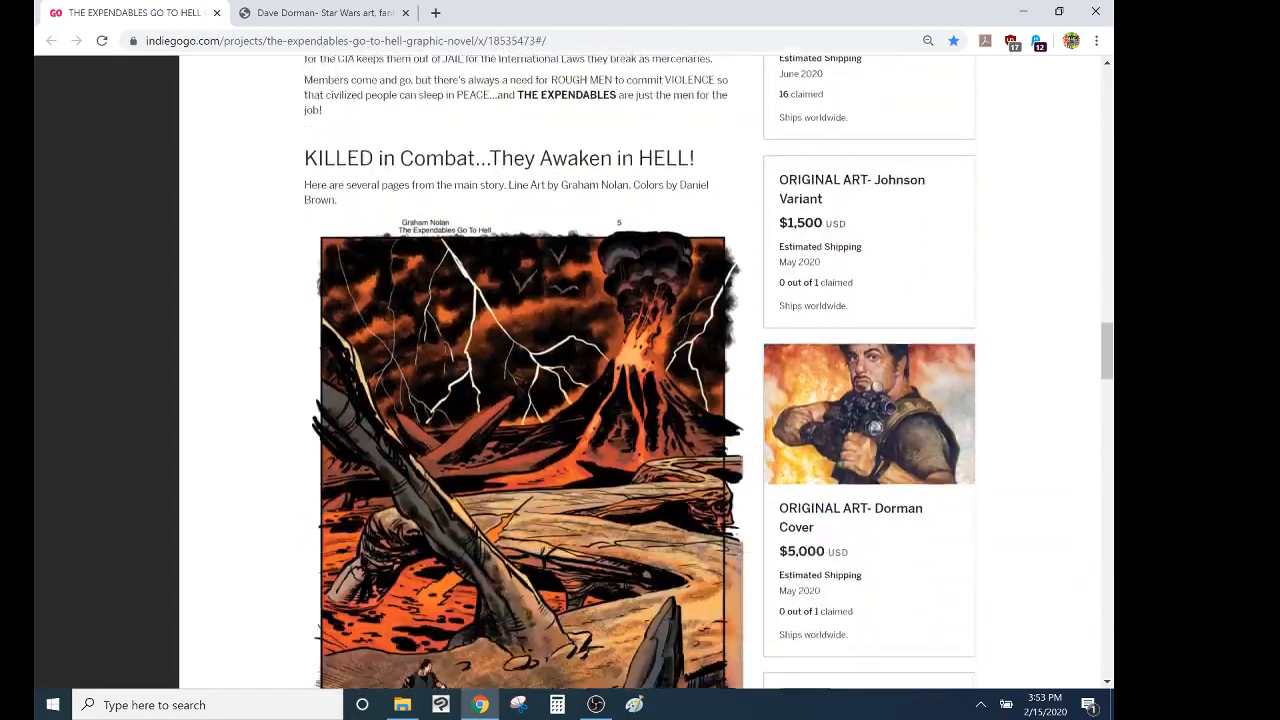
{"action": "scroll", "scroll_direction": "down", "scroll_amount": 3}
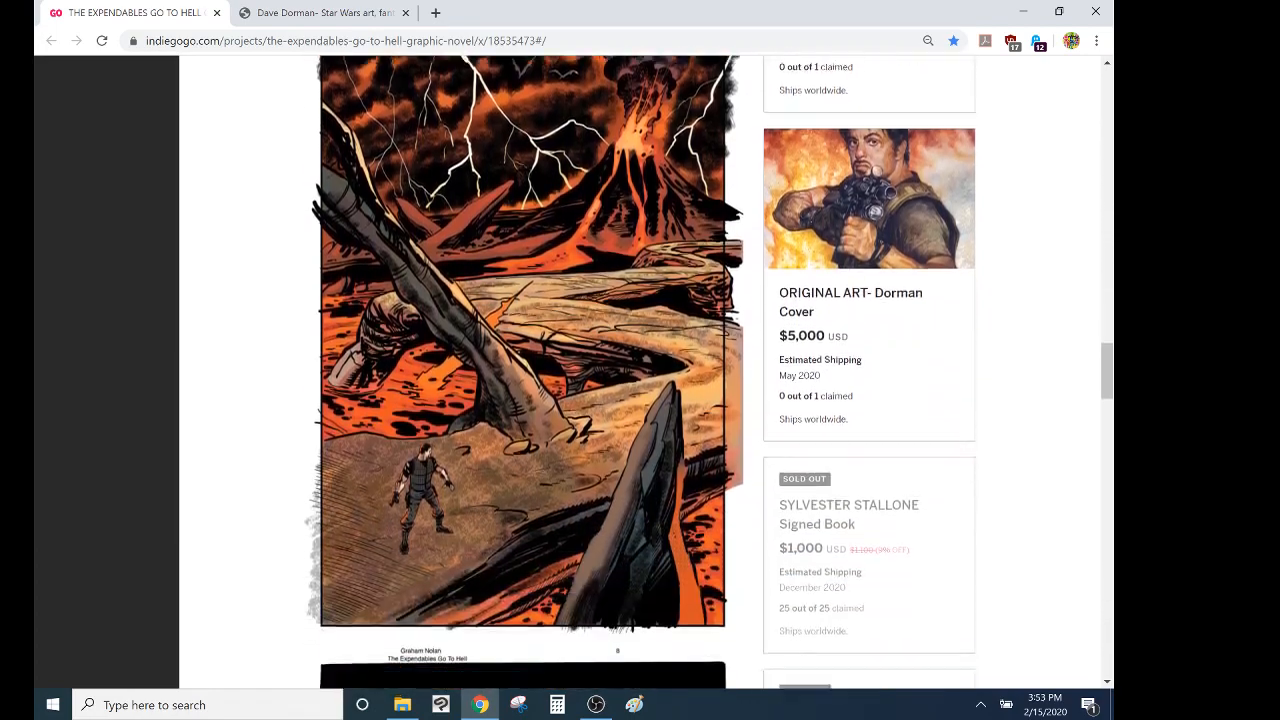
{"action": "scroll", "scroll_direction": "down", "scroll_amount": 3}
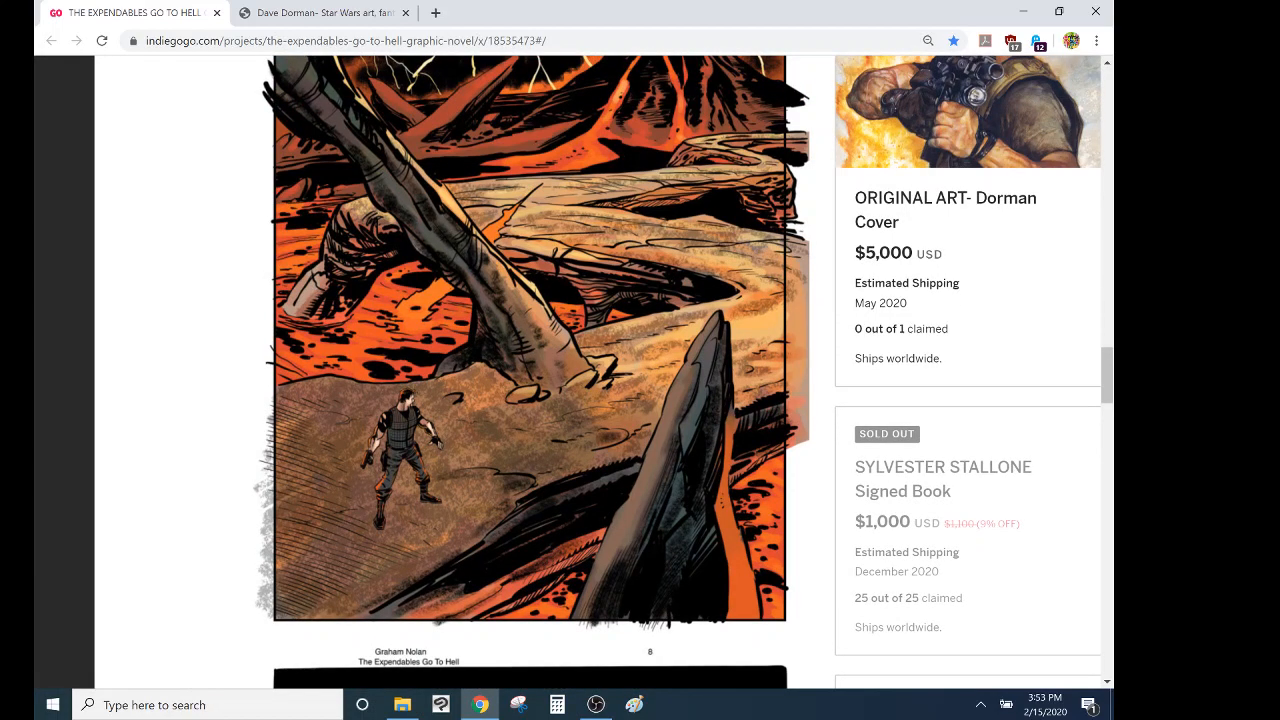
{"action": "scroll", "scroll_direction": "down", "scroll_amount": 3}
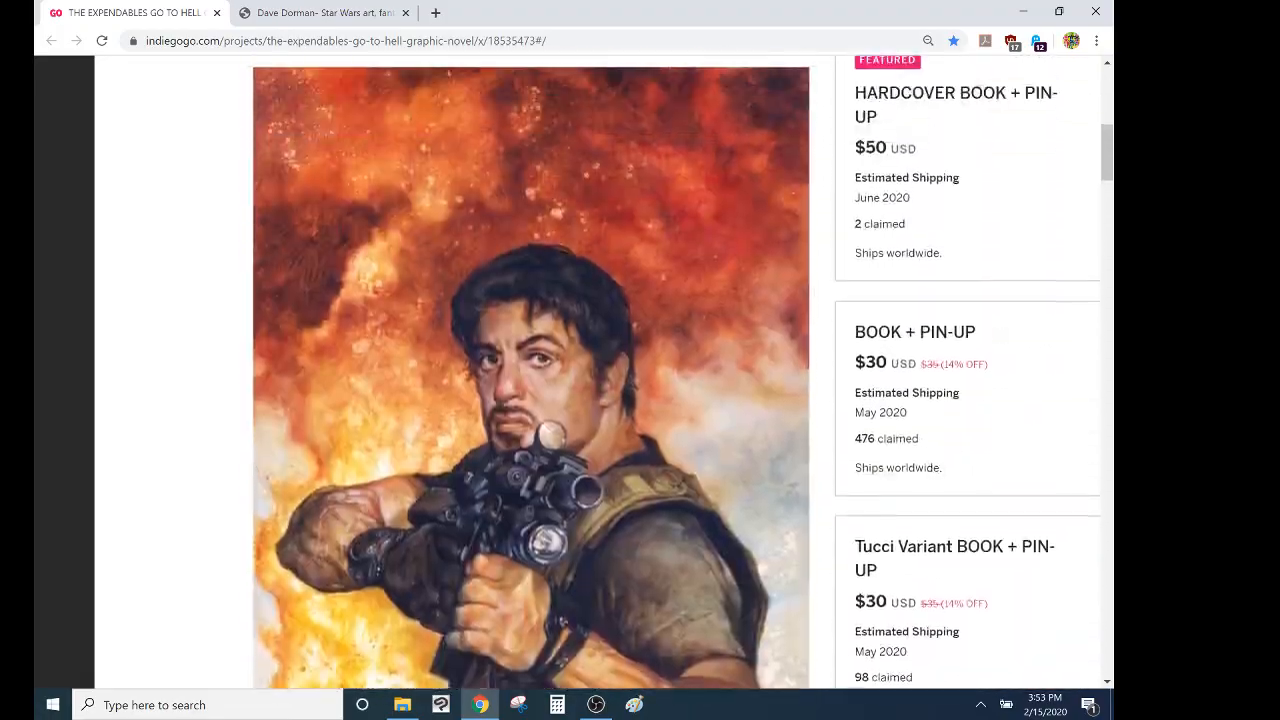
Continue down past an interior comic page, then return up to the story heading and featured hardcover perk
{"action": "scroll", "scroll_direction": "up", "scroll_amount": 3}
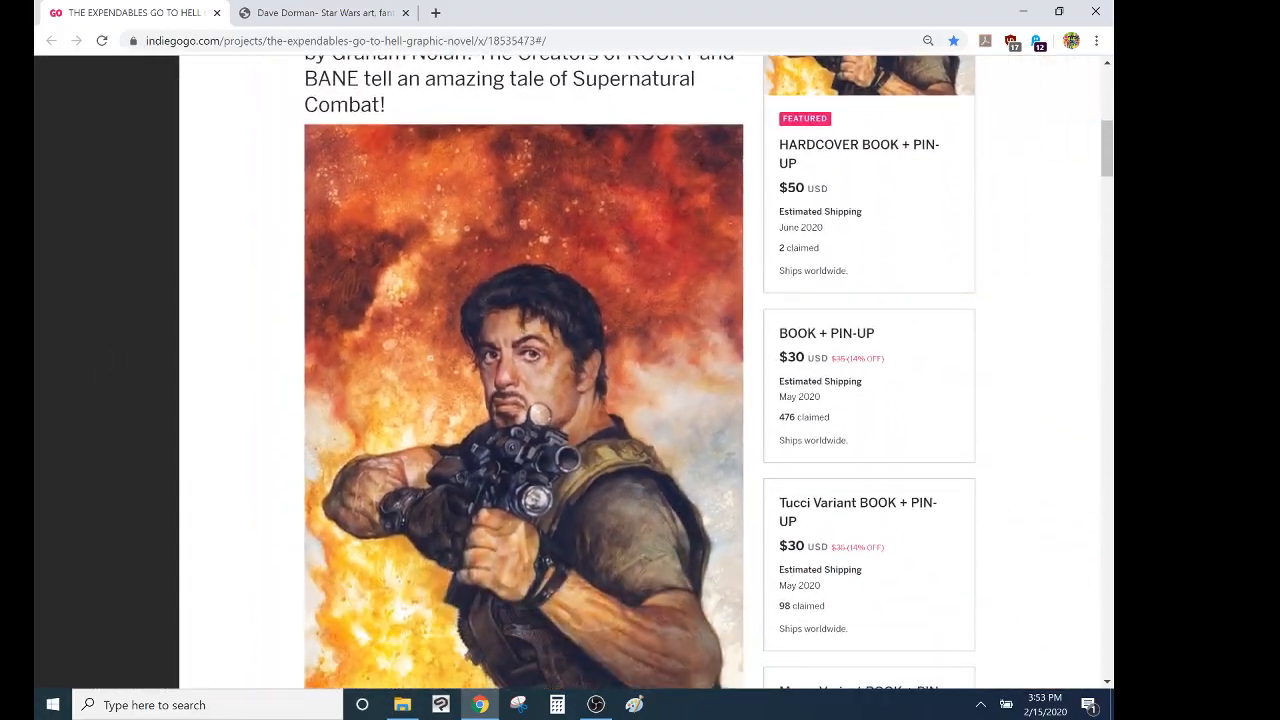
{"action": "scroll", "scroll_direction": "down", "scroll_amount": 3}
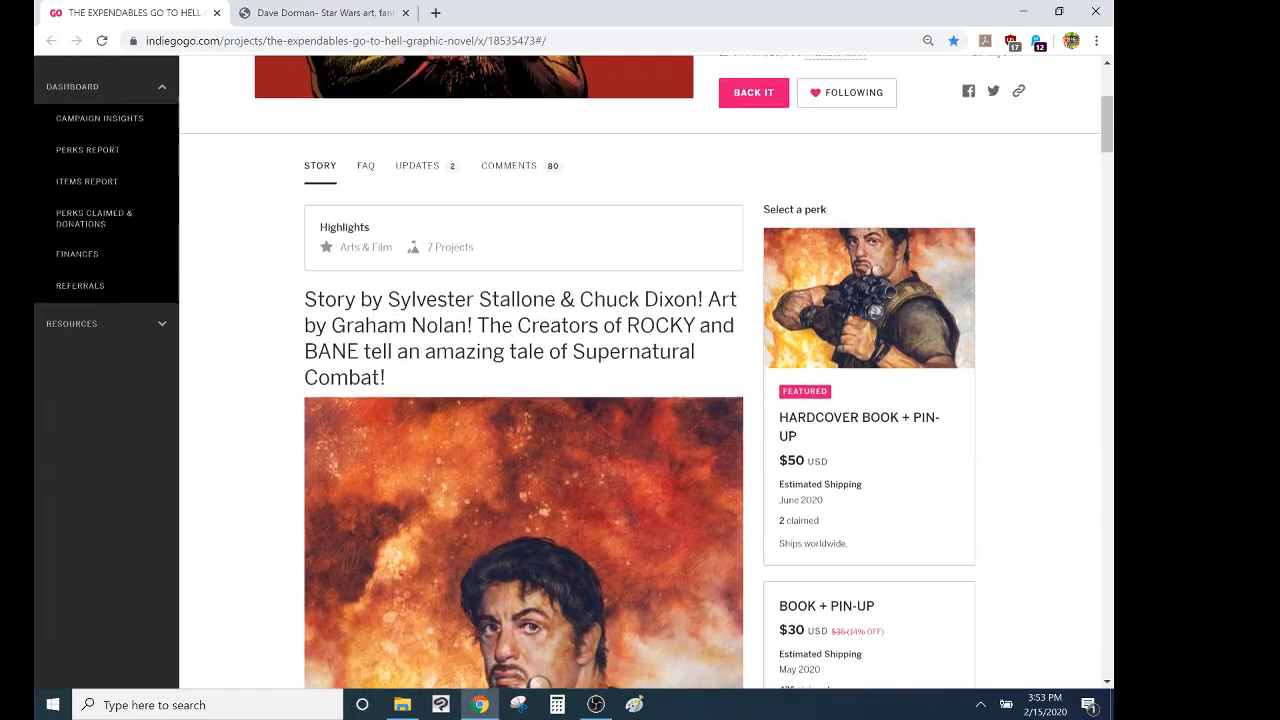
{"action": "scroll", "scroll_direction": "down", "scroll_amount": 3}
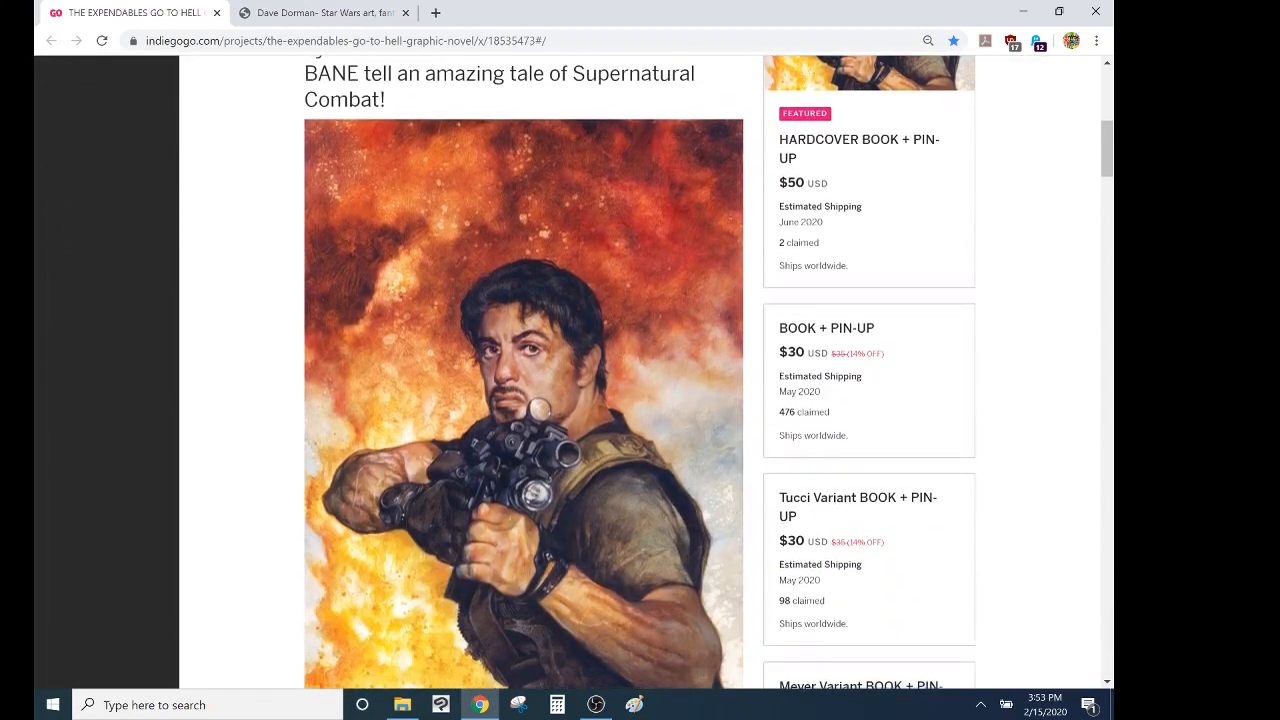
{"action": "scroll", "scroll_direction": "down", "scroll_amount": 3}
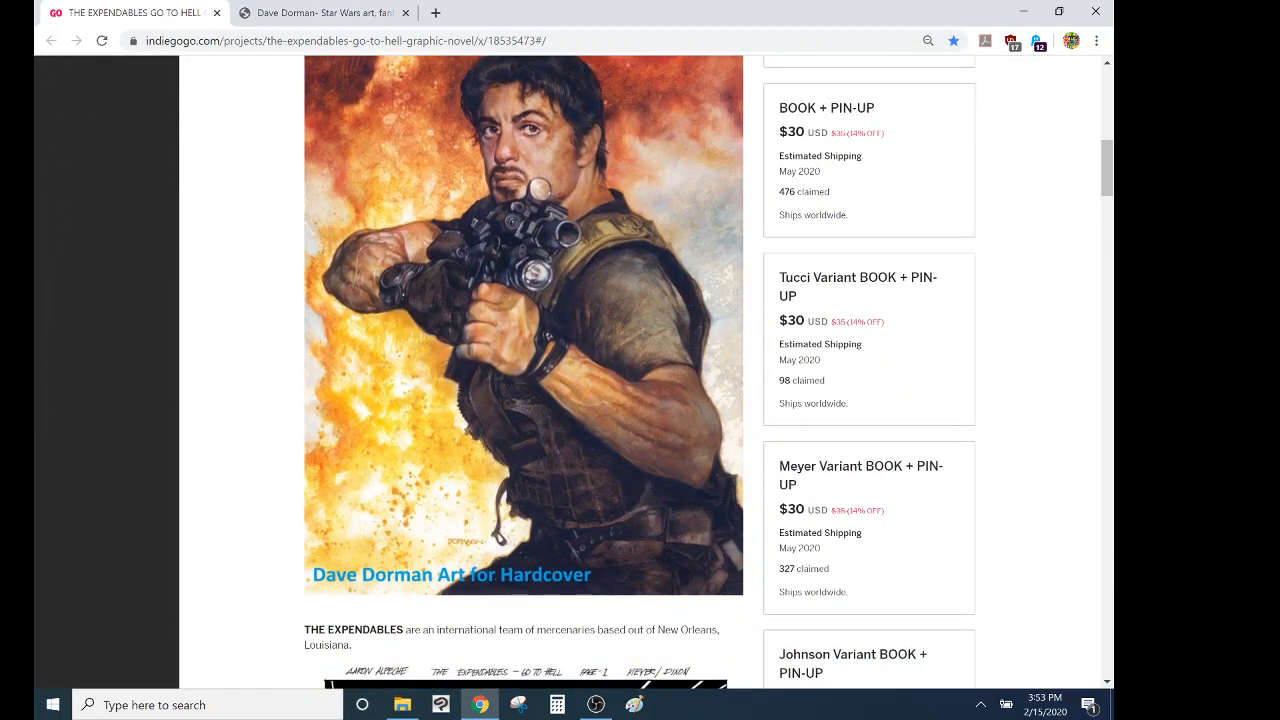
{"action": "scroll", "scroll_direction": "up", "scroll_amount": 3}
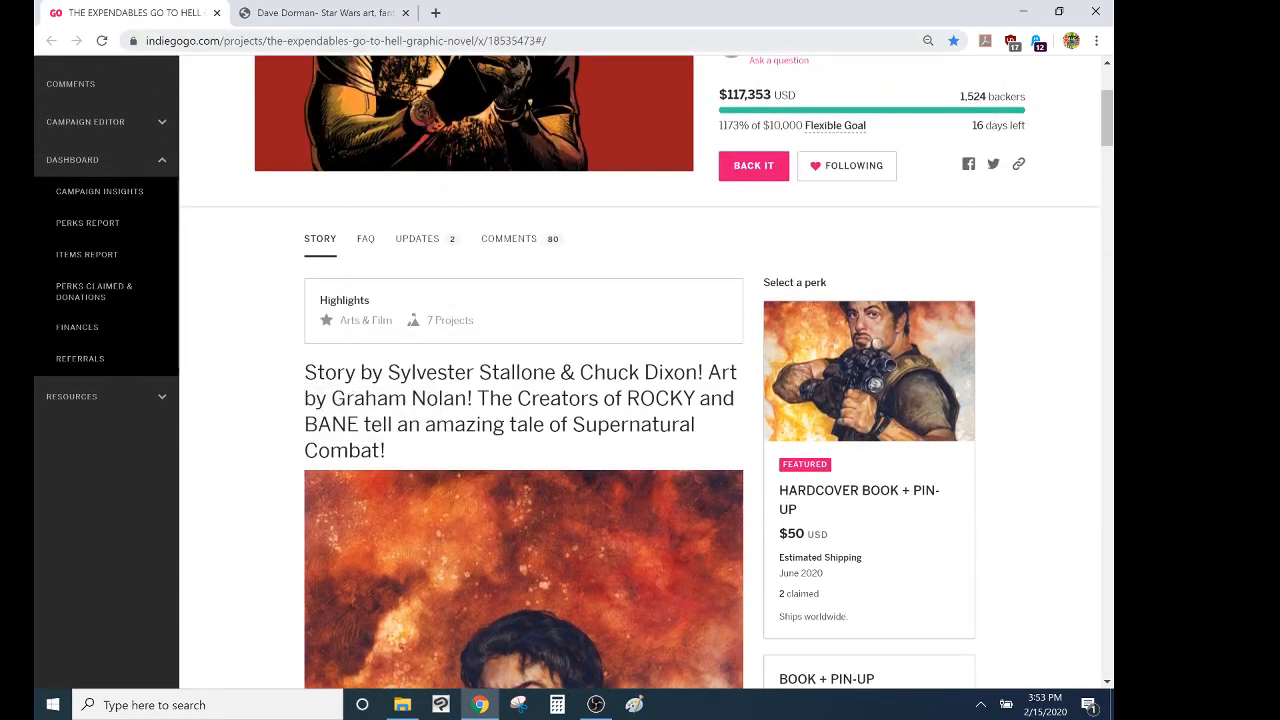
Switch to the davedorman.com Star Wars art tab and scroll through its gallery of covers and paintings
{"action": "left_click", "coordinate": [320, 12]}
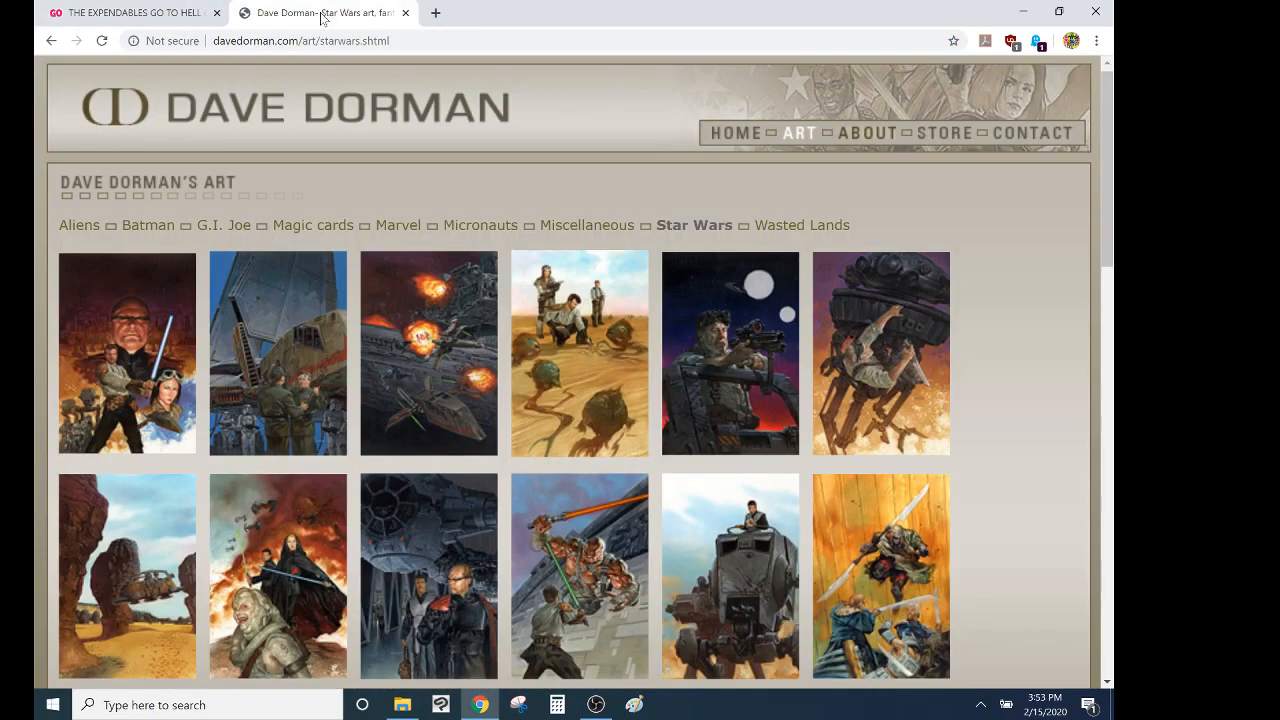
{"action": "scroll", "scroll_direction": "down", "scroll_amount": 3}
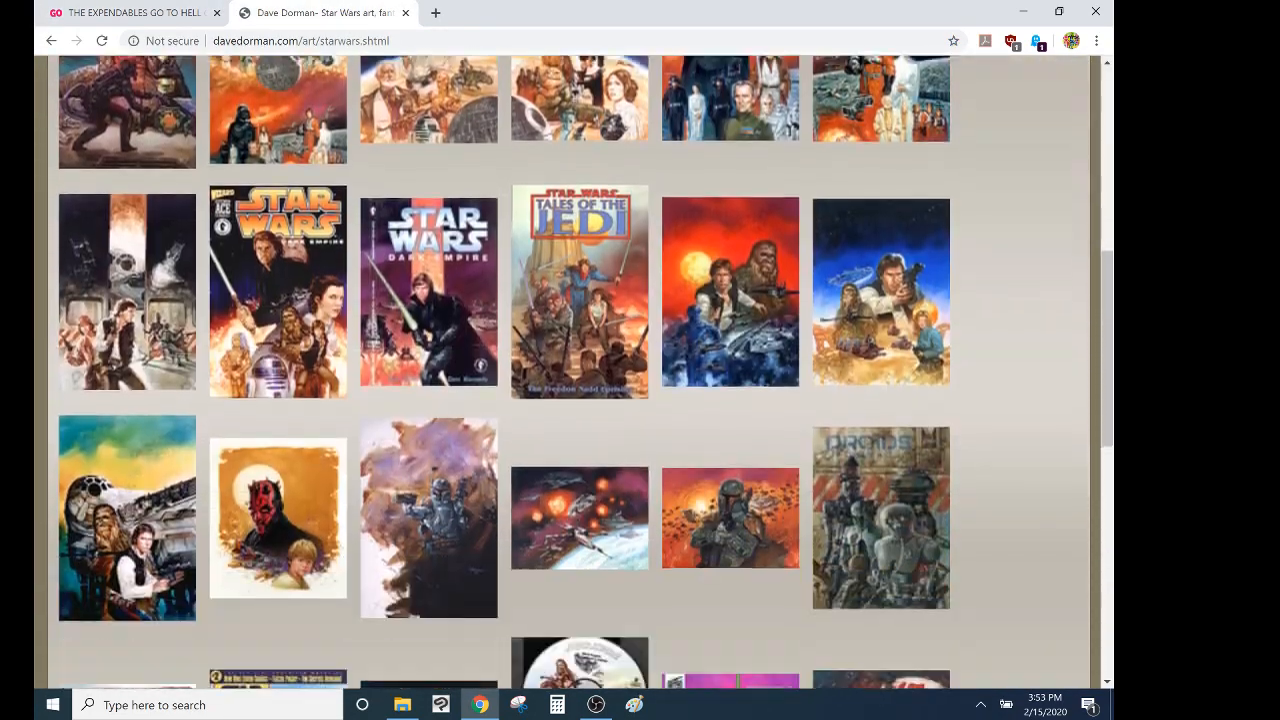
{"action": "scroll", "scroll_direction": "down", "scroll_amount": 3}
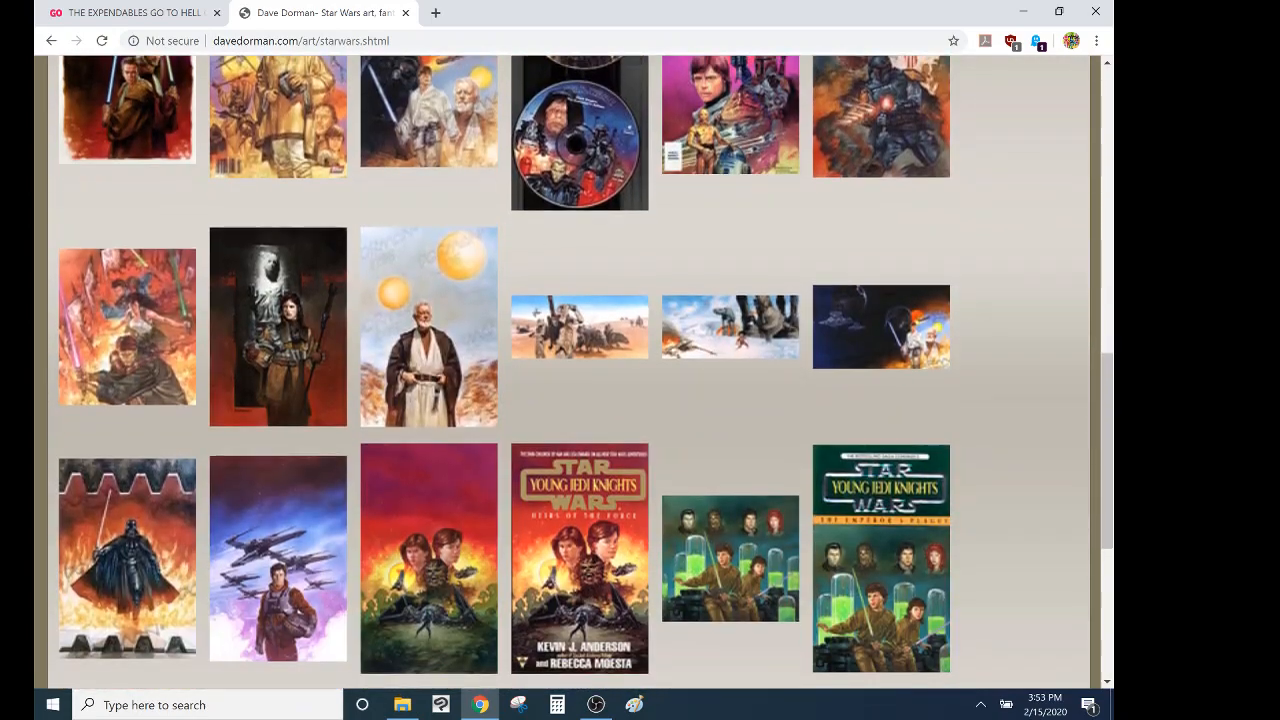
{"action": "scroll", "scroll_direction": "down", "scroll_amount": 3}
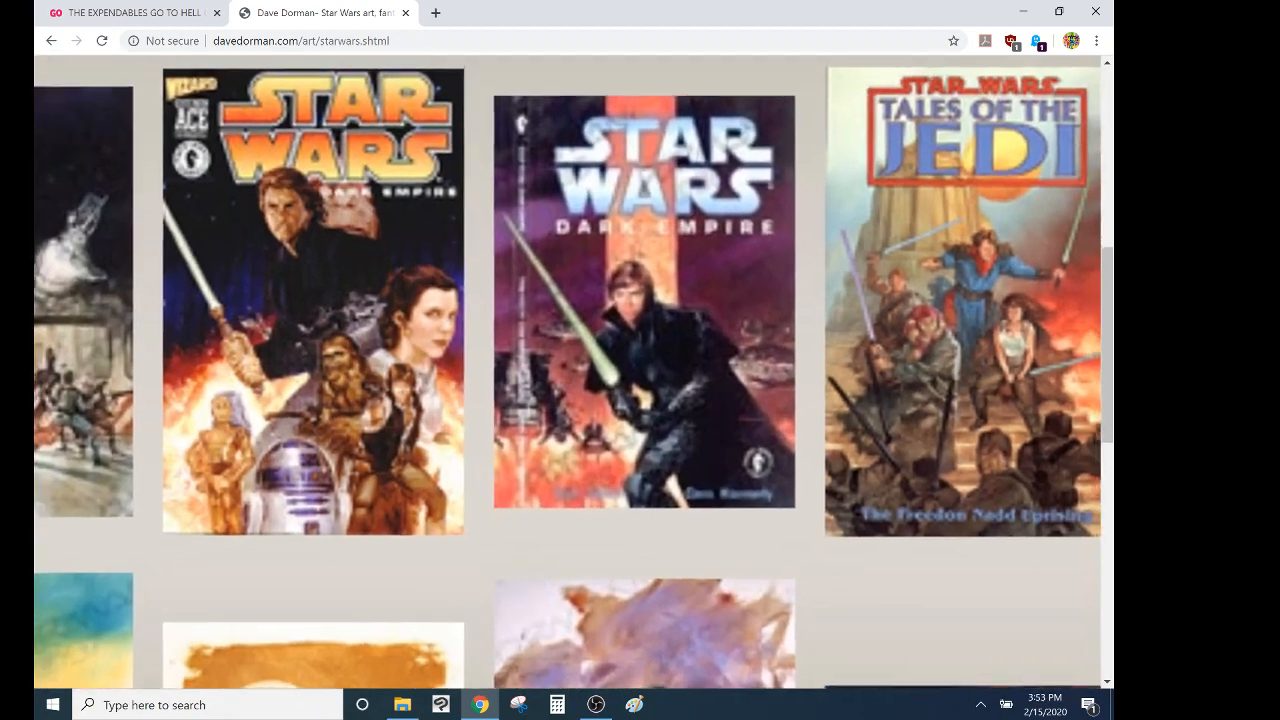
{"action": "scroll", "scroll_direction": "down", "scroll_amount": 3}
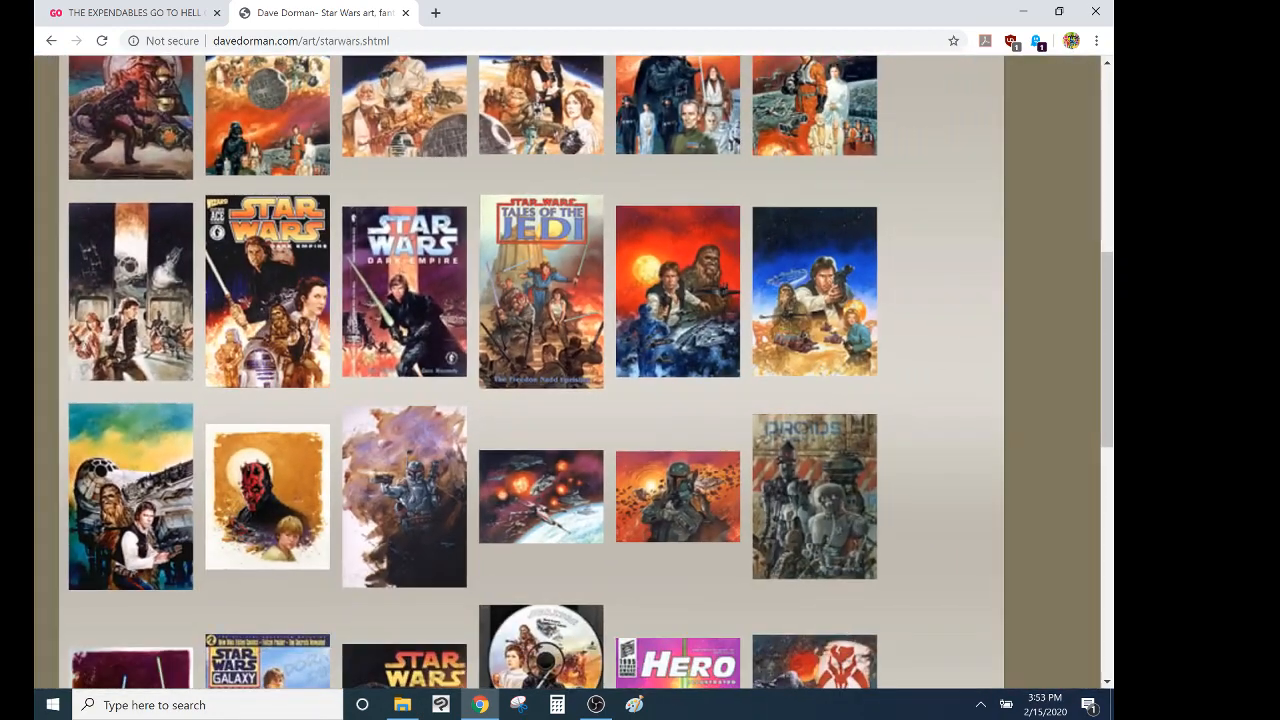
{"action": "scroll", "scroll_direction": "down", "scroll_amount": 3}
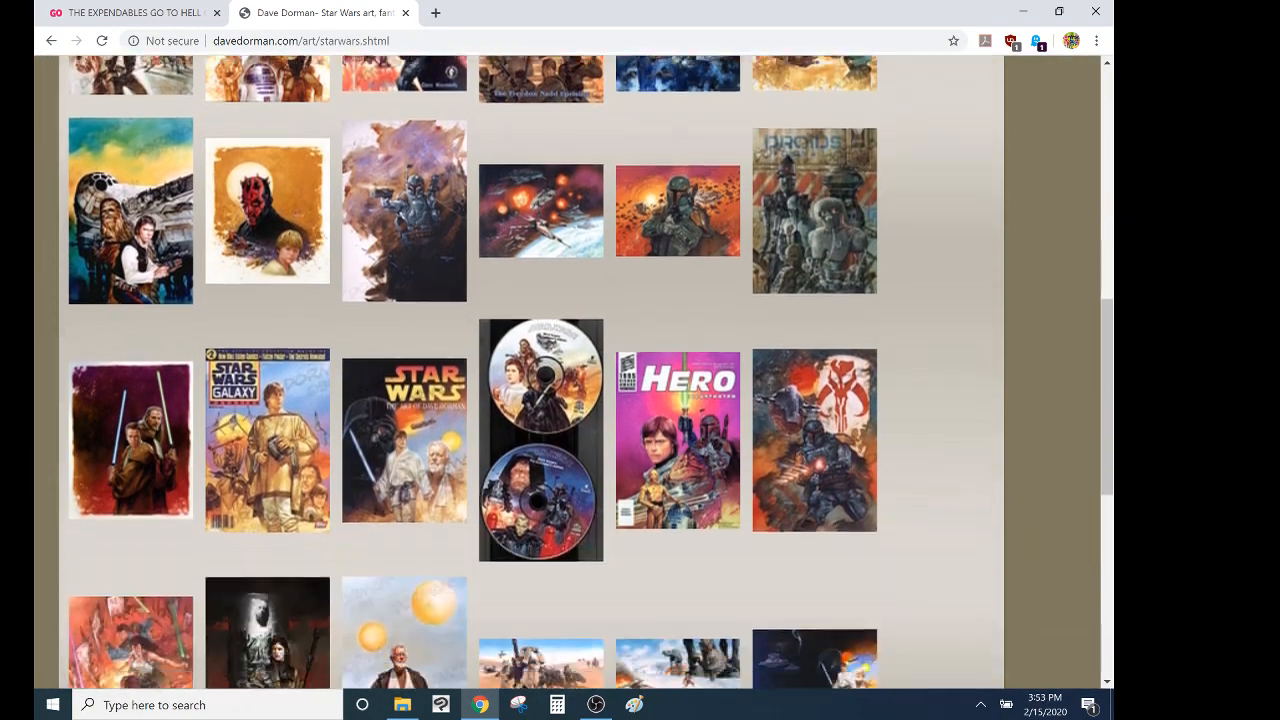
{"action": "scroll", "scroll_direction": "down", "scroll_amount": 3}
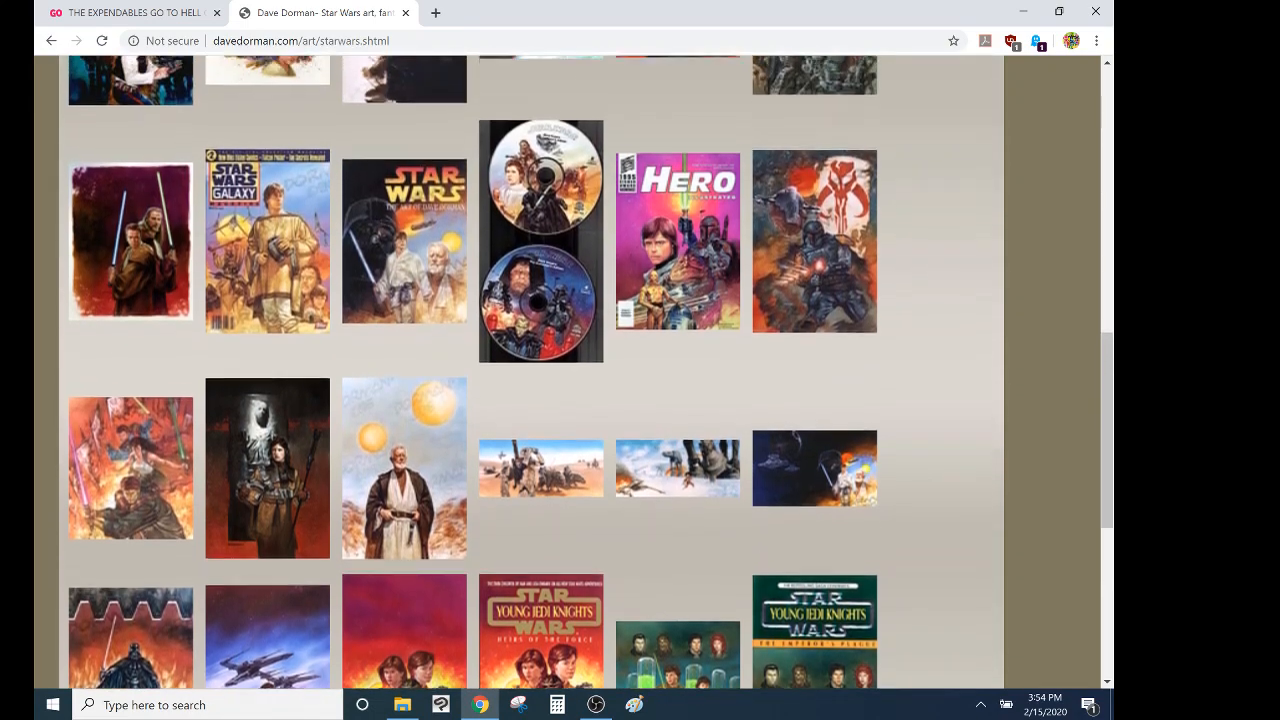
{"action": "scroll", "scroll_direction": "down", "scroll_amount": 3}
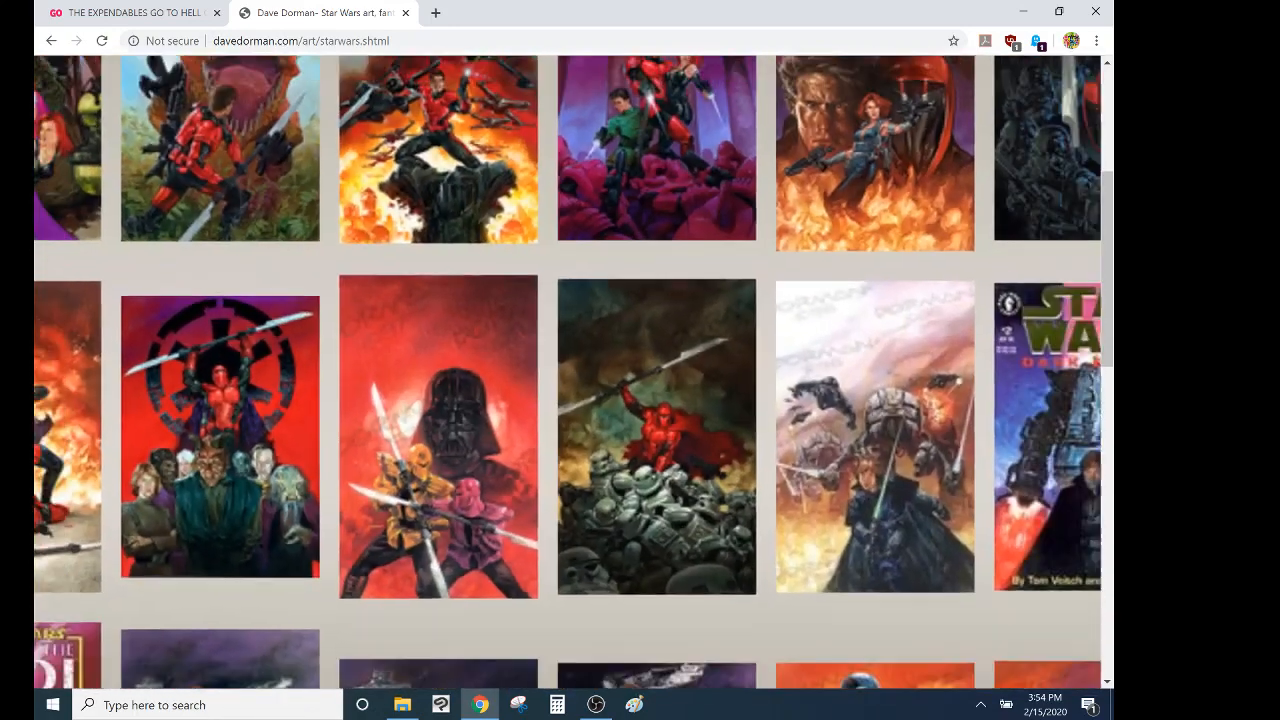
{"action": "scroll", "scroll_direction": "down", "scroll_amount": 3}
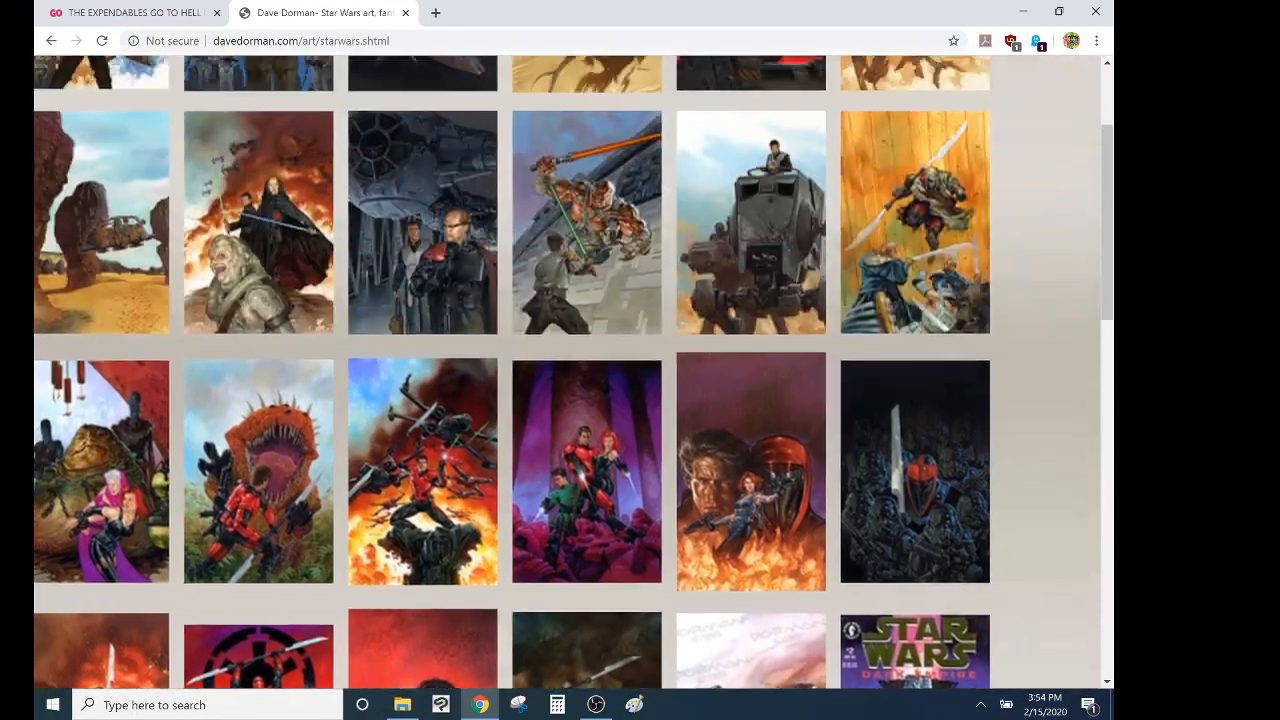
{"action": "scroll", "scroll_direction": "up", "scroll_amount": 3}
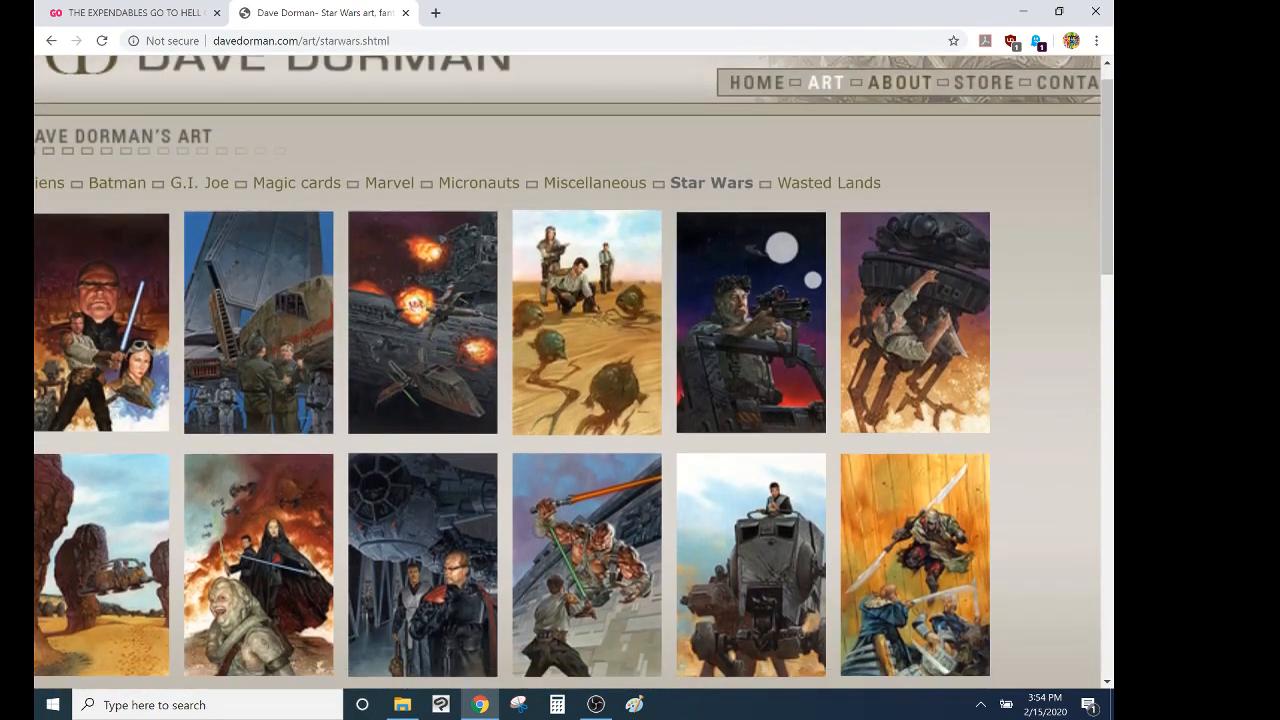
{"action": "scroll", "scroll_direction": "down", "scroll_amount": 3}
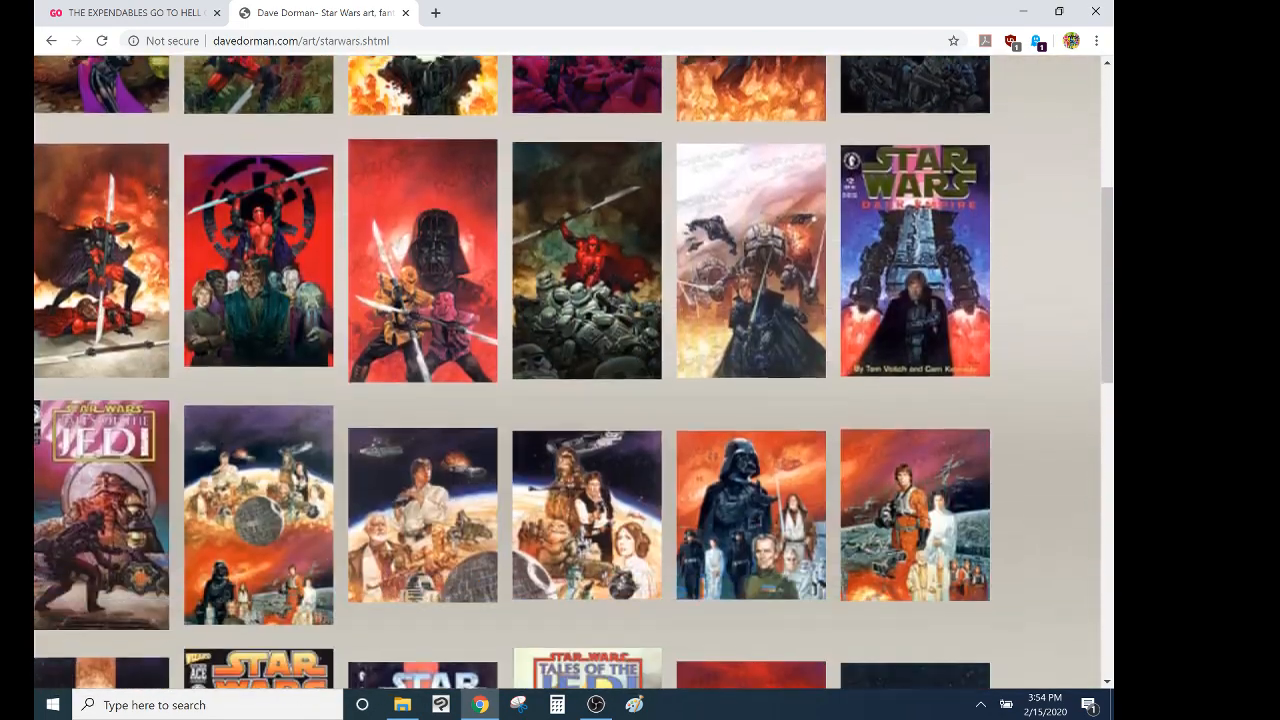
{"action": "scroll", "scroll_direction": "down", "scroll_amount": 3}
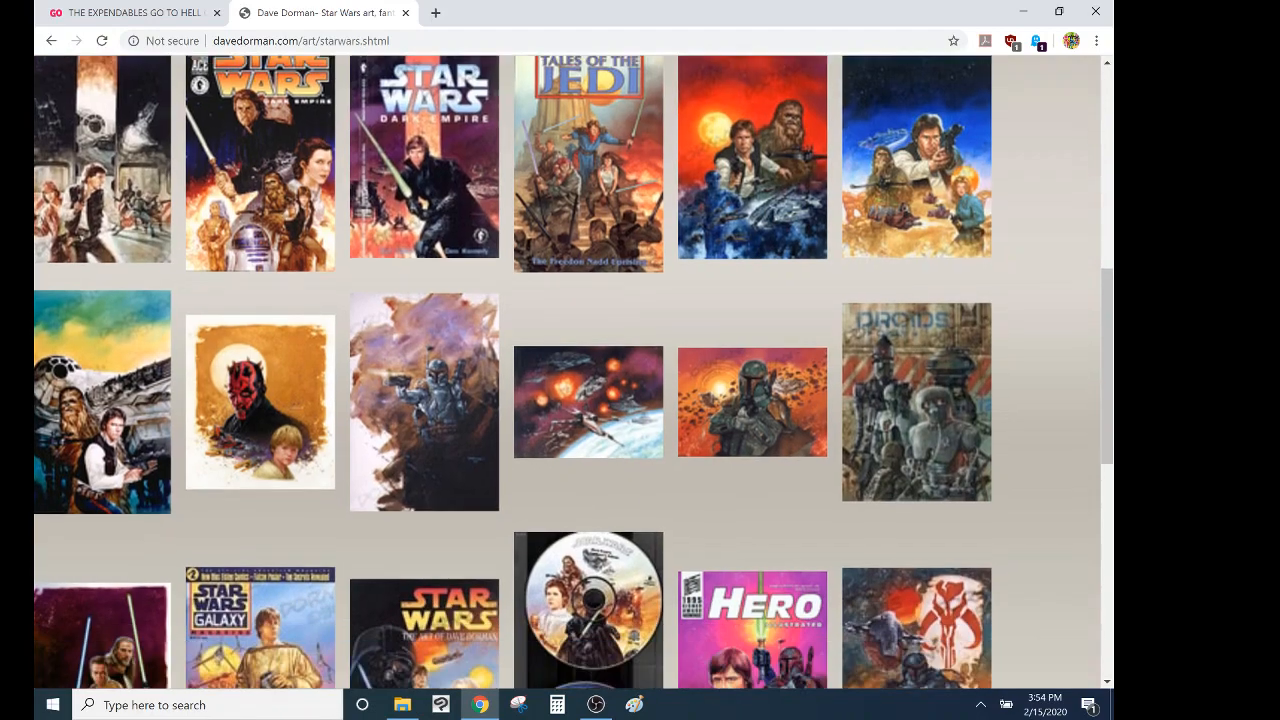
Return to the Expendables campaign tab and scroll to the story with the $50 hardcover book and pin-up perk
{"action": "left_click", "coordinate": [130, 12]}
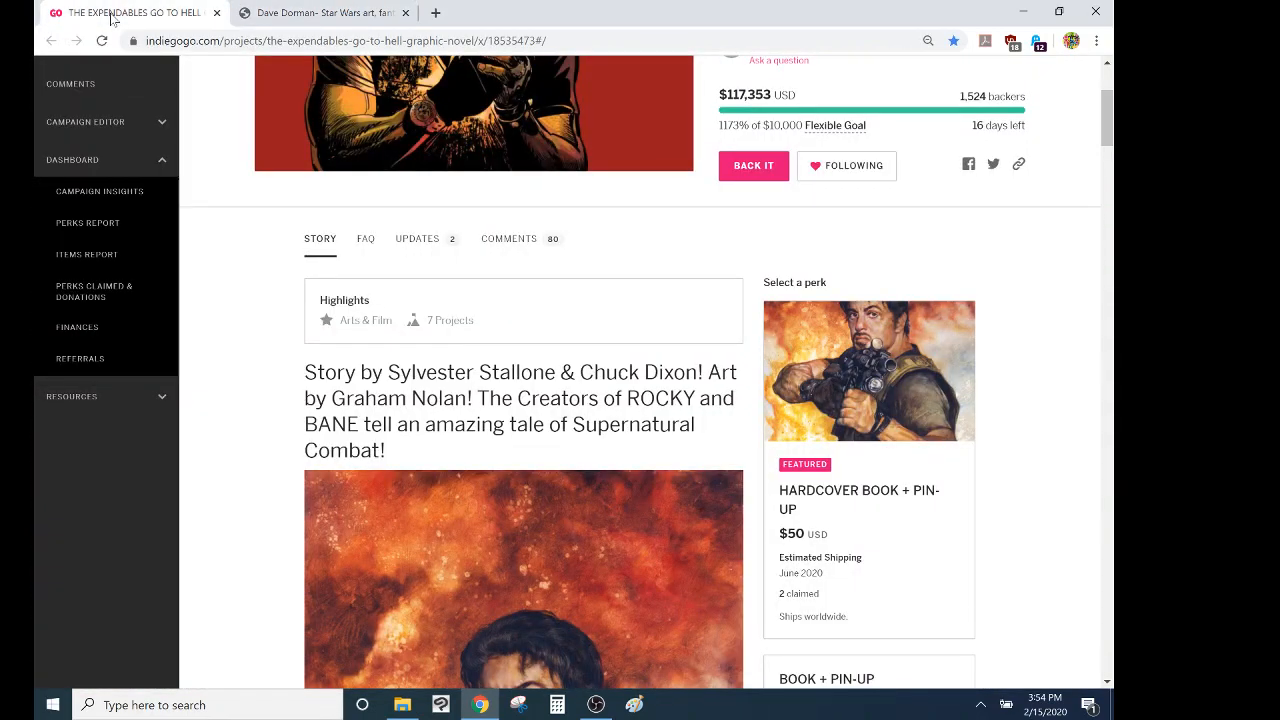
{"action": "scroll", "scroll_direction": "down", "scroll_amount": 3}
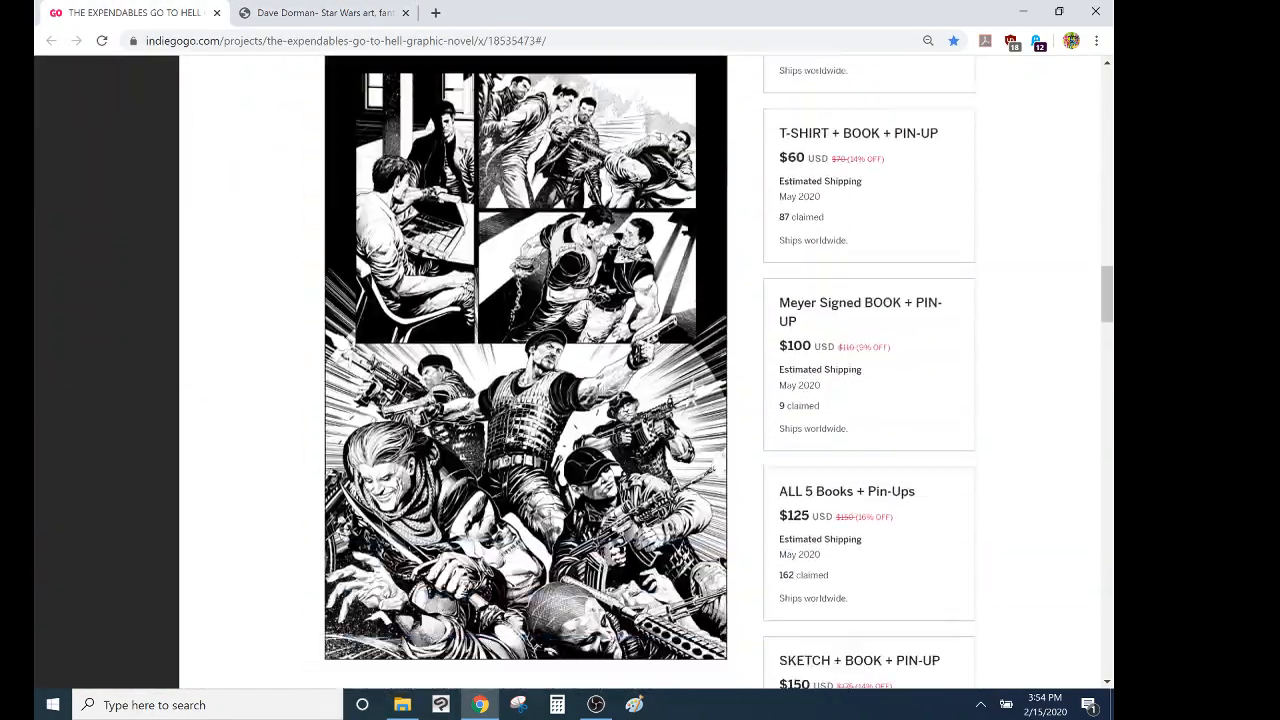
{"action": "scroll", "scroll_direction": "down", "scroll_amount": 3}
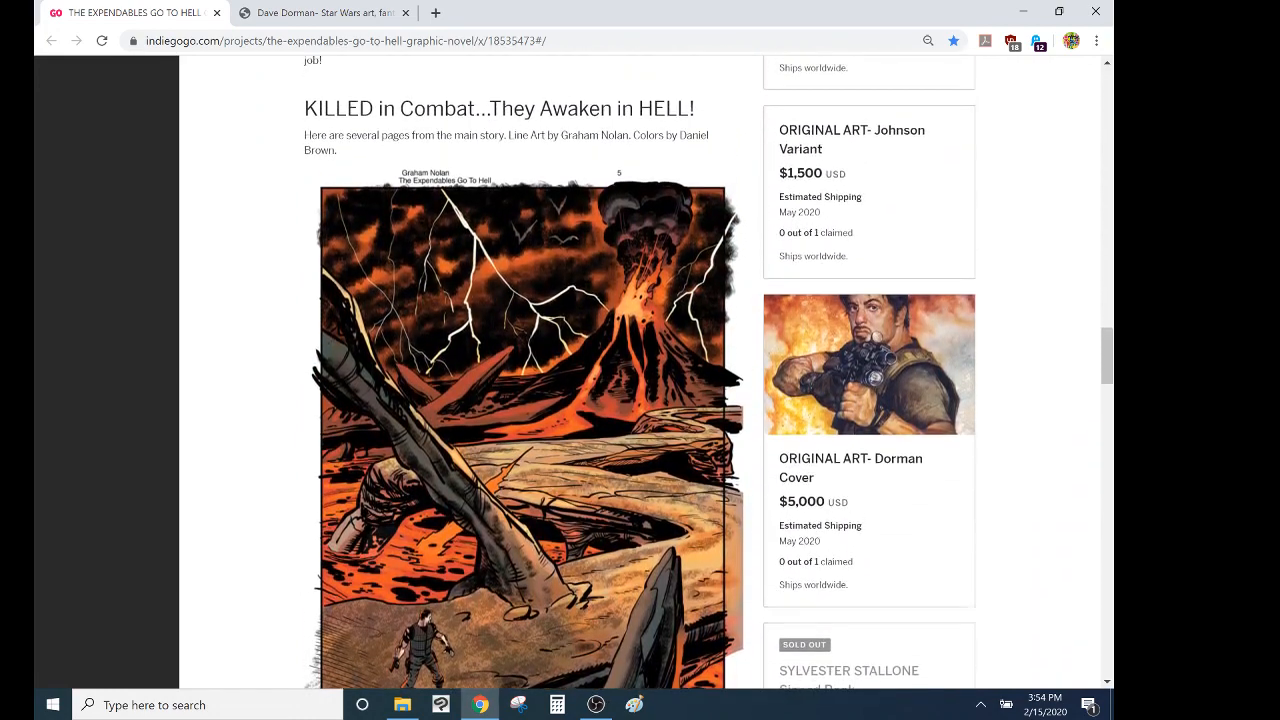
{"action": "scroll", "scroll_direction": "down", "scroll_amount": 3}
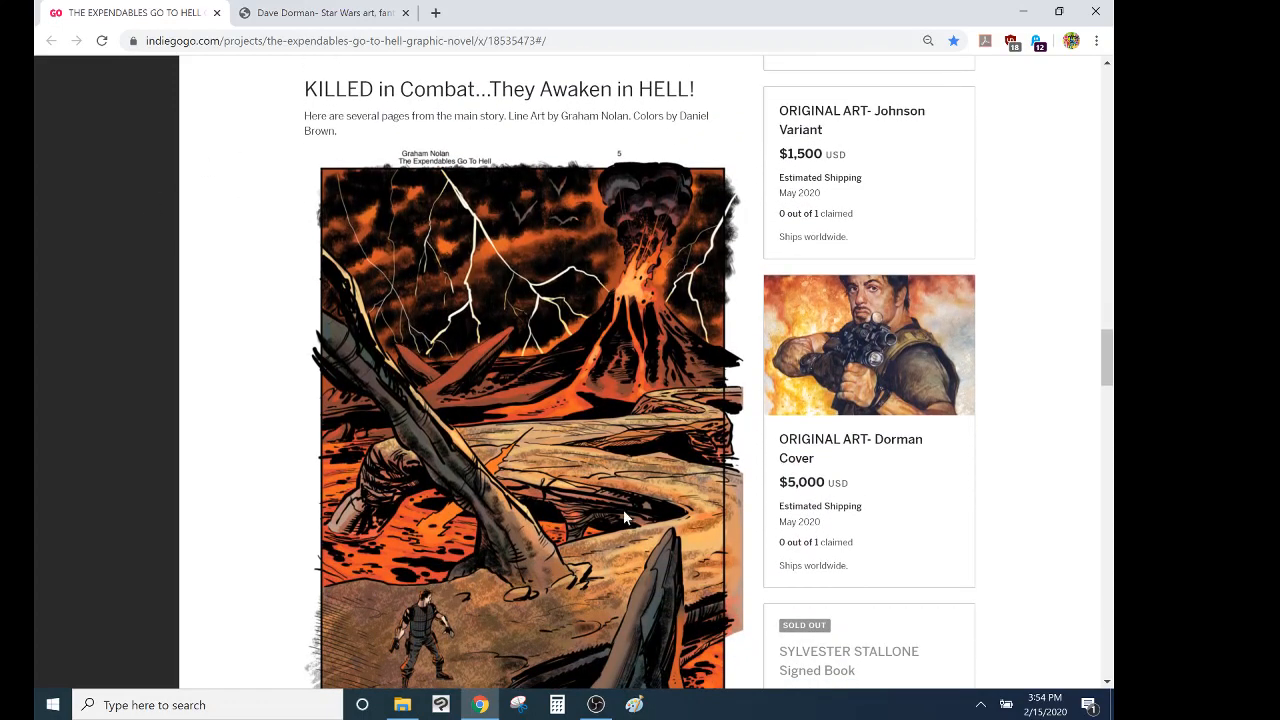
{"action": "mouse_move", "coordinate": [918, 486]}
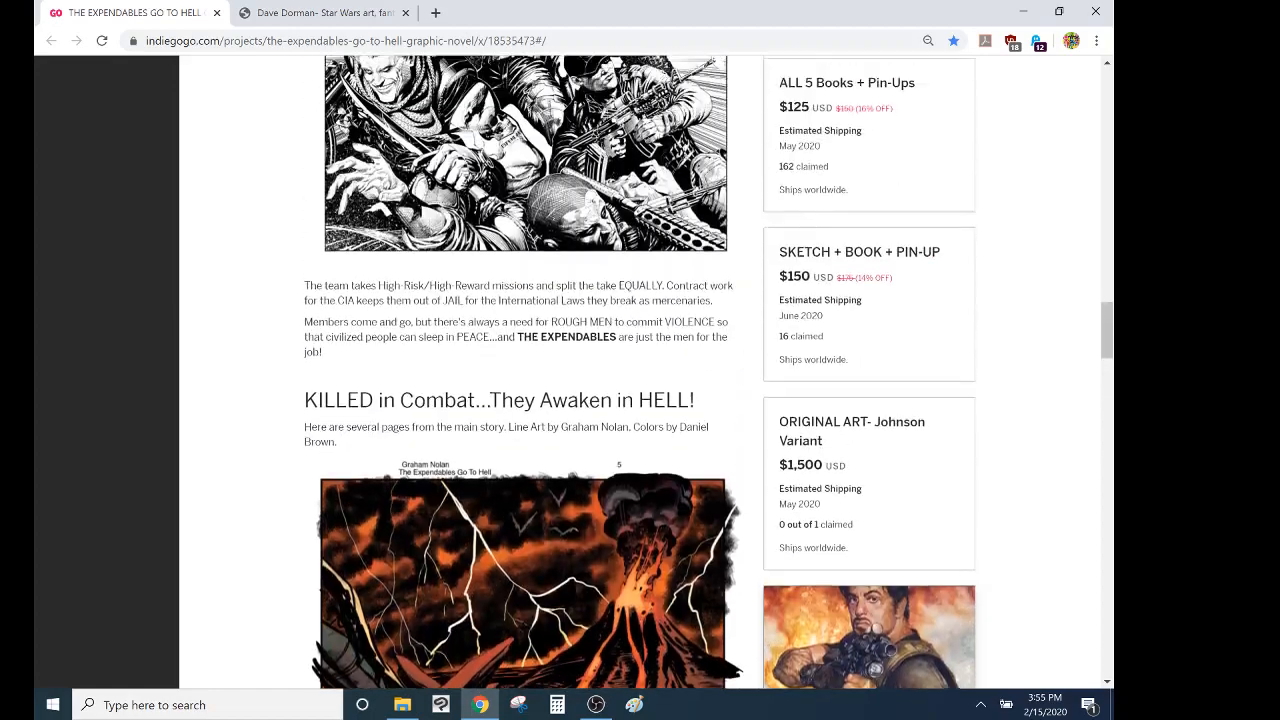
{"action": "scroll", "scroll_direction": "down", "scroll_amount": 3}
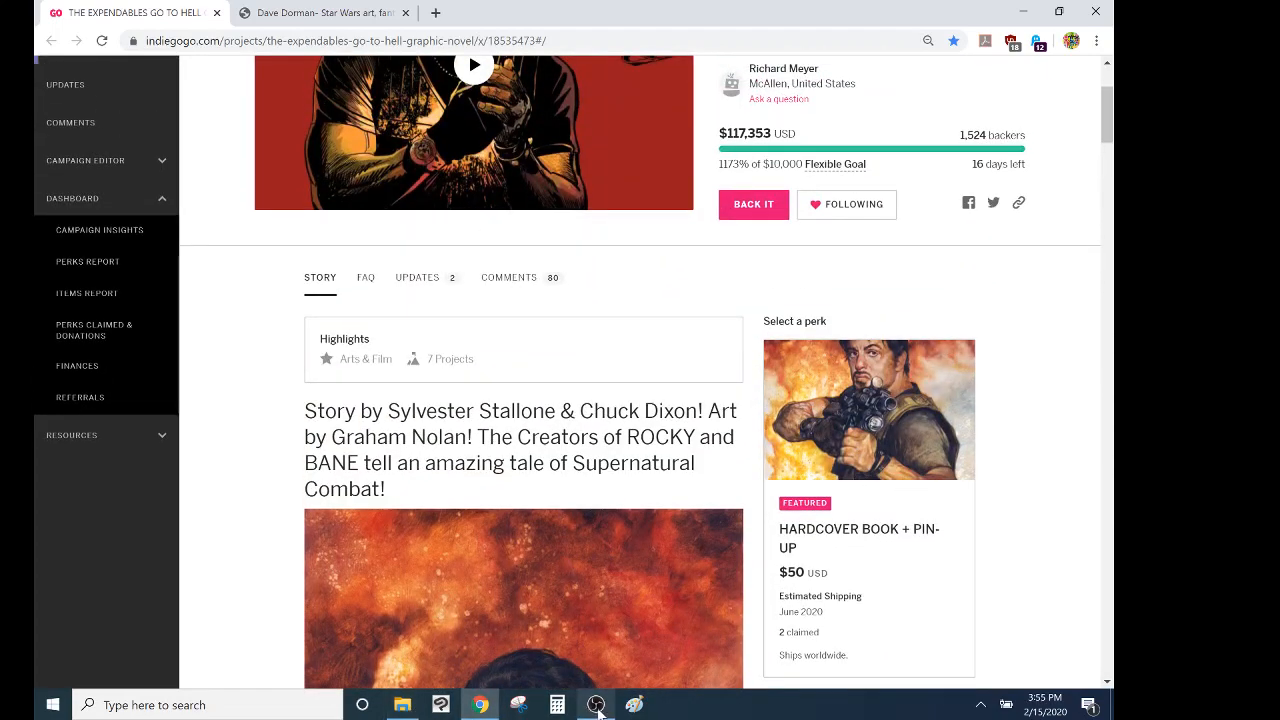
Switch to Photos showing the blue painted cuff2 image of a masked figure in rain
{"action": "left_click", "coordinate": [402, 704]}
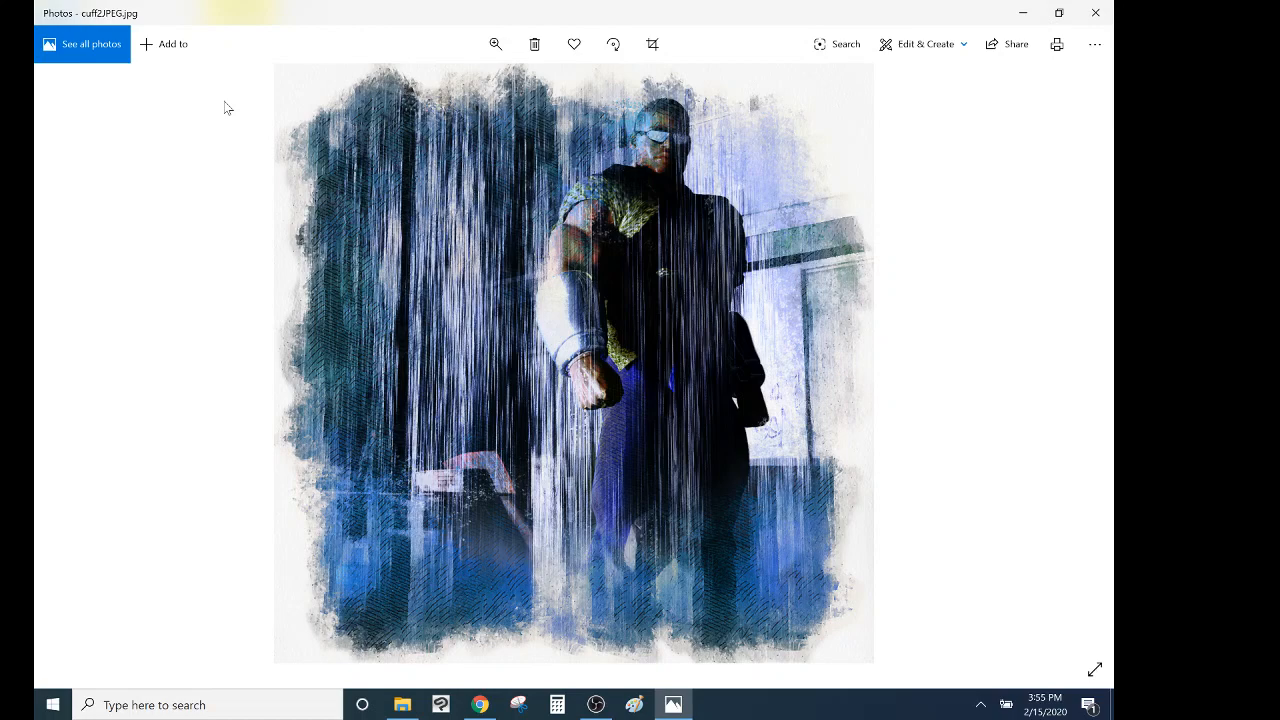
{"action": "mouse_move", "coordinate": [1096, 12]}
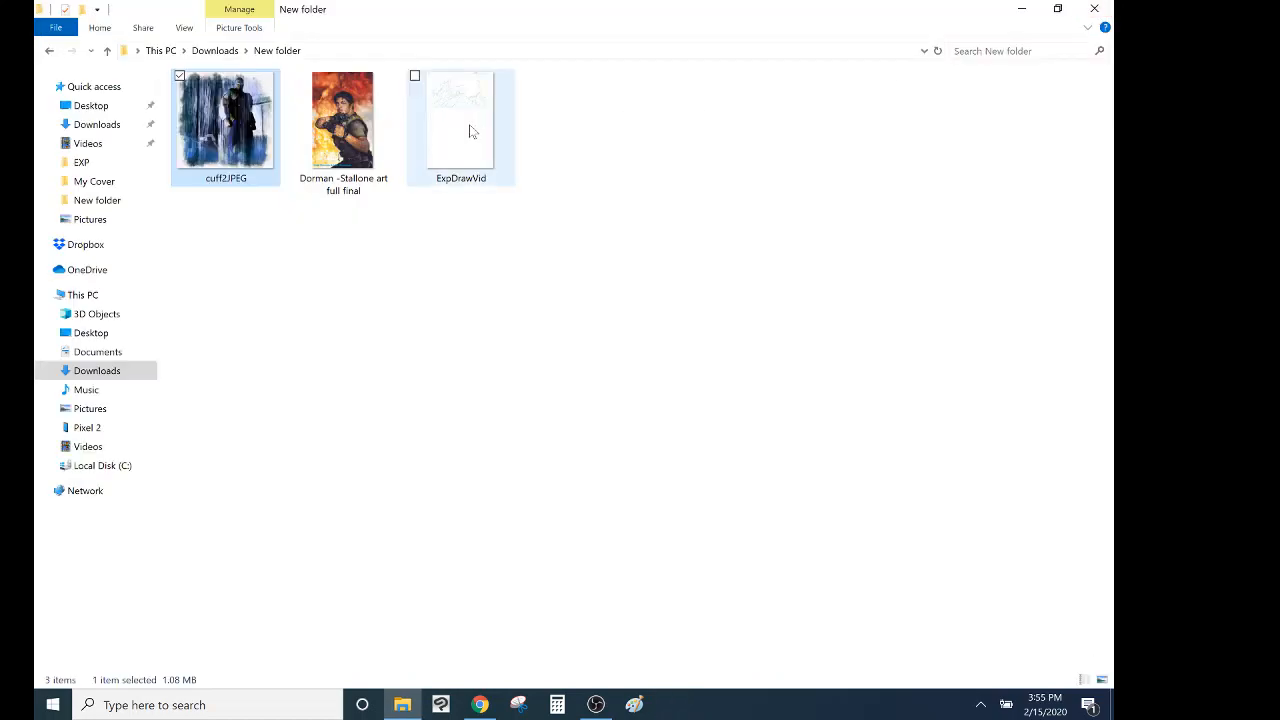
Open ExpDrawVid from the New folder in Movies & TV, showing the inked comic page
{"action": "double_click", "coordinate": [460, 120]}
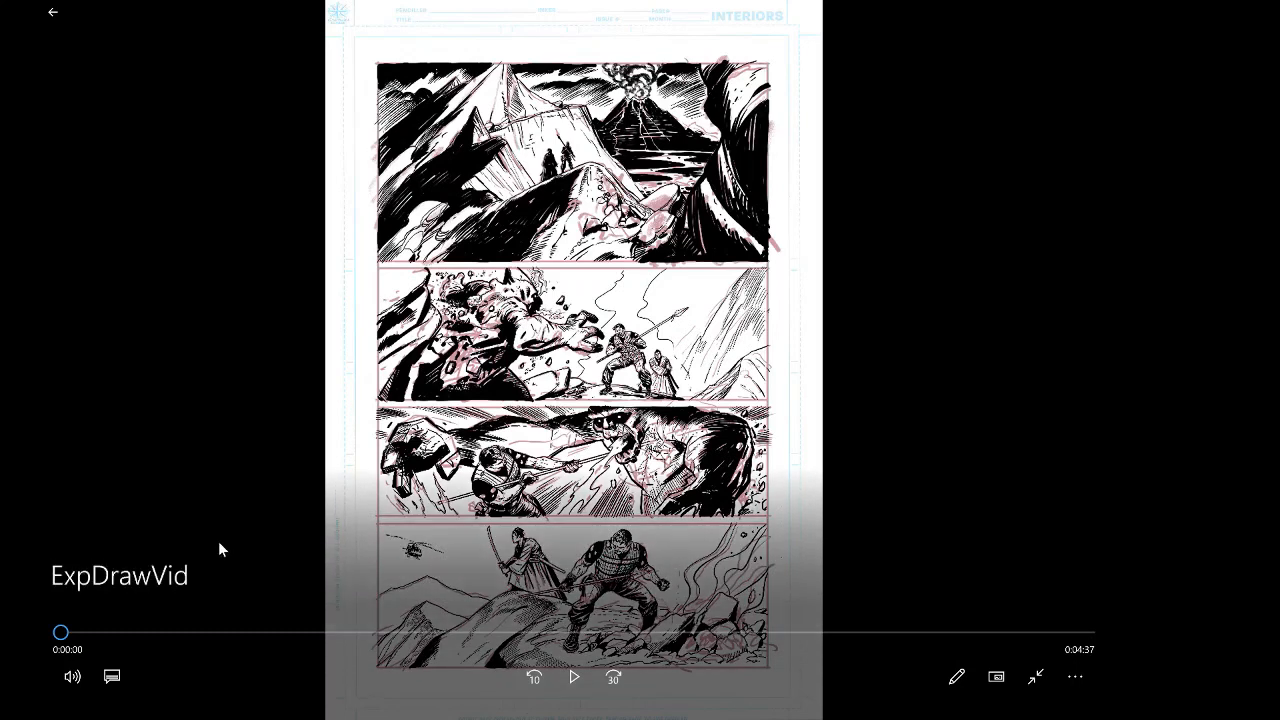
{"action": "mouse_move", "coordinate": [172, 592]}
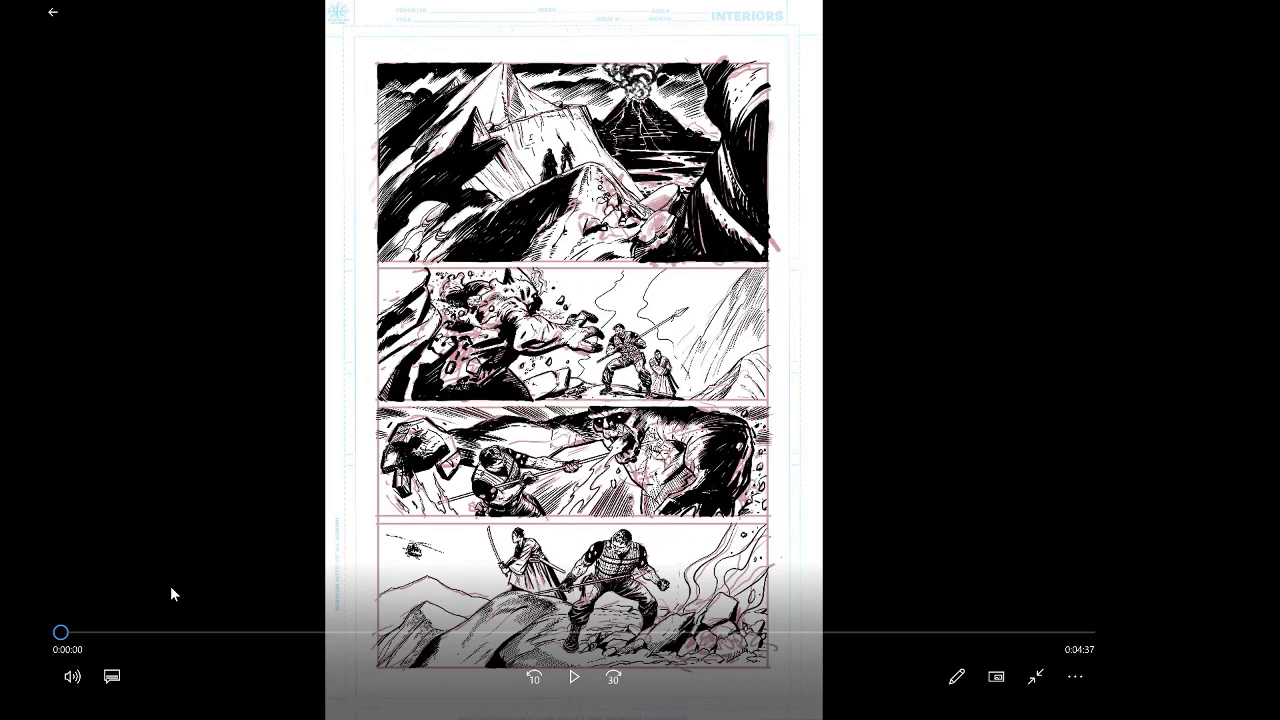
Start playback of ExpDrawVid, advancing to the page's rough blue pencil layout sketches
{"action": "left_click", "coordinate": [572, 676]}
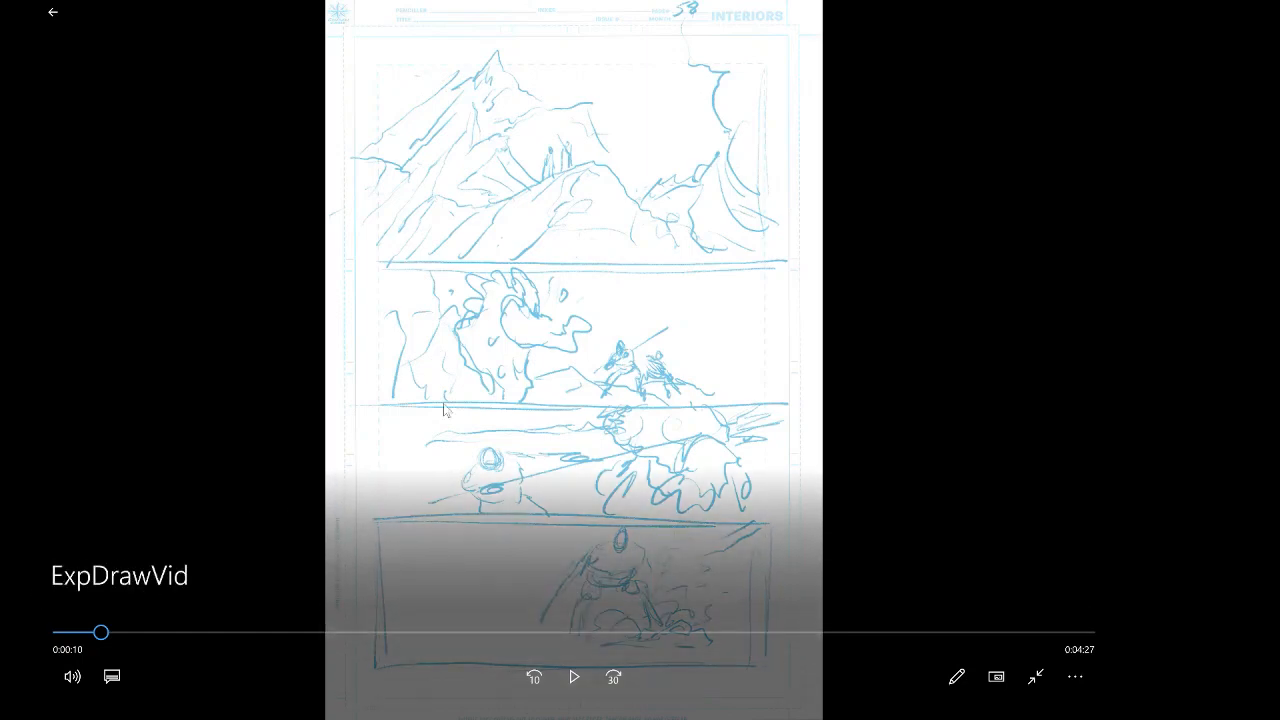
{"action": "mouse_move", "coordinate": [430, 18]}
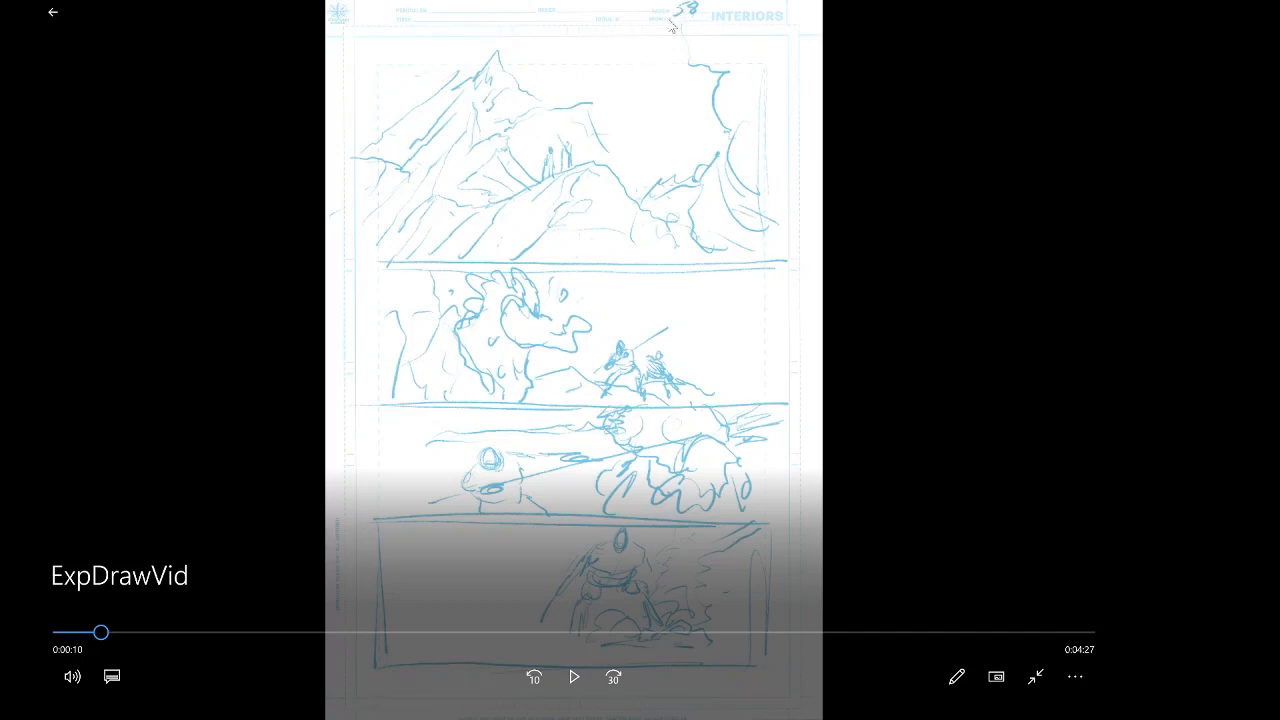
{"action": "mouse_move", "coordinate": [352, 68]}
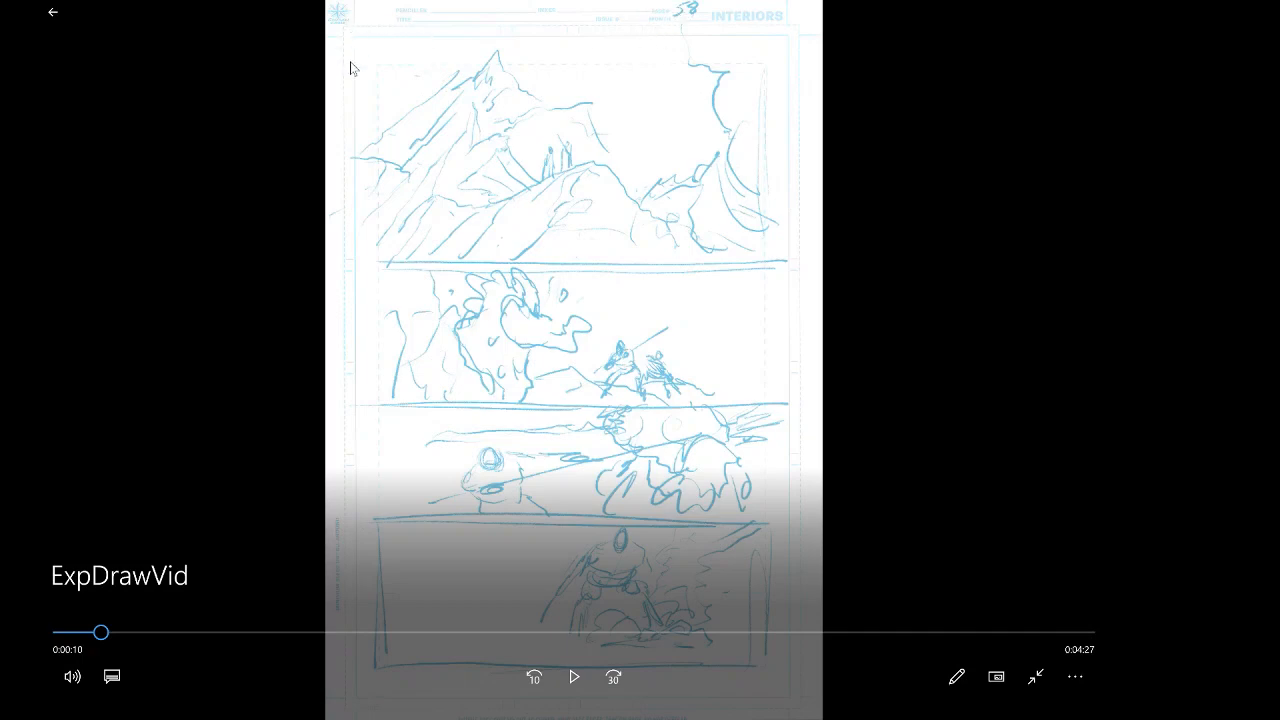
{"action": "mouse_move", "coordinate": [364, 620]}
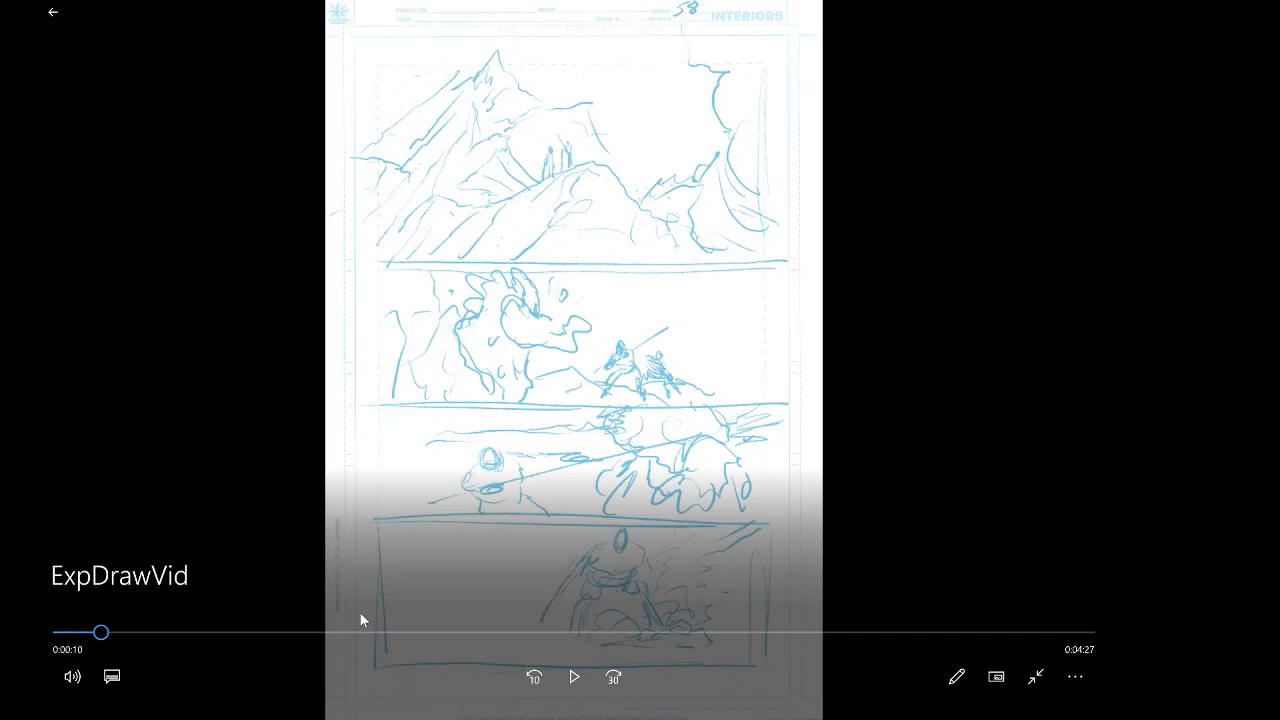
{"action": "mouse_move", "coordinate": [356, 440]}
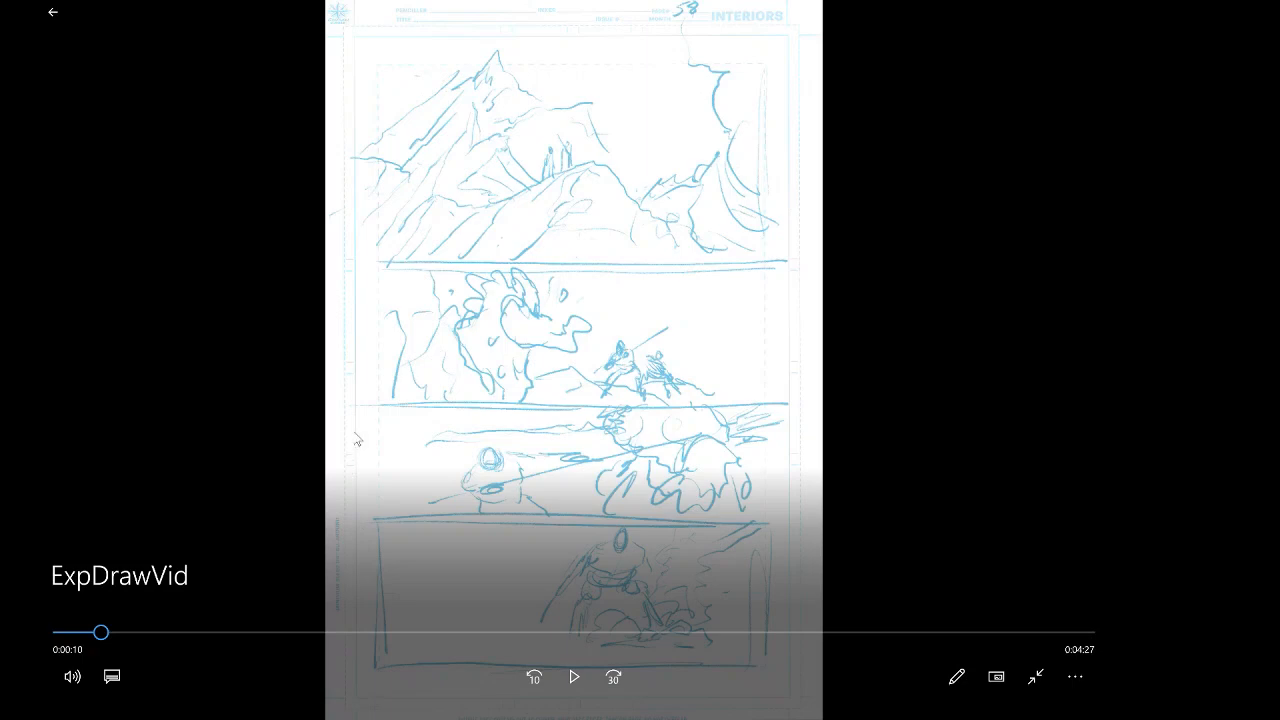
{"action": "mouse_move", "coordinate": [380, 434]}
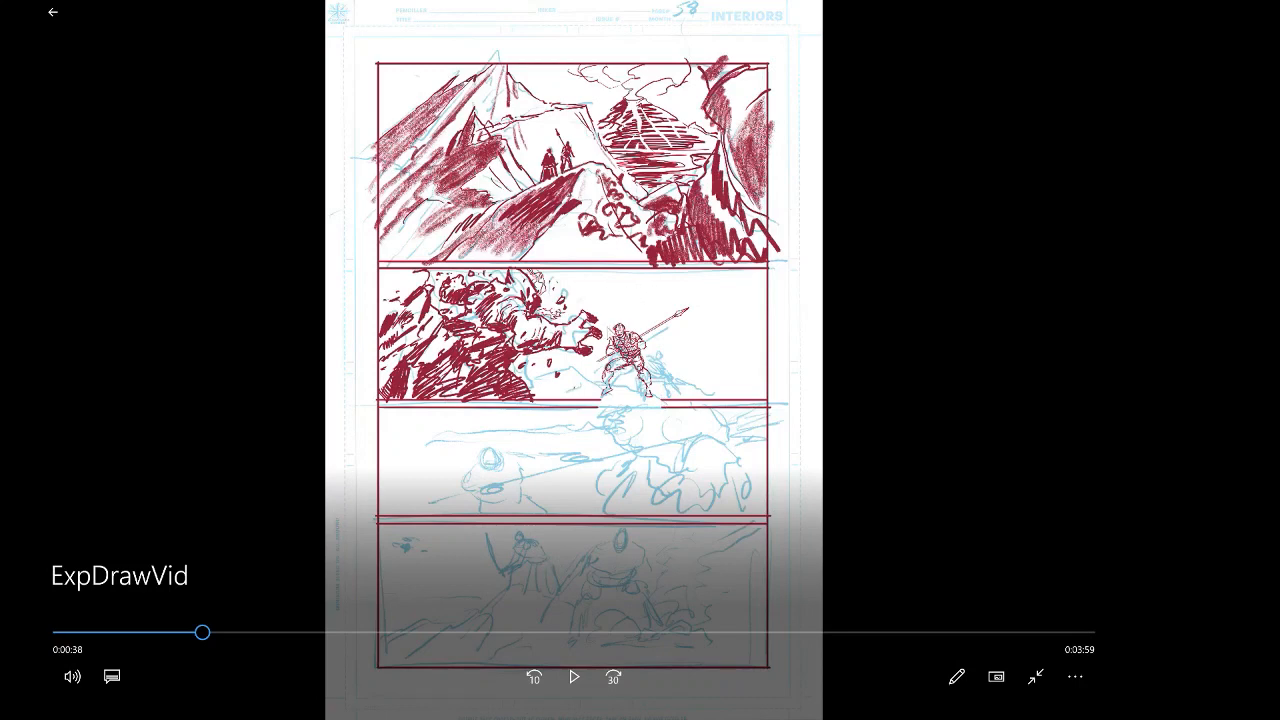
{"action": "mouse_move", "coordinate": [680, 302]}
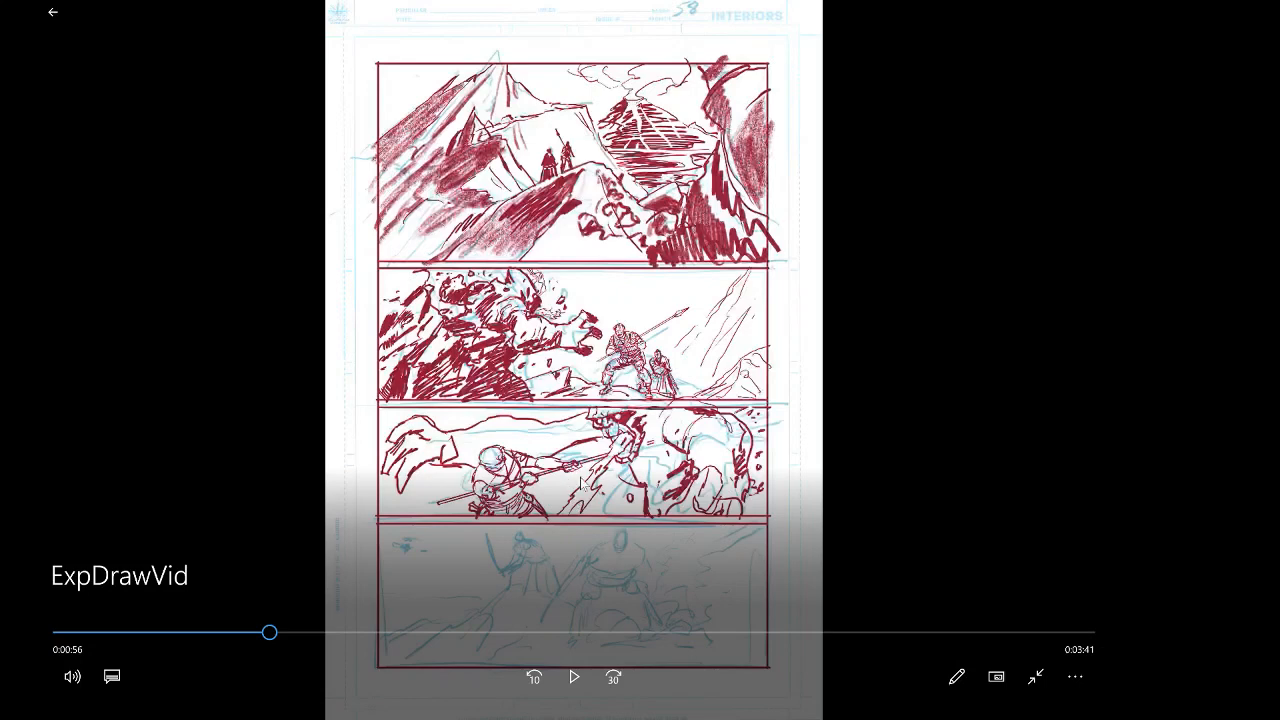
{"action": "mouse_move", "coordinate": [466, 448]}
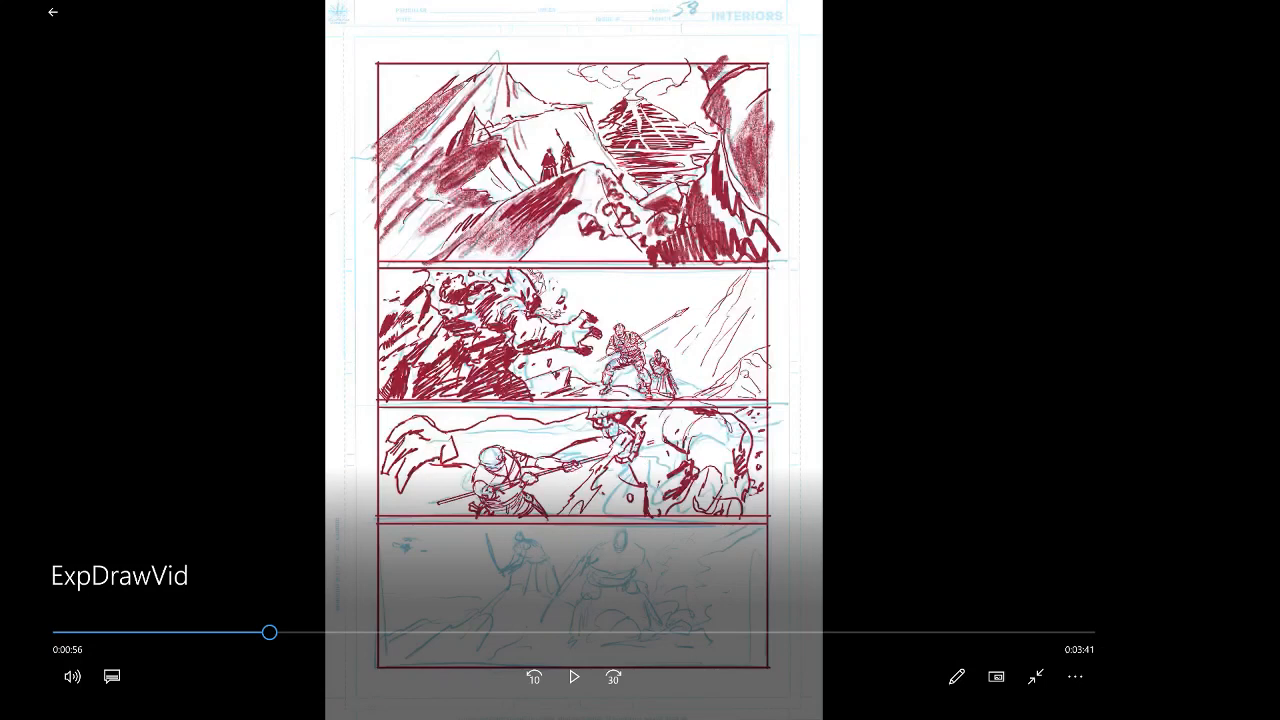
{"action": "left_click", "coordinate": [572, 676]}
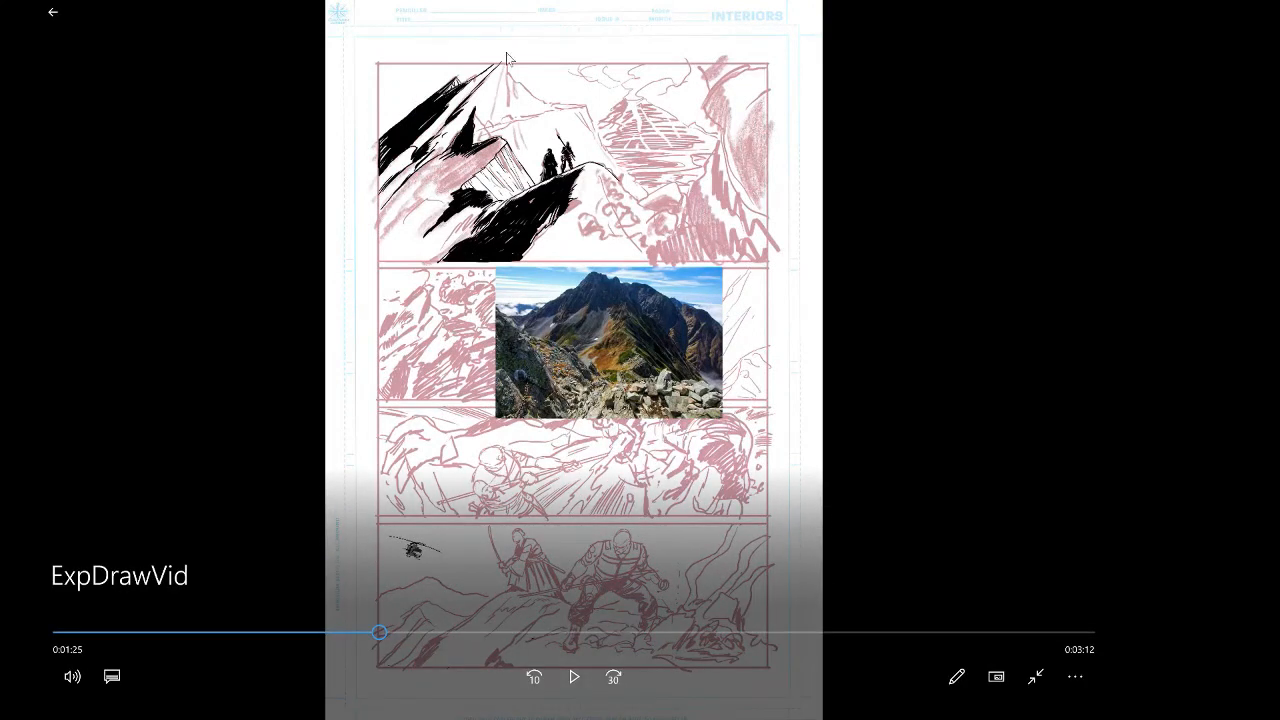
{"action": "mouse_move", "coordinate": [428, 128]}
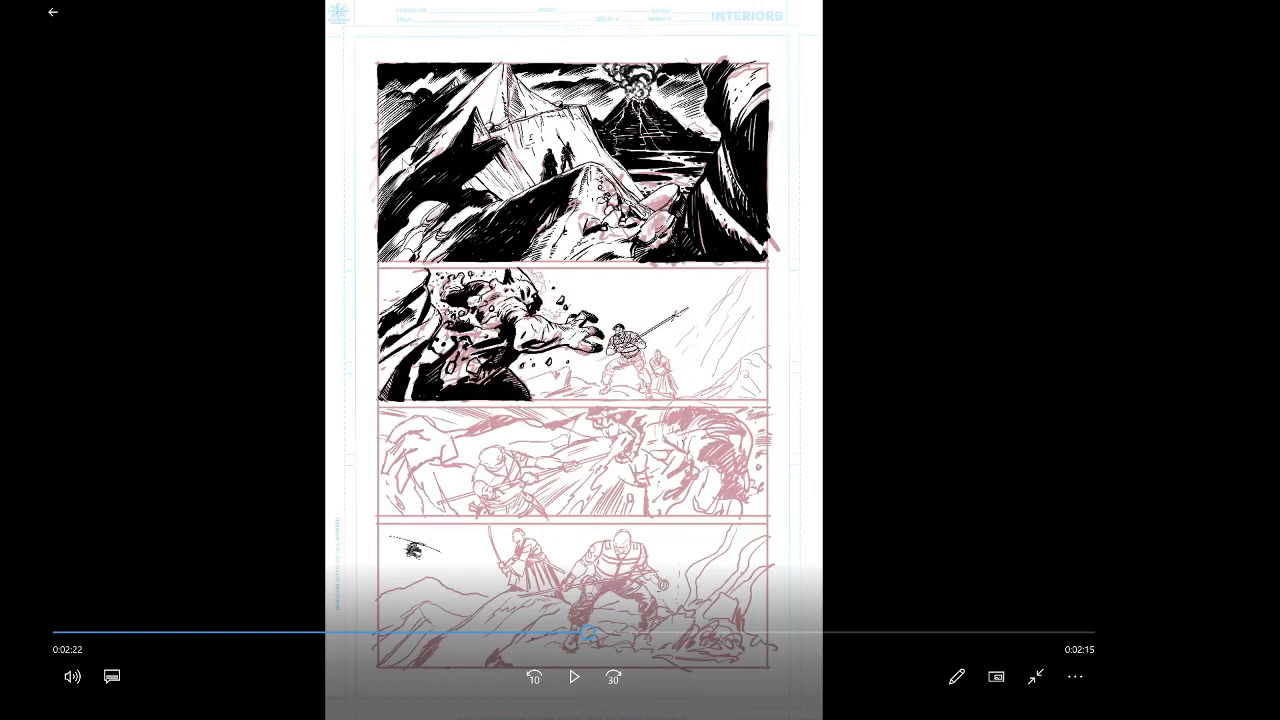
Keep the timelapse playing to 3:39, with black inks over three panels and the bottom panel begun
{"action": "left_click", "coordinate": [572, 676]}
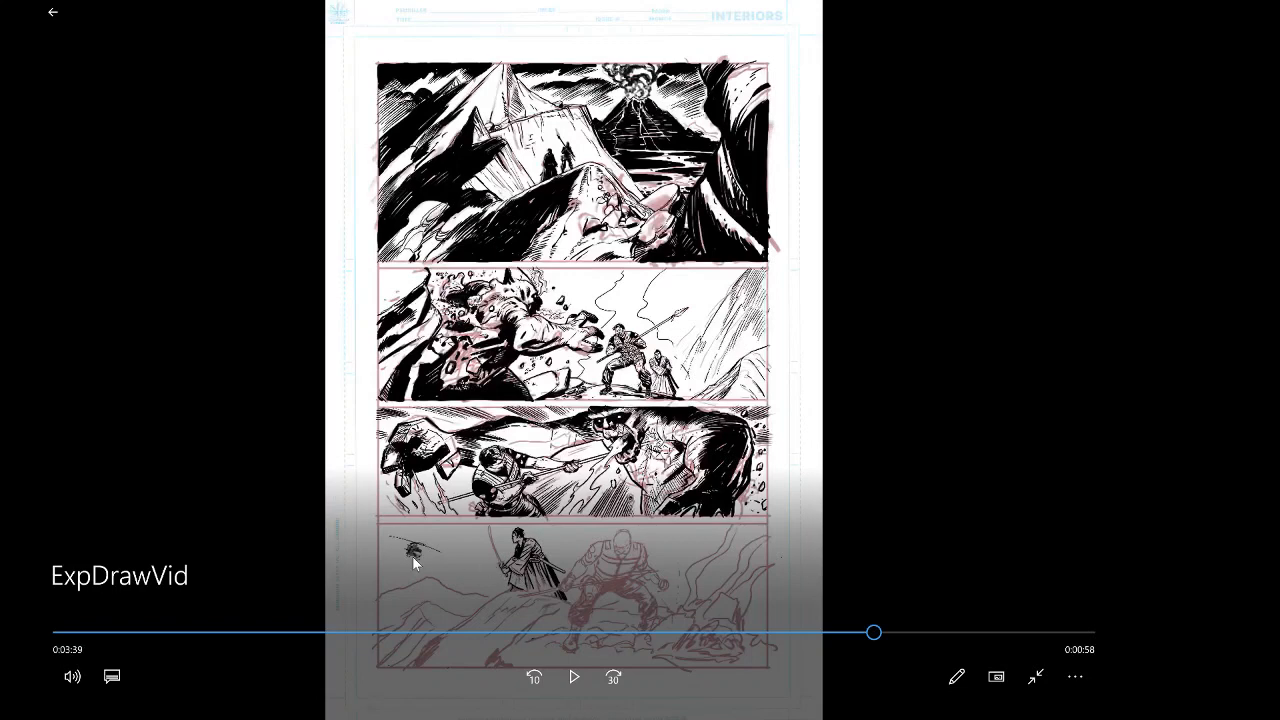
Let ExpDrawVid play to its end at 4:37 with all four panels fully inked in black
{"action": "left_click", "coordinate": [574, 676]}
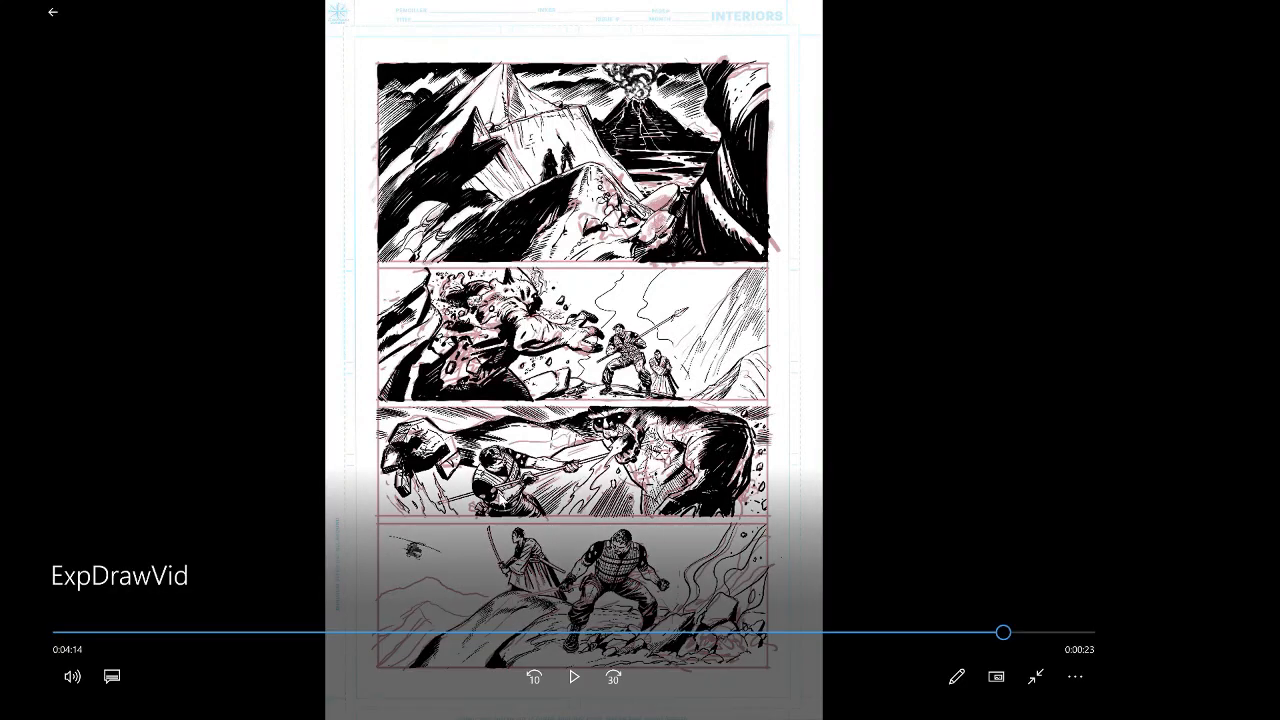
{"action": "left_click", "coordinate": [572, 676]}
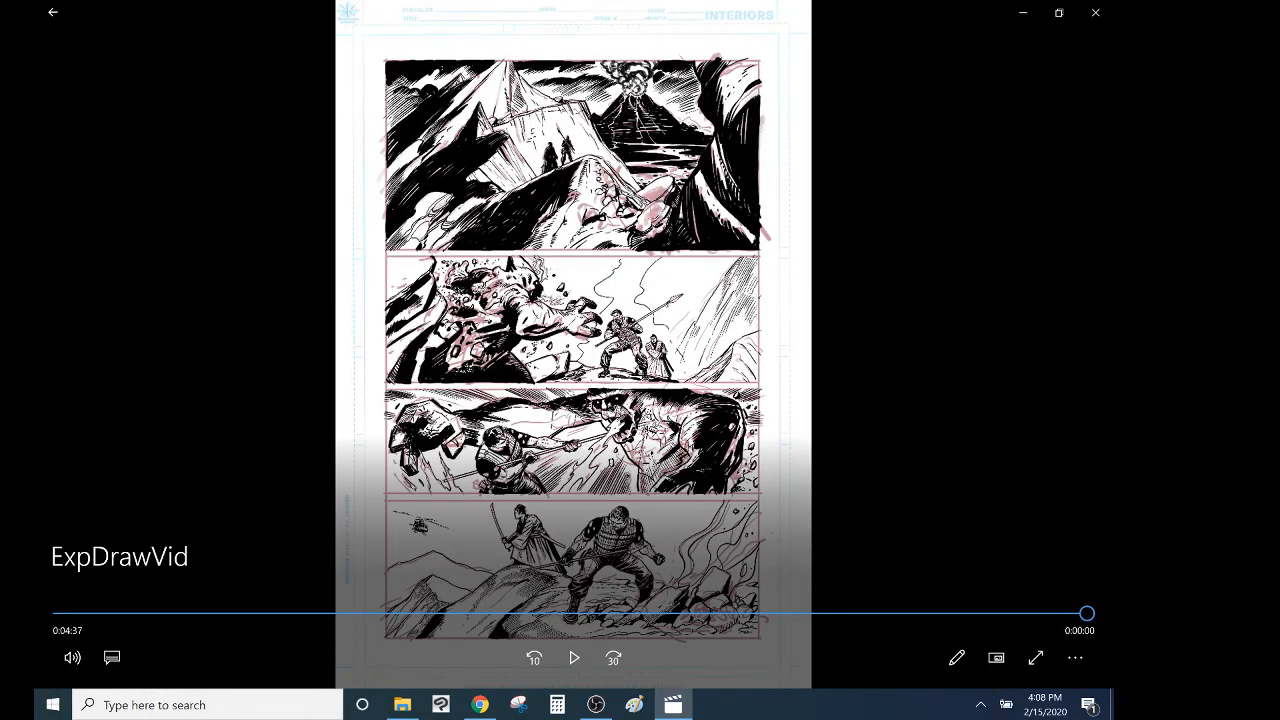
{"action": "mouse_move", "coordinate": [70, 618]}
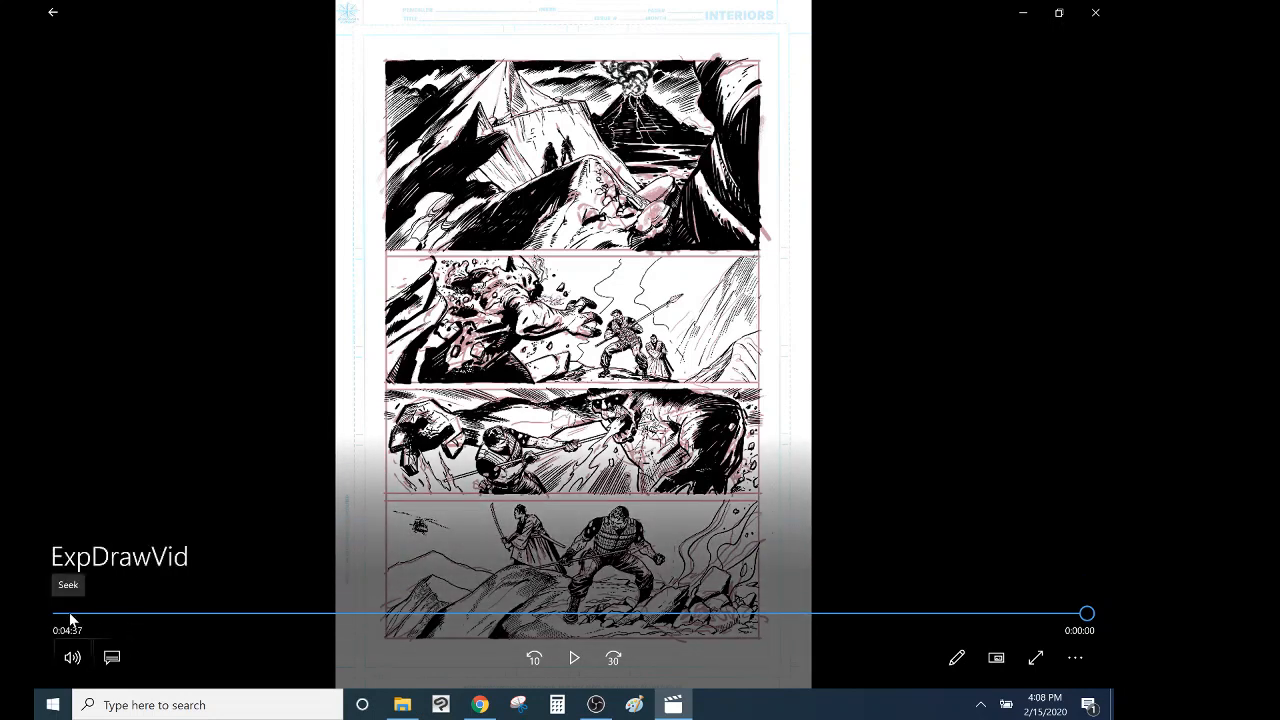
Drag the timeline back to the start, then close the player to return to the Indiegogo campaign page
{"action": "left_click_drag", "start_coordinate": [1088, 612], "coordinate": [60, 612]}
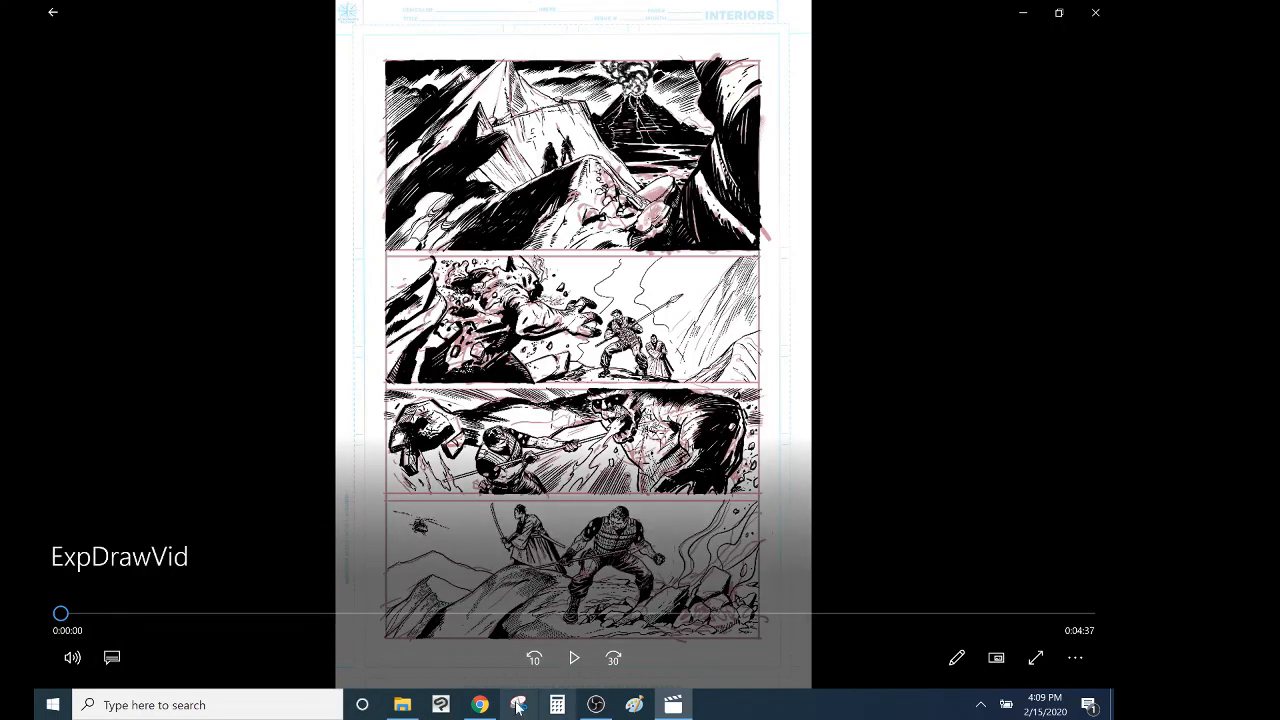
{"action": "left_click", "coordinate": [480, 704]}
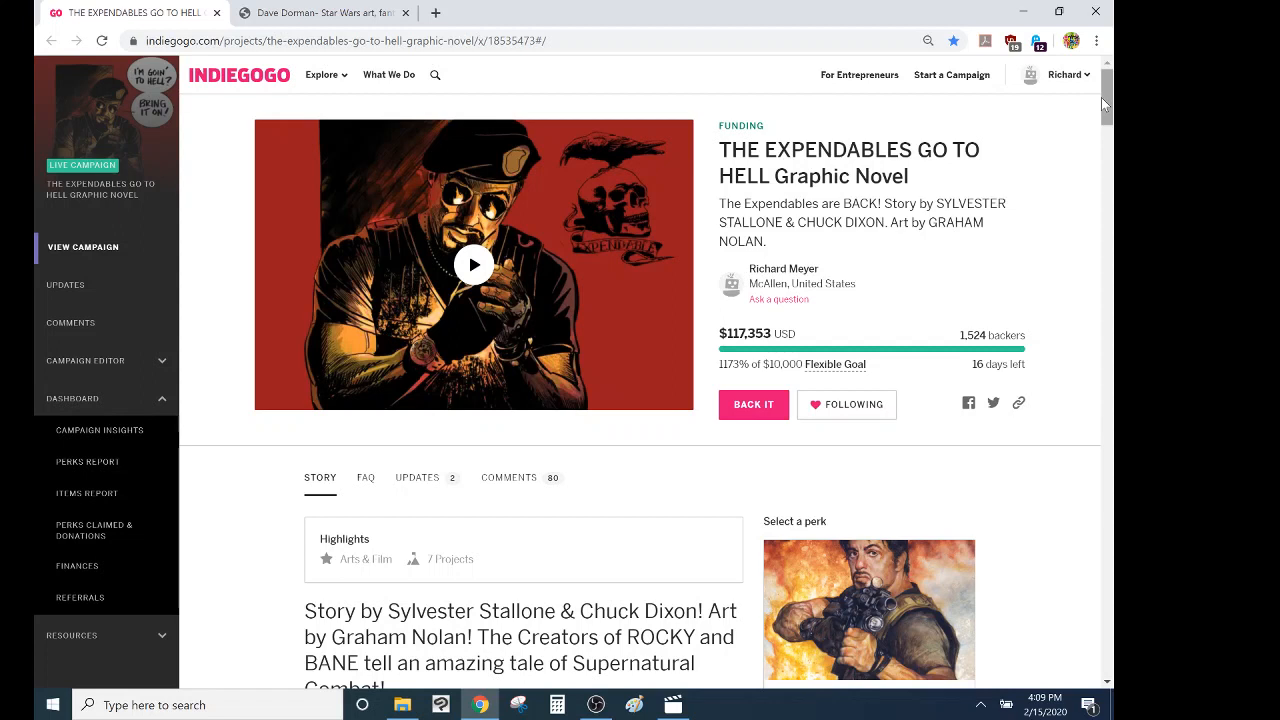
Scroll down the Expendables Go To Hell campaign page through the story art images
{"action": "scroll", "scroll_direction": "down", "scroll_amount": 3}
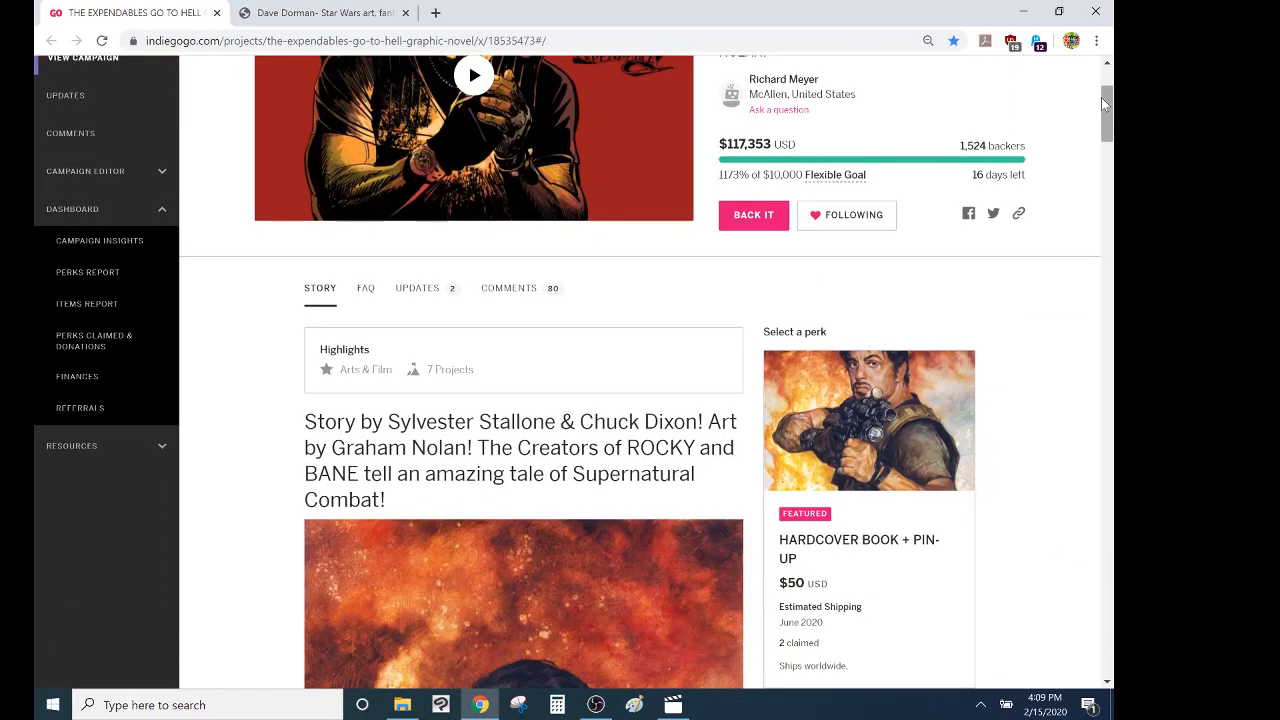
{"action": "scroll", "scroll_direction": "down", "scroll_amount": 3}
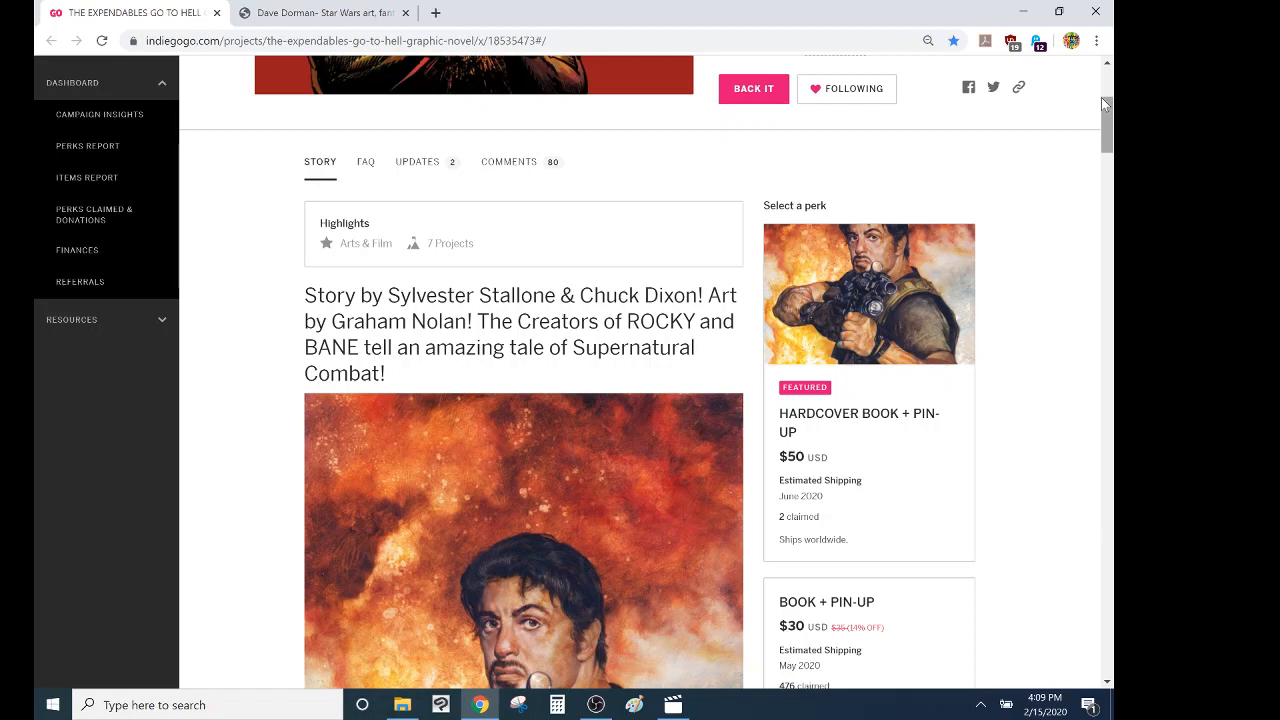
{"action": "scroll", "scroll_direction": "down", "scroll_amount": 3}
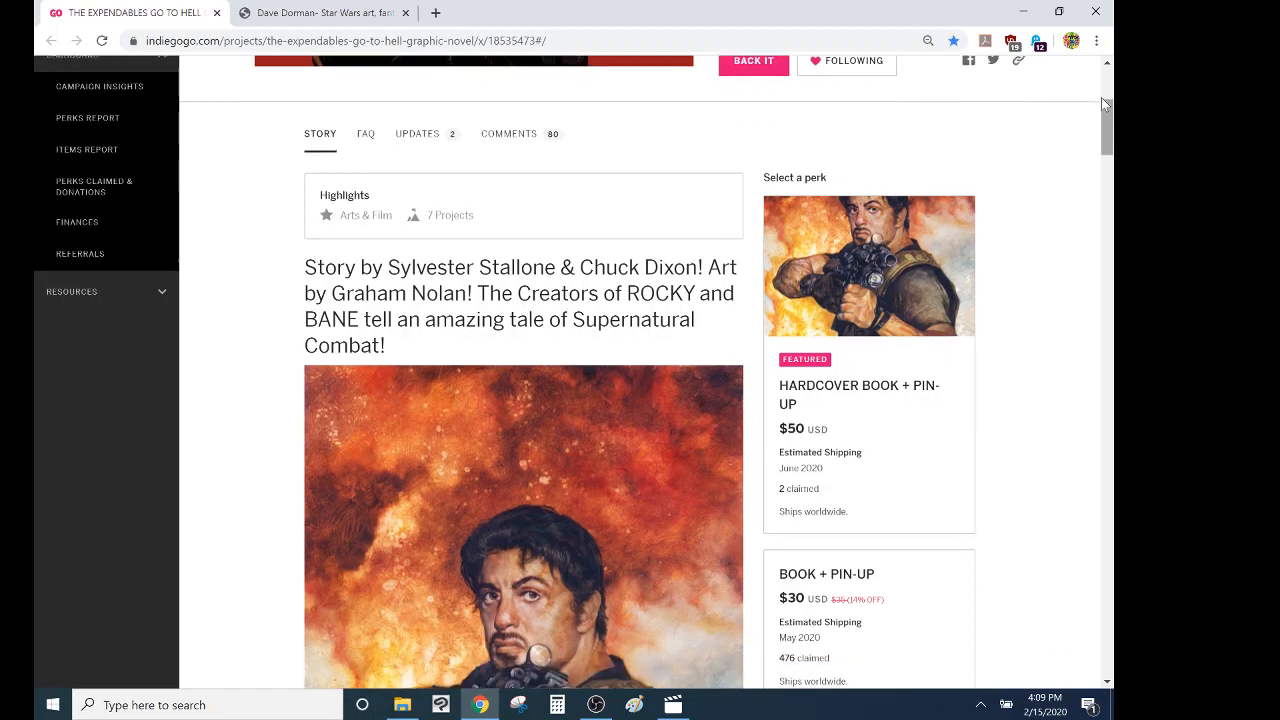
{"action": "scroll", "scroll_direction": "down", "scroll_amount": 3}
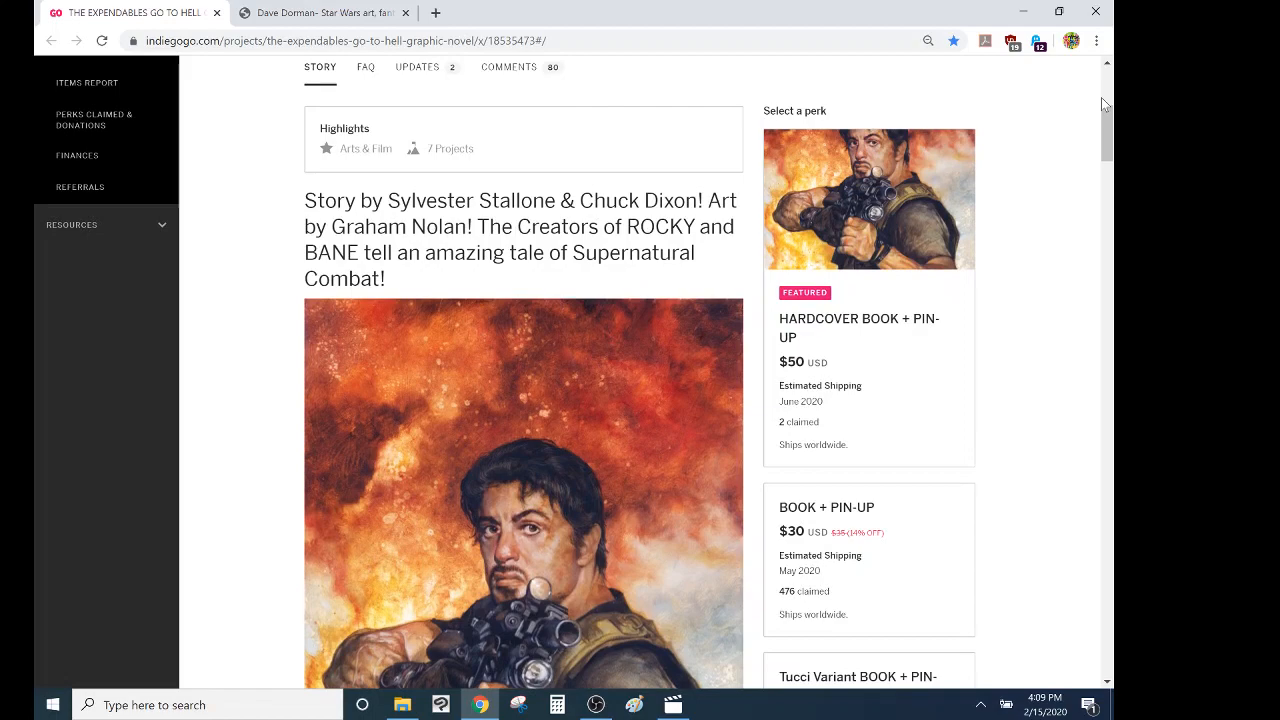
{"action": "scroll", "scroll_direction": "down", "scroll_amount": 3}
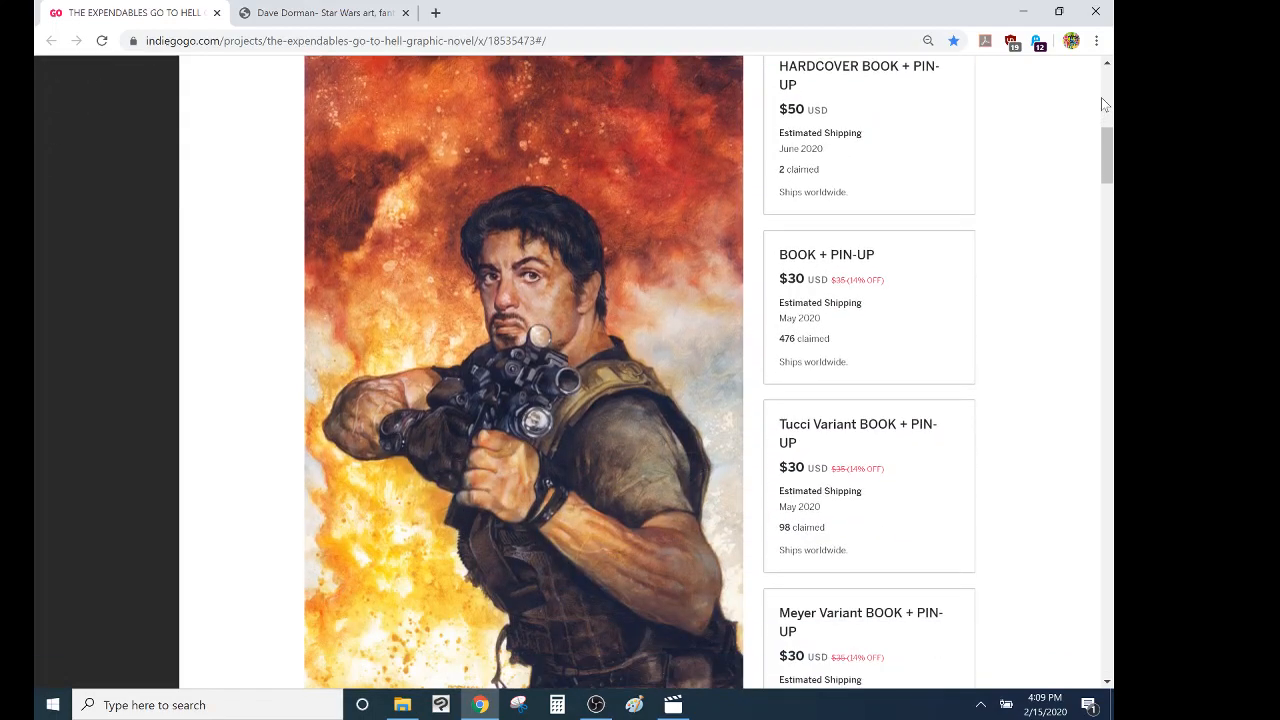
{"action": "scroll", "scroll_direction": "down", "scroll_amount": 3}
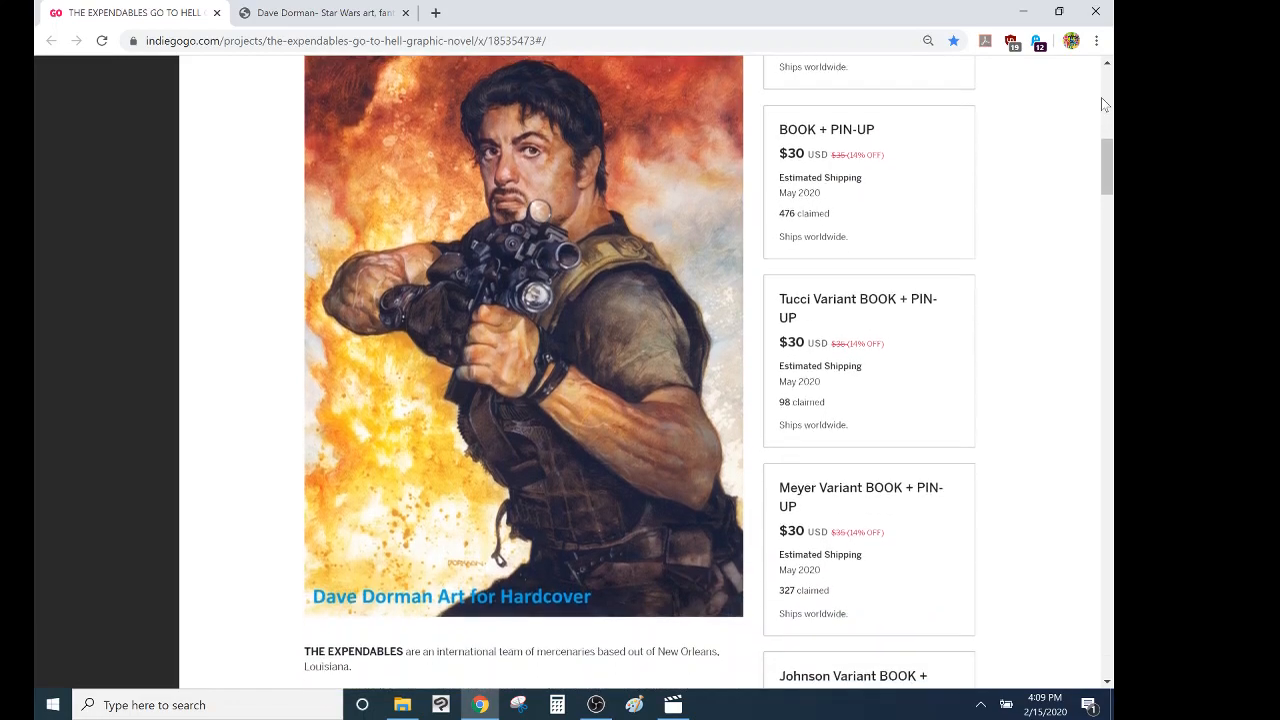
{"action": "scroll", "scroll_direction": "down", "scroll_amount": 3}
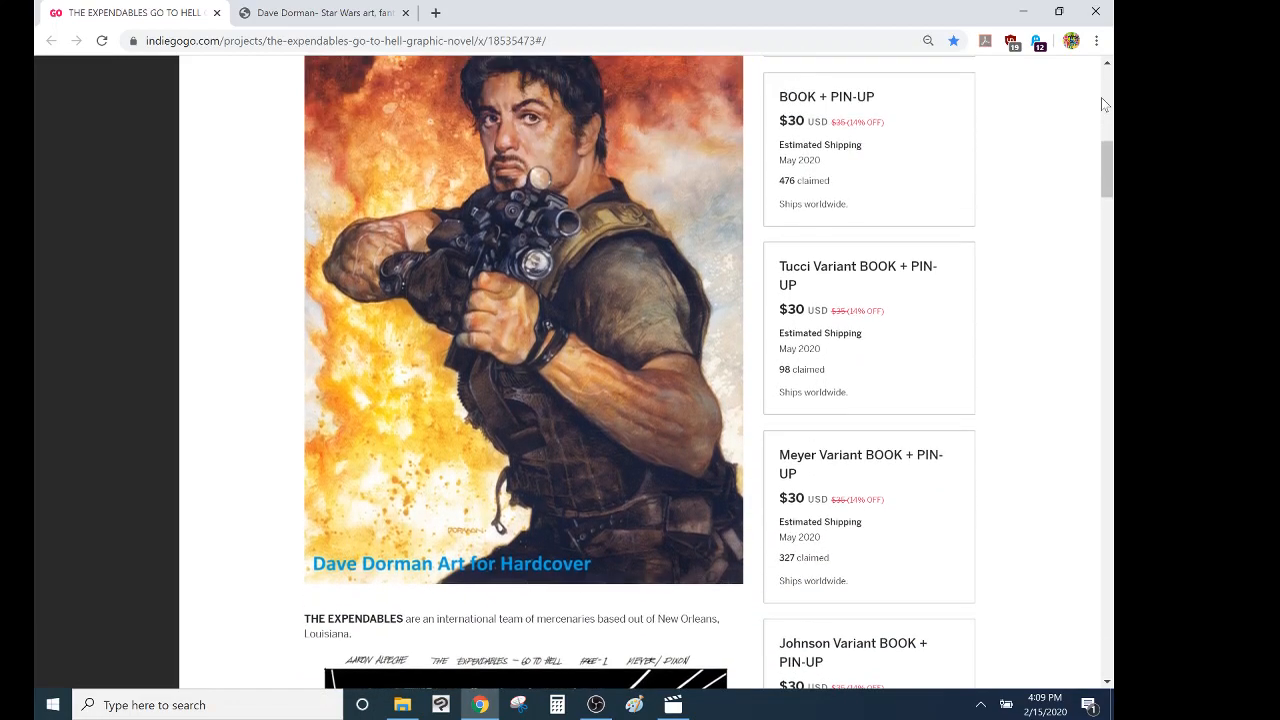
{"action": "scroll", "scroll_direction": "up", "scroll_amount": 3}
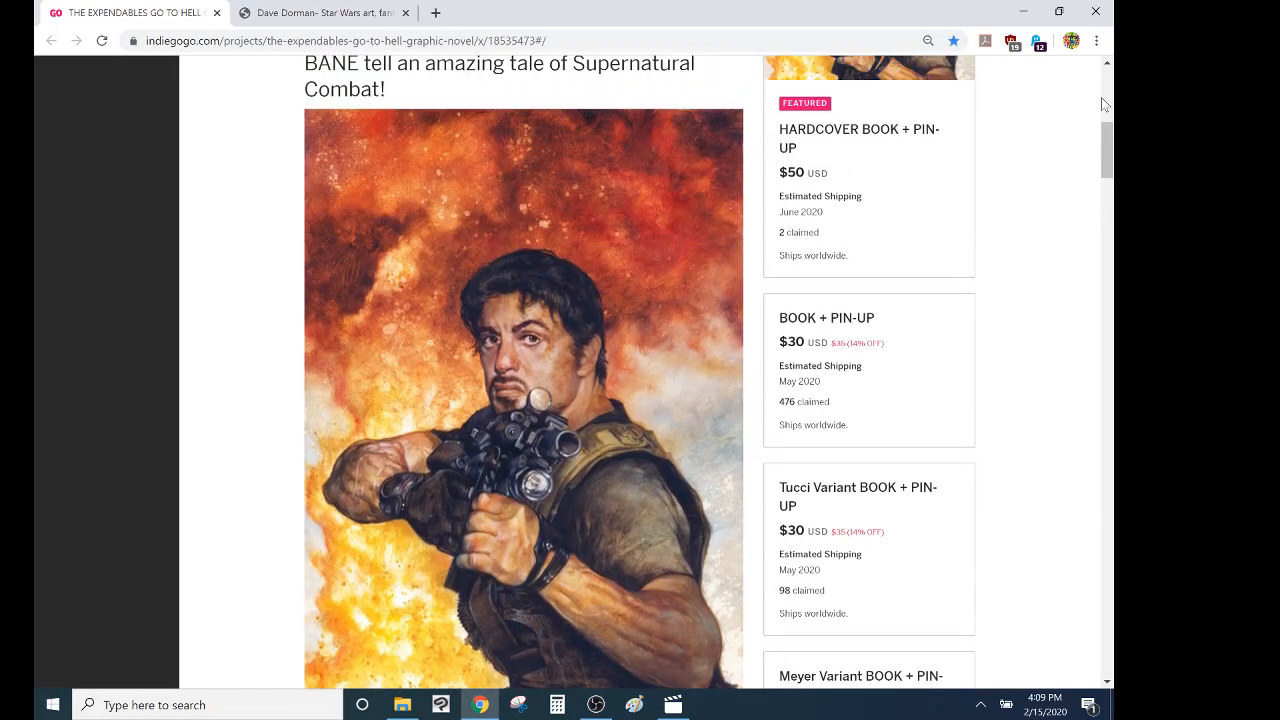
Continue down to the interior comic page beside the T-SHIRT and CHROMIUM Cover perks
{"action": "scroll", "scroll_direction": "down", "scroll_amount": 3}
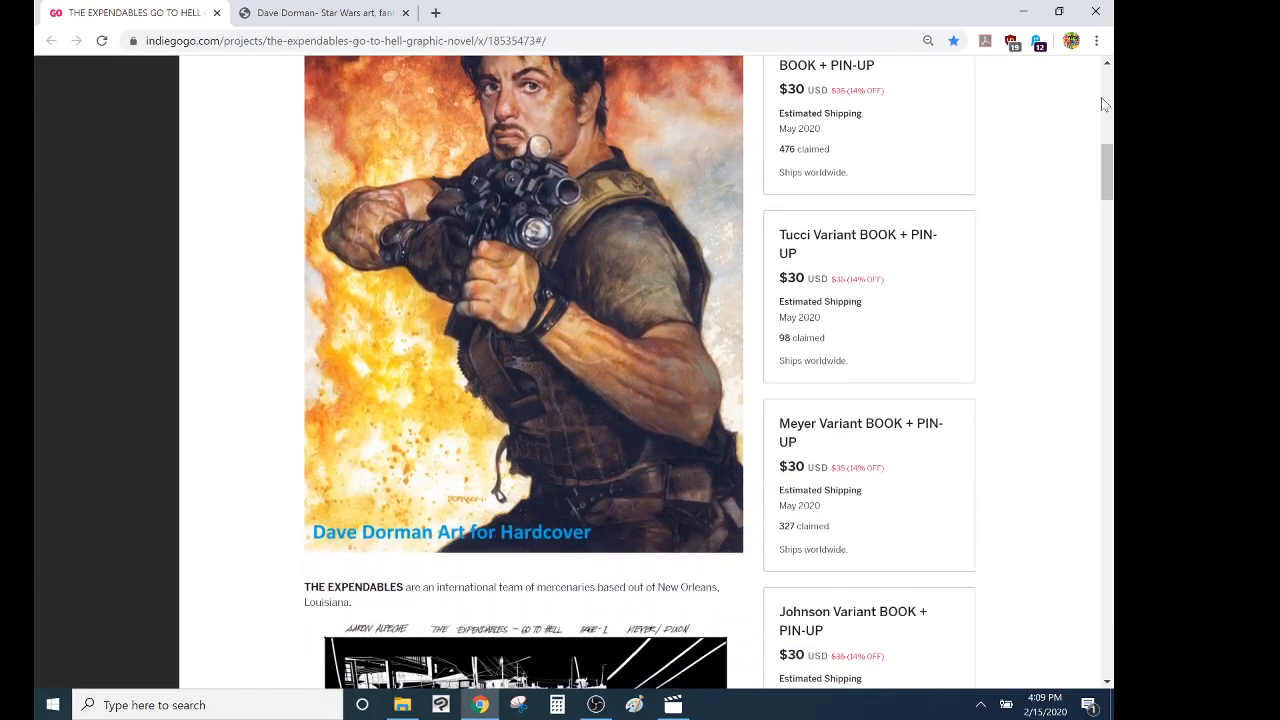
{"action": "scroll", "scroll_direction": "down", "scroll_amount": 3}
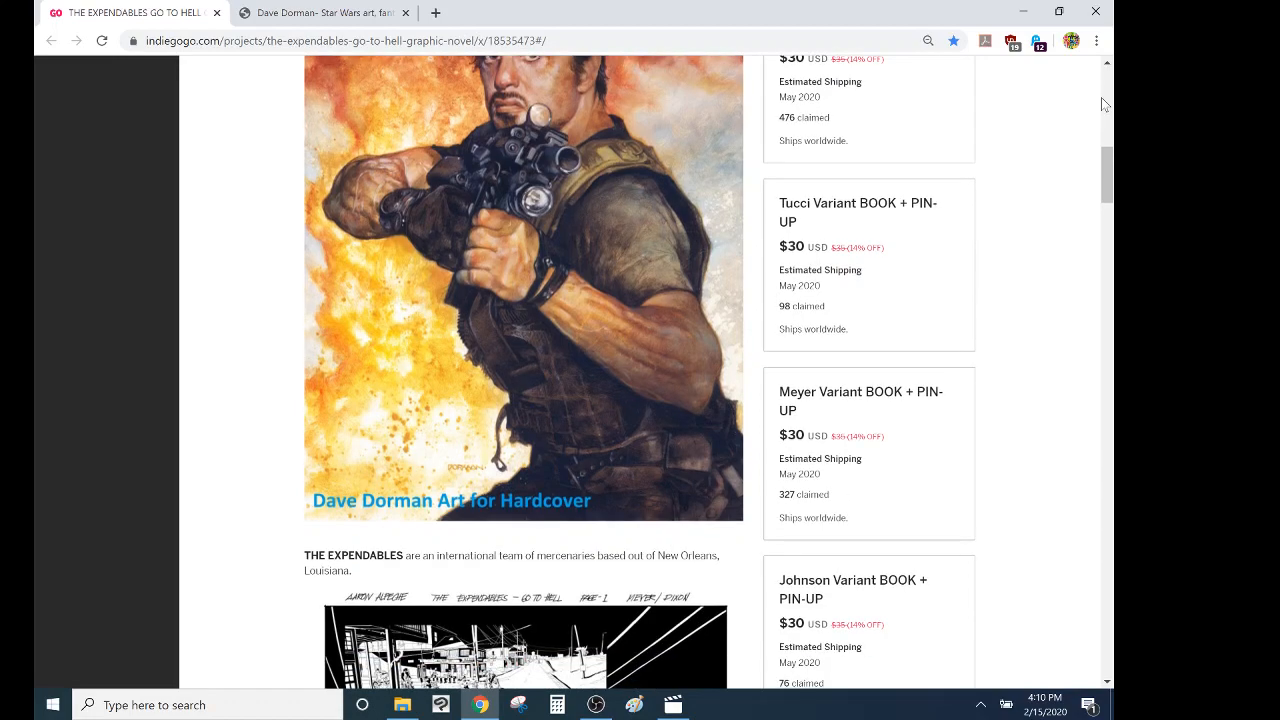
{"action": "scroll", "scroll_direction": "down", "scroll_amount": 3}
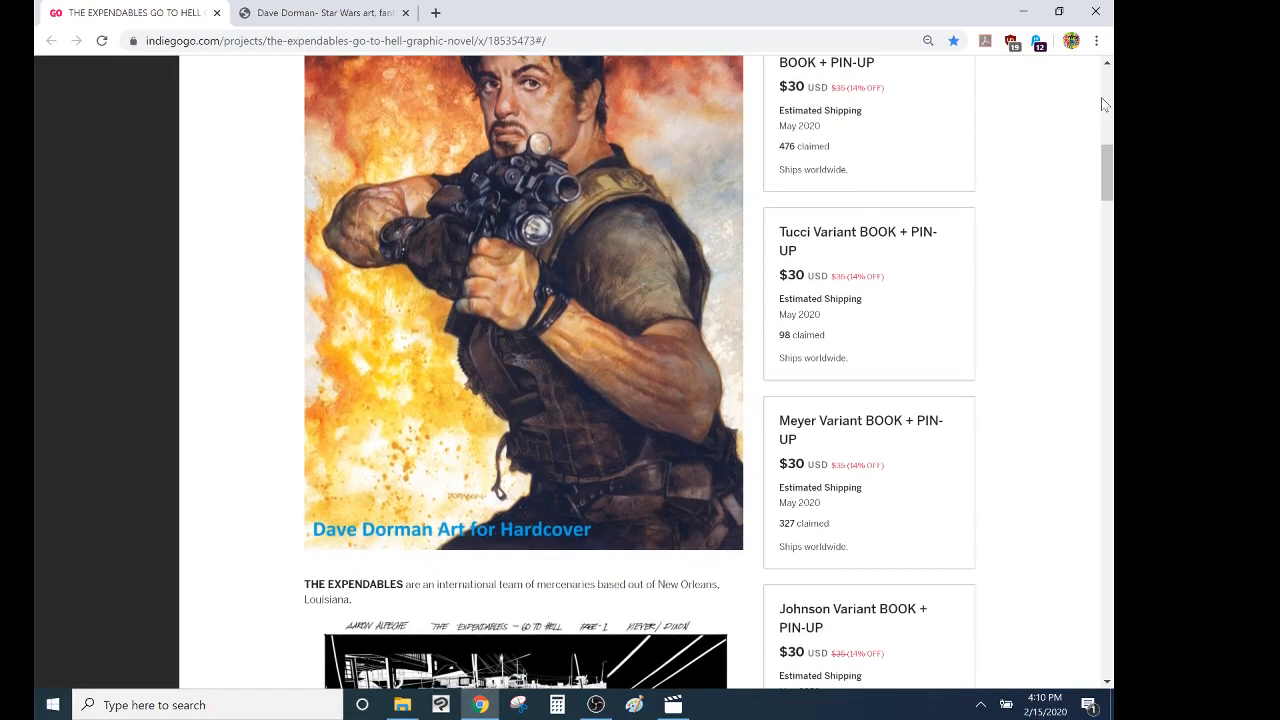
{"action": "scroll", "scroll_direction": "down", "scroll_amount": 3}
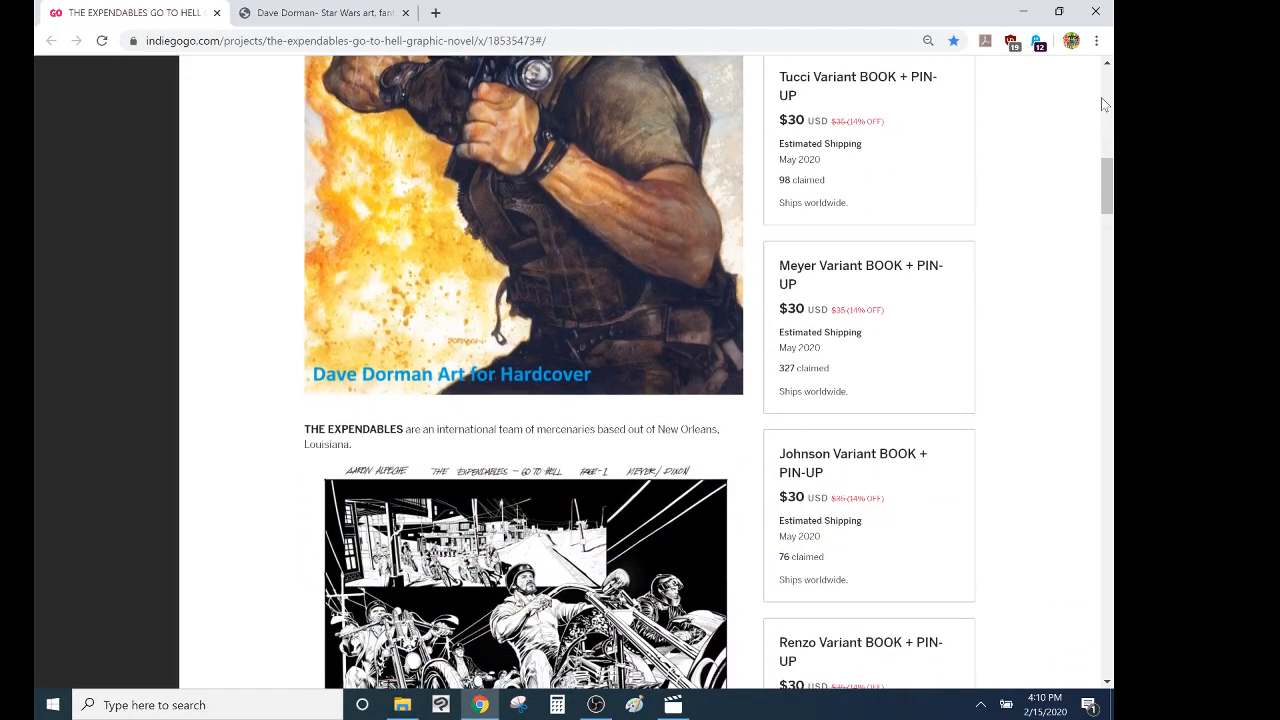
{"action": "scroll", "scroll_direction": "down", "scroll_amount": 3}
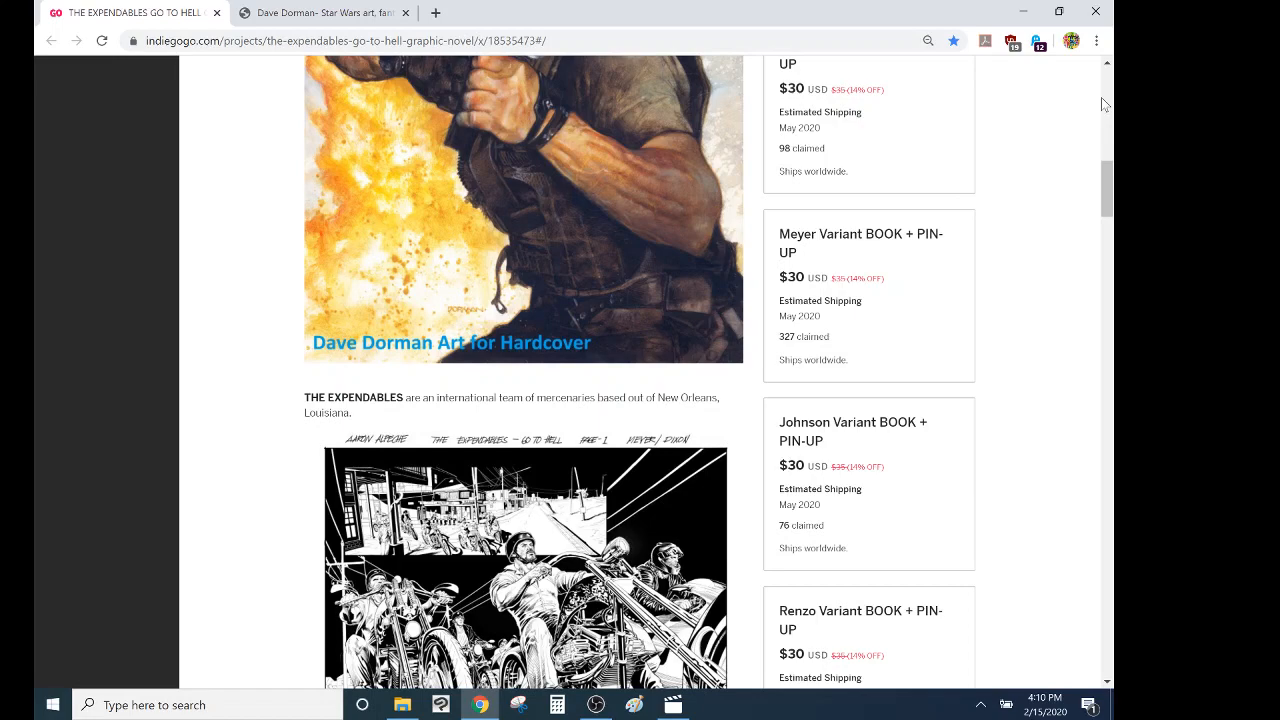
{"action": "scroll", "scroll_direction": "down", "scroll_amount": 3}
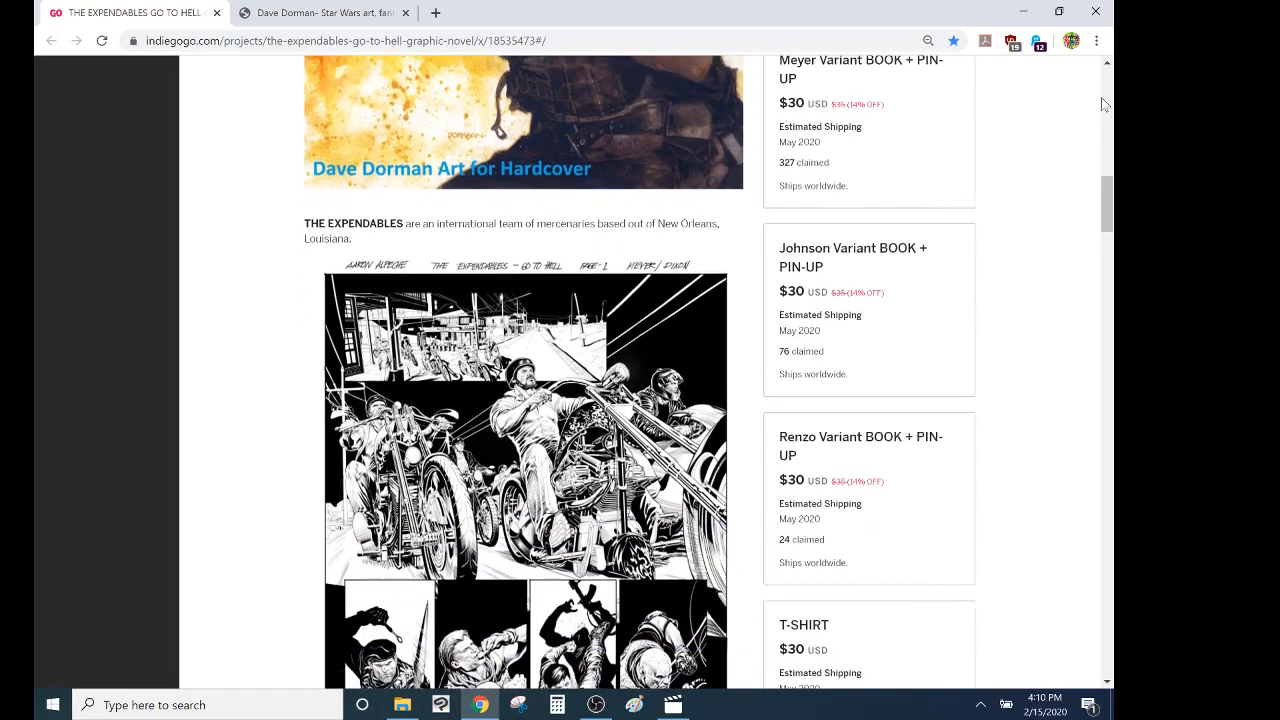
{"action": "scroll", "scroll_direction": "down", "scroll_amount": 3}
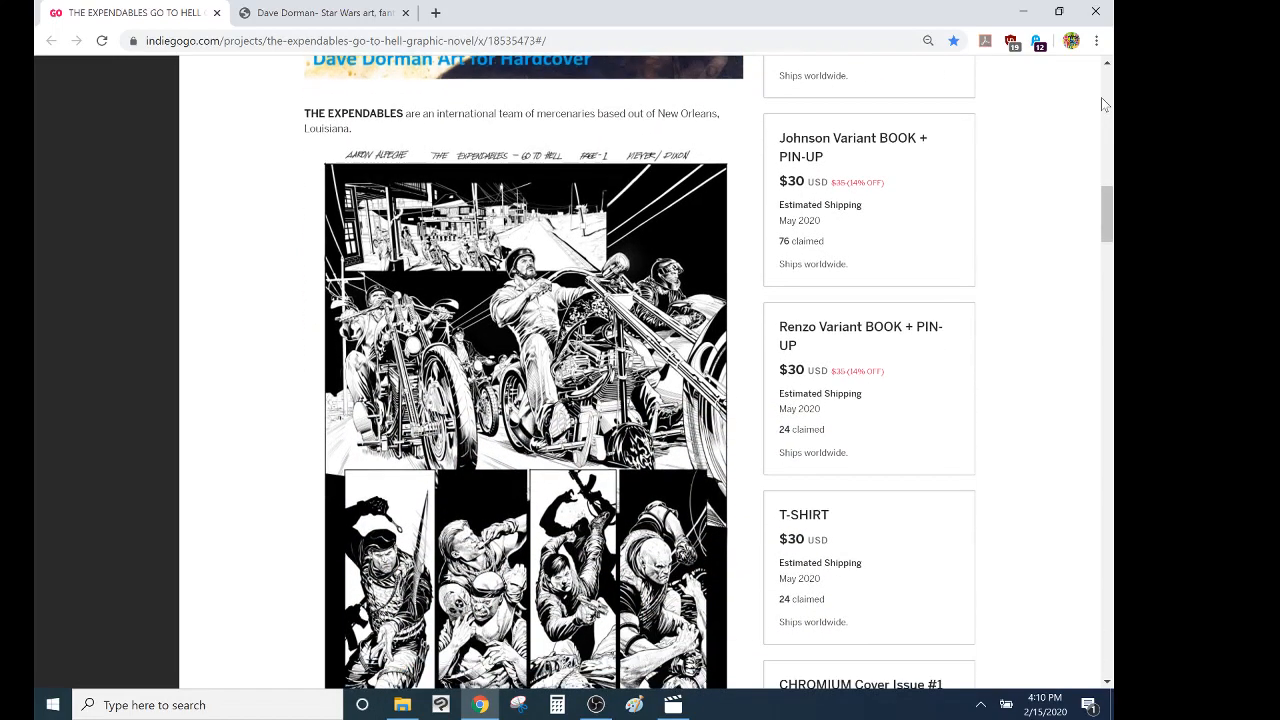
{"action": "scroll", "scroll_direction": "down", "scroll_amount": 3}
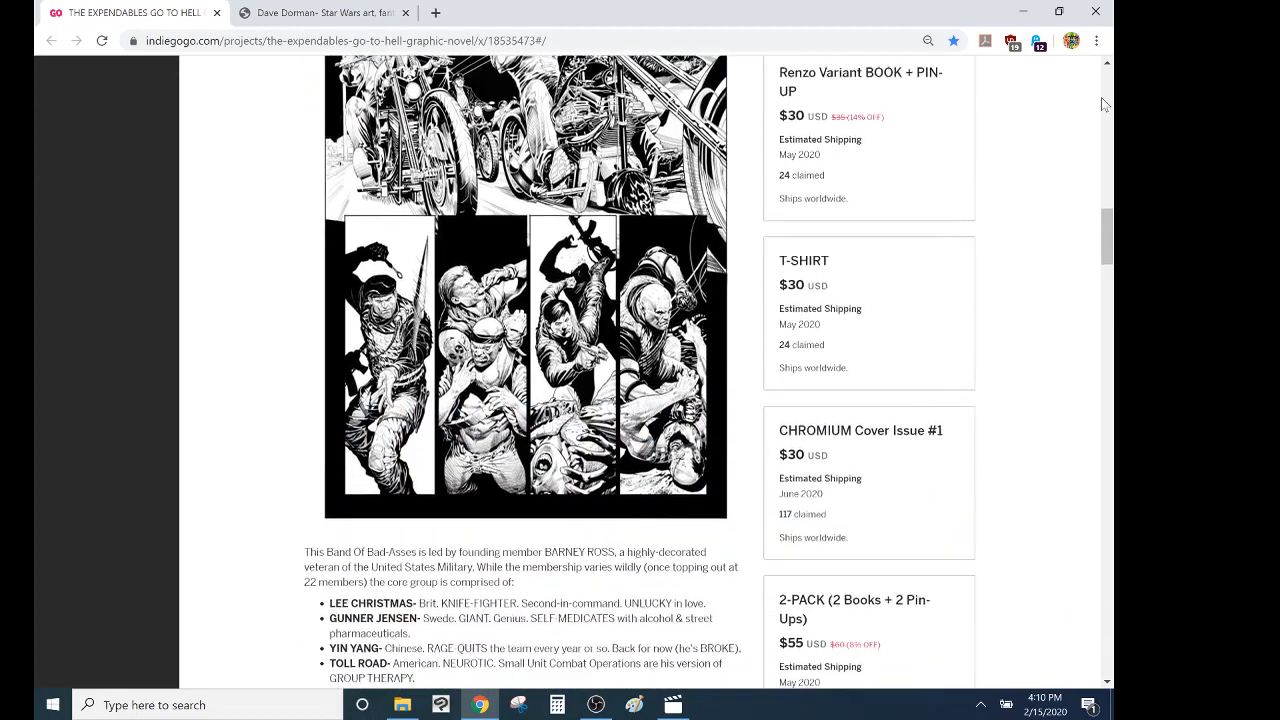
Scroll past the second interior comic page and higher bundle perks, then back toward the top
{"action": "scroll", "scroll_direction": "down", "scroll_amount": 3}
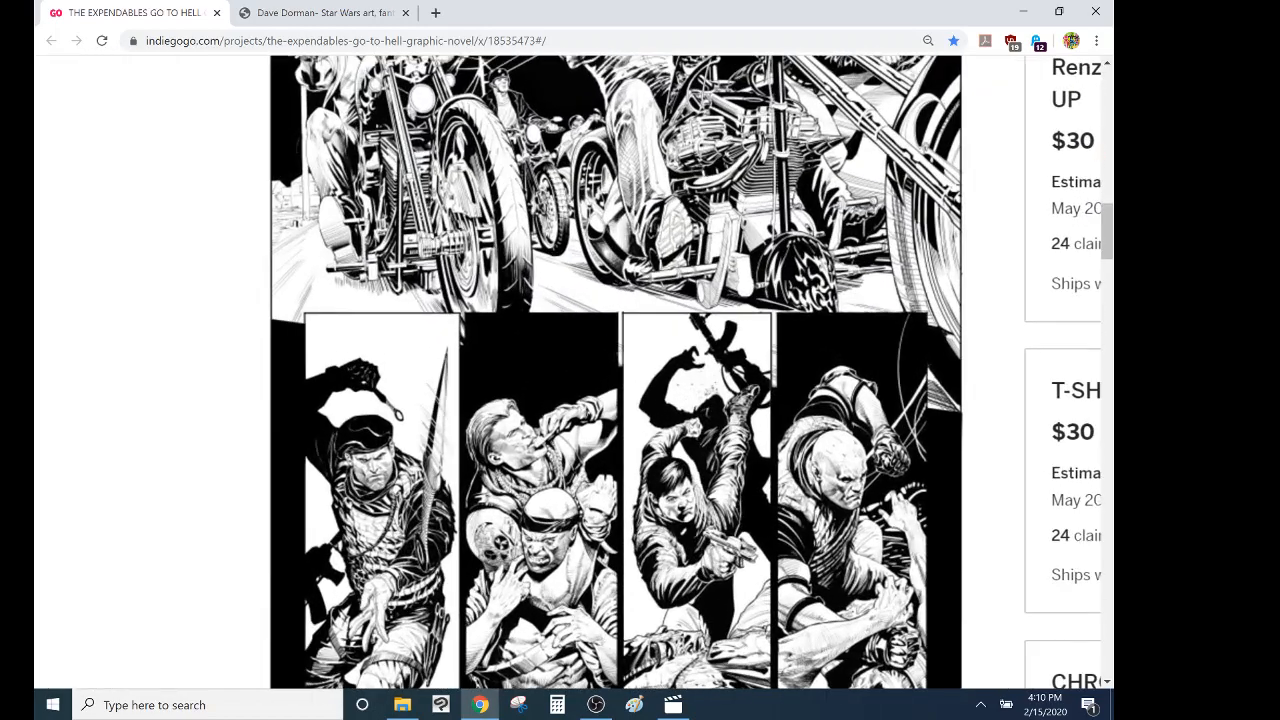
{"action": "scroll", "scroll_direction": "down", "scroll_amount": 3}
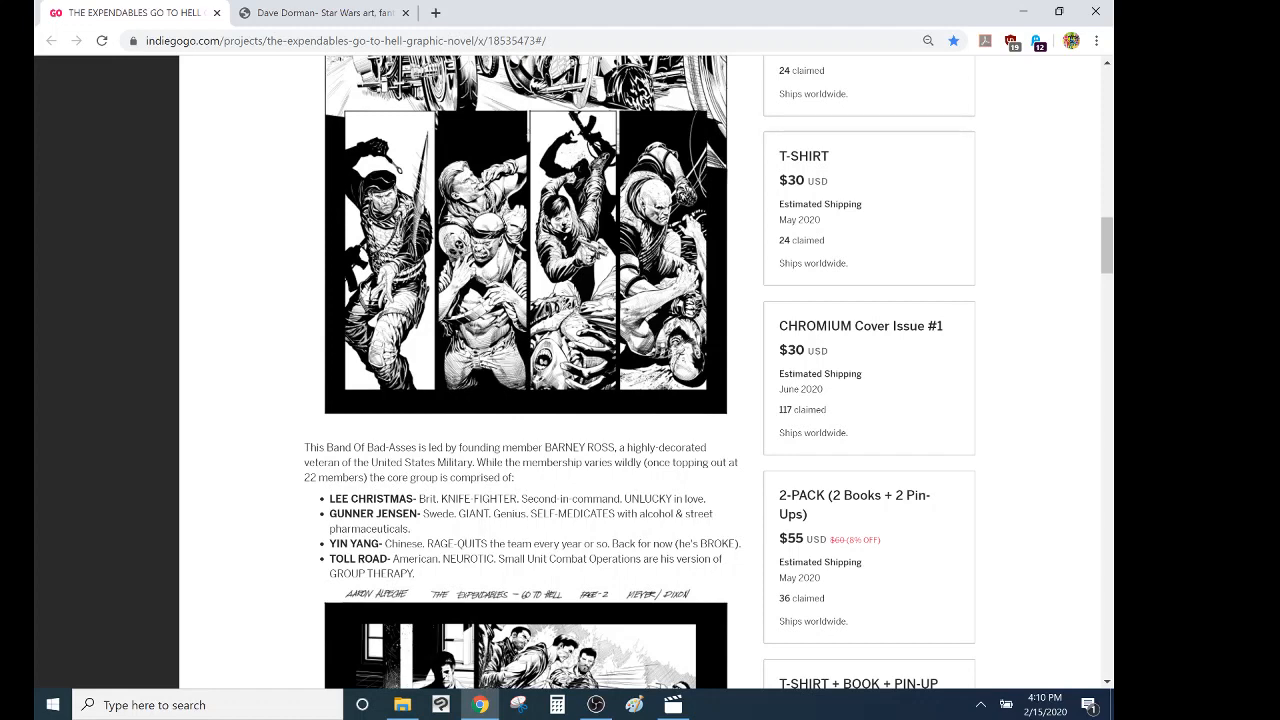
{"action": "scroll", "scroll_direction": "down", "scroll_amount": 3}
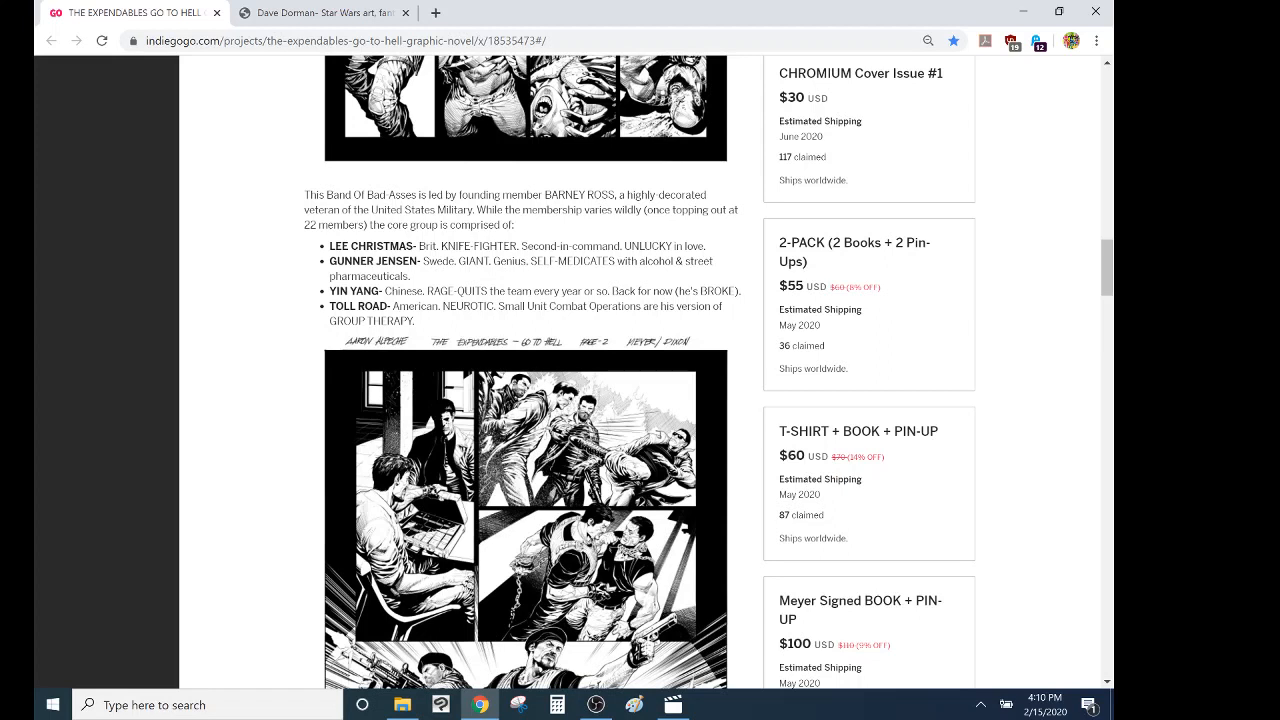
{"action": "scroll", "scroll_direction": "down", "scroll_amount": 3}
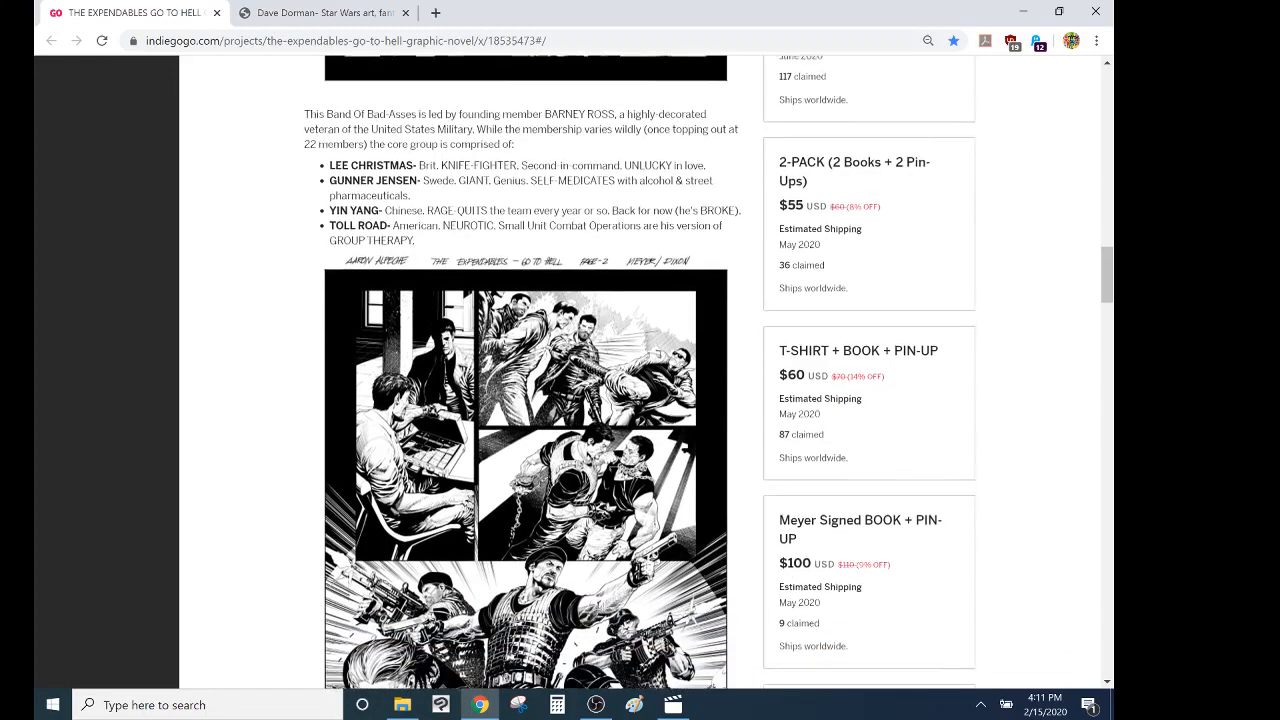
{"action": "scroll", "scroll_direction": "down", "scroll_amount": 3}
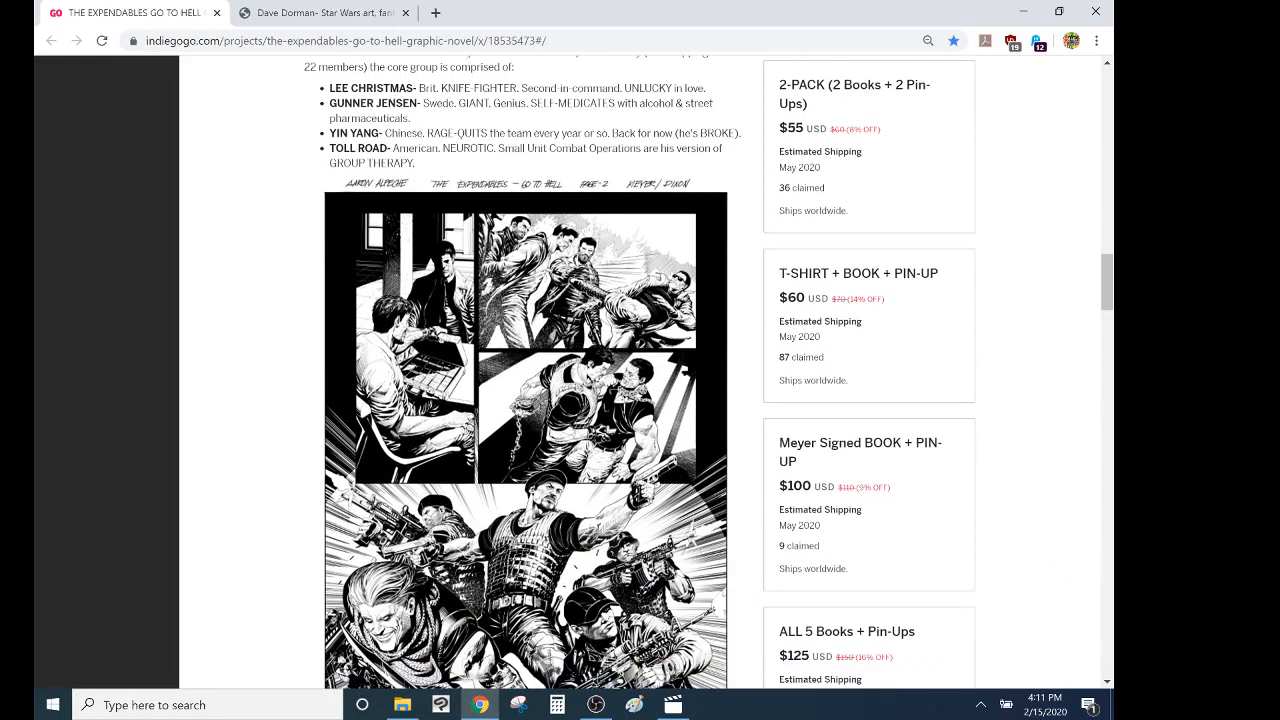
{"action": "scroll", "scroll_direction": "down", "scroll_amount": 3}
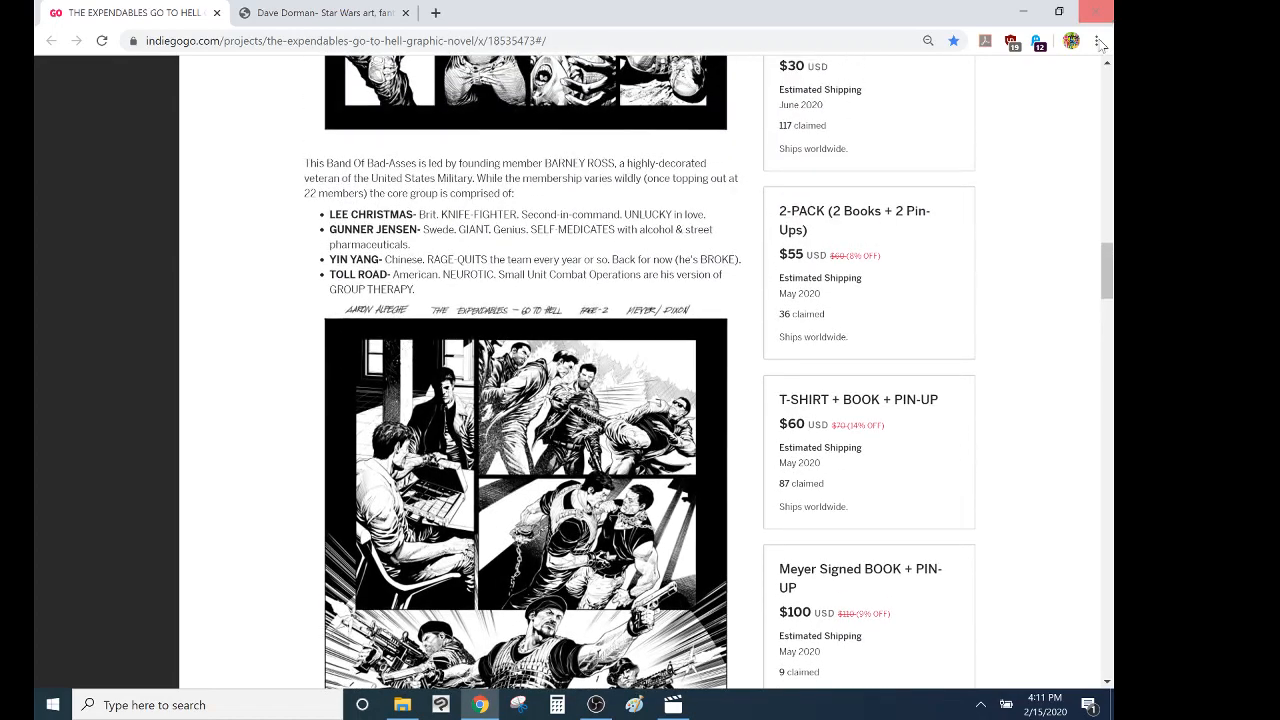
{"action": "scroll", "scroll_direction": "up", "scroll_amount": 3}
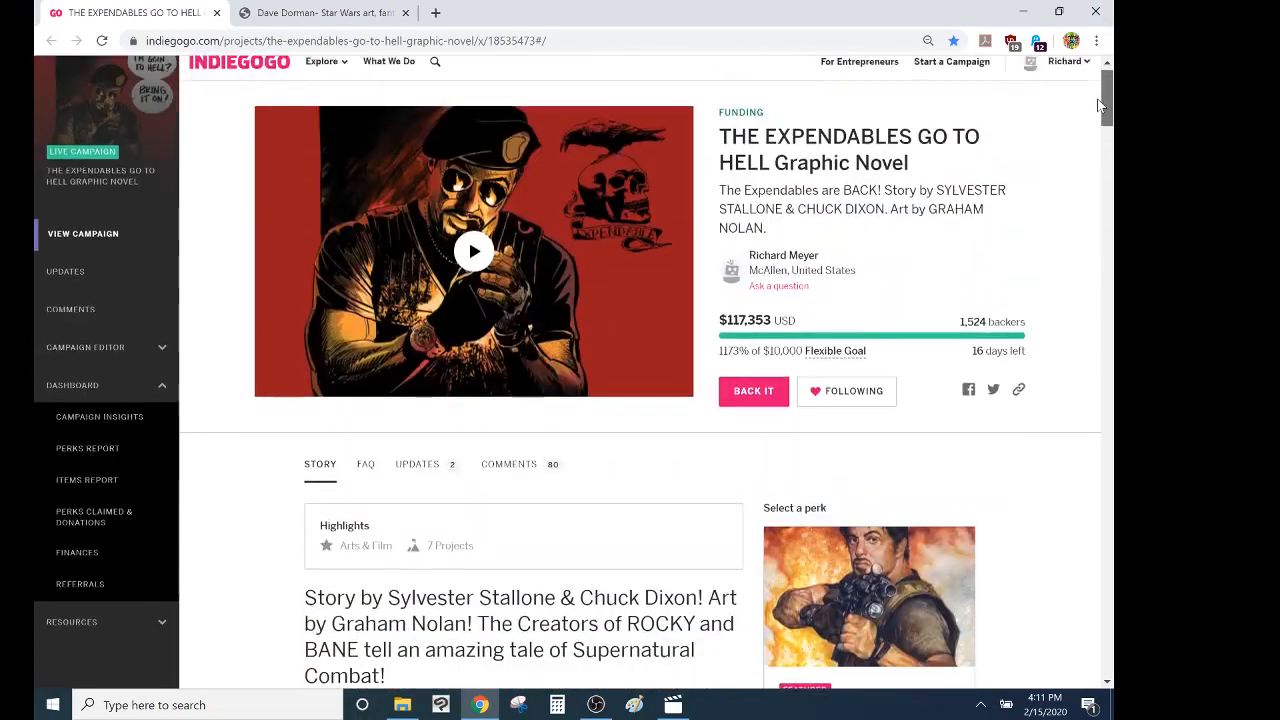
{"action": "scroll", "scroll_direction": "down", "scroll_amount": 3}
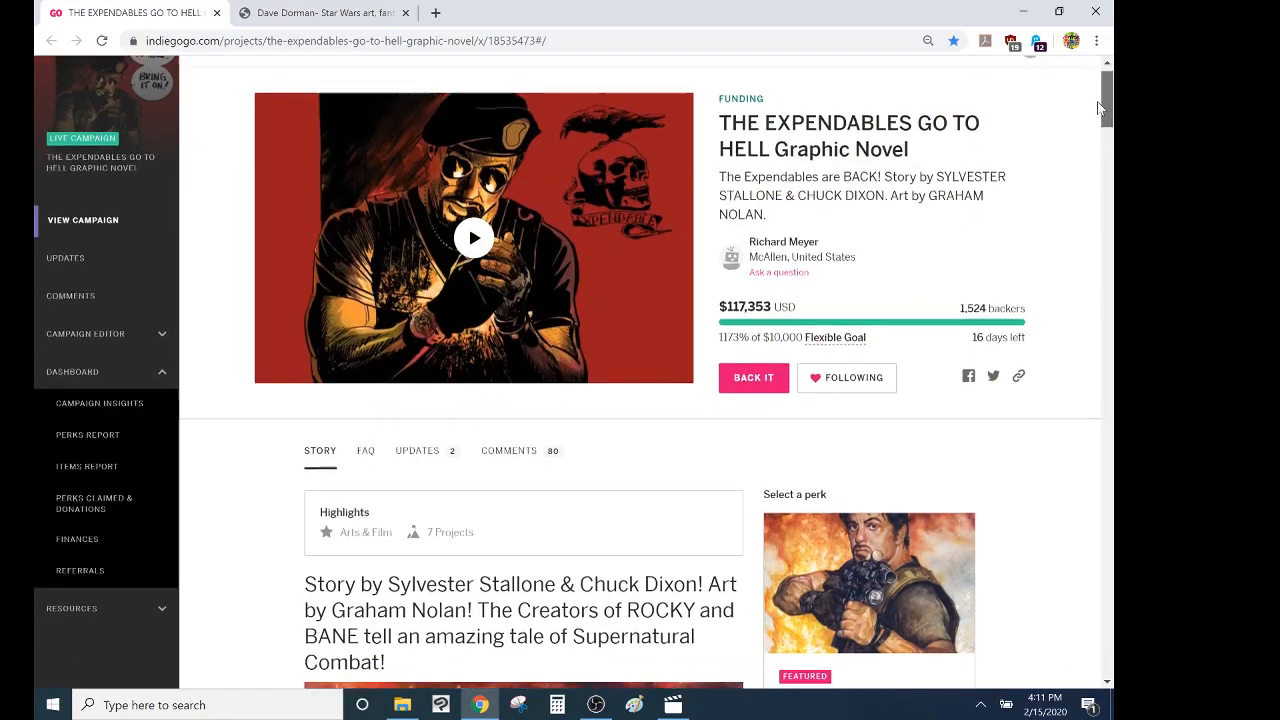
{"action": "scroll", "scroll_direction": "down", "scroll_amount": 3}
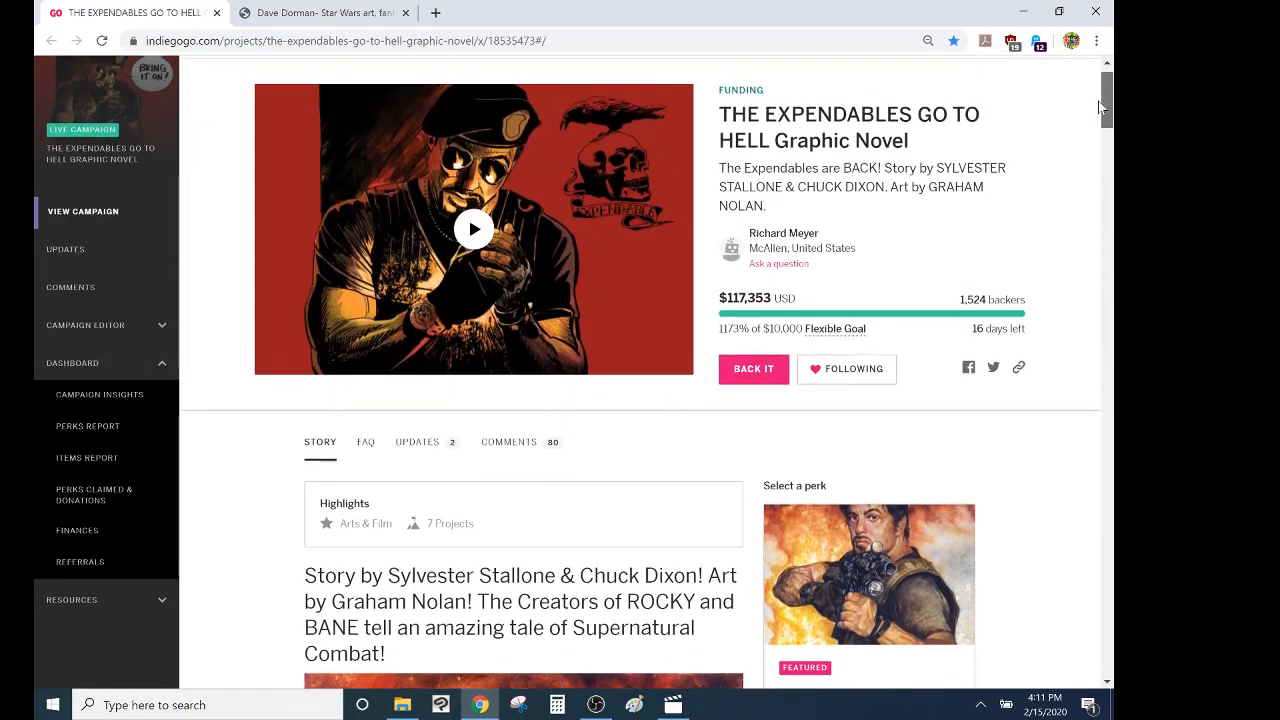
{"action": "scroll", "scroll_direction": "down", "scroll_amount": 3}
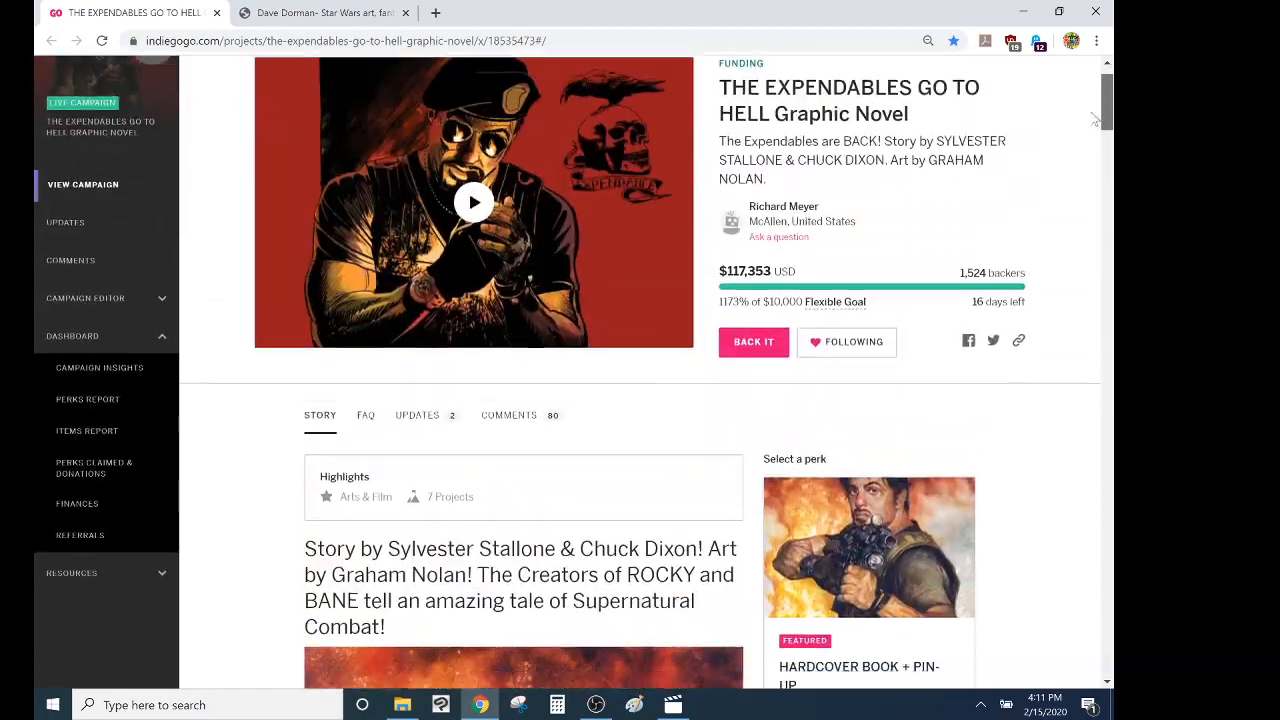
{"action": "scroll", "scroll_direction": "down", "scroll_amount": 3}
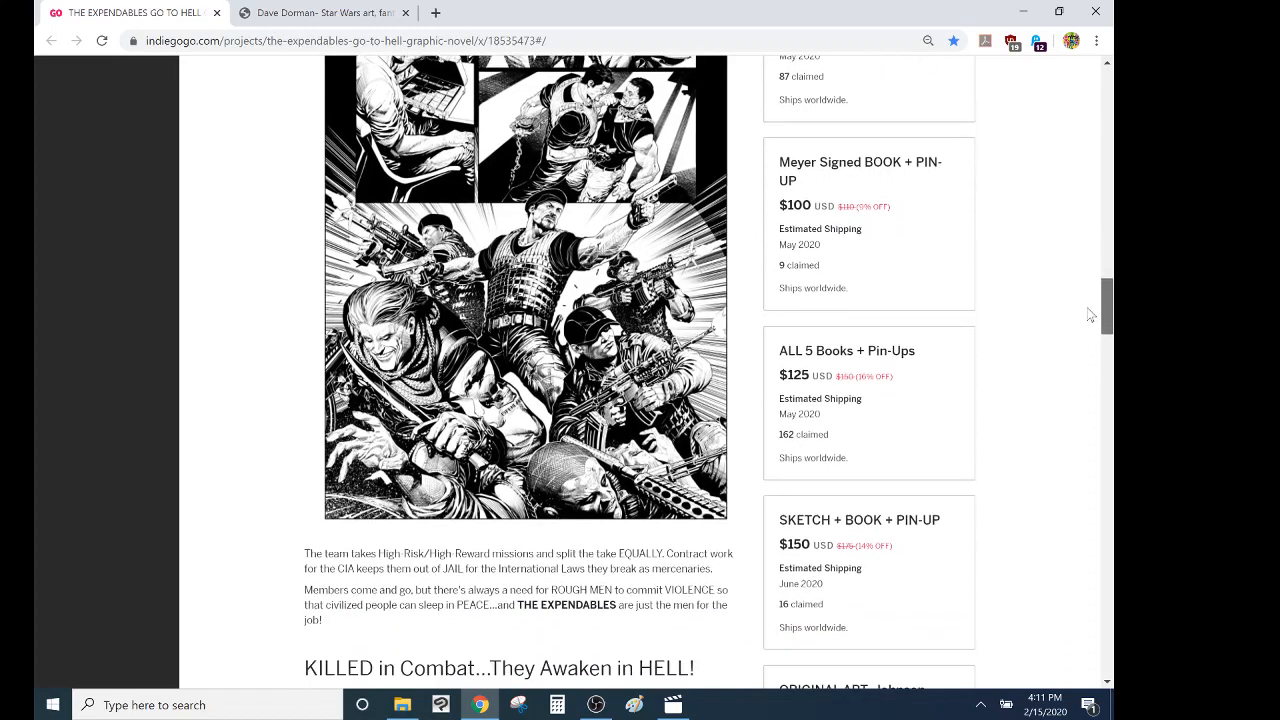
{"action": "scroll", "scroll_direction": "down", "scroll_amount": 3}
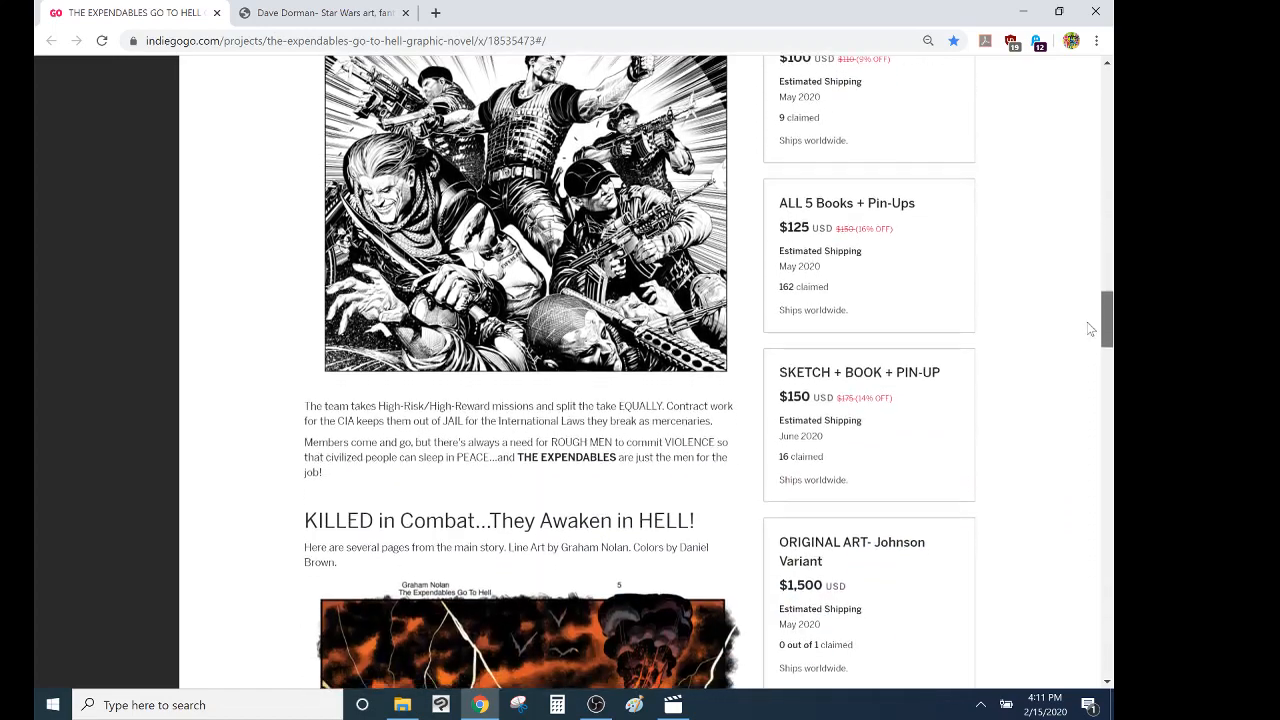
{"action": "scroll", "scroll_direction": "down", "scroll_amount": 3}
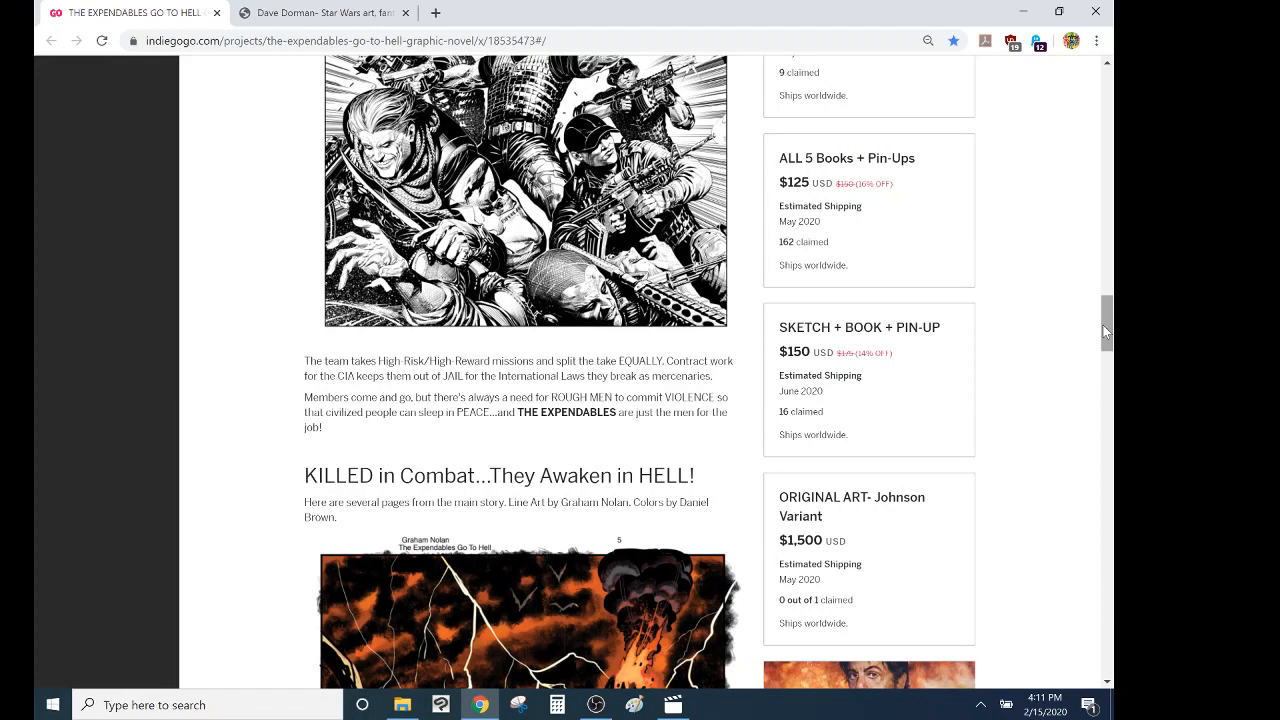
{"action": "scroll", "scroll_direction": "down", "scroll_amount": 3}
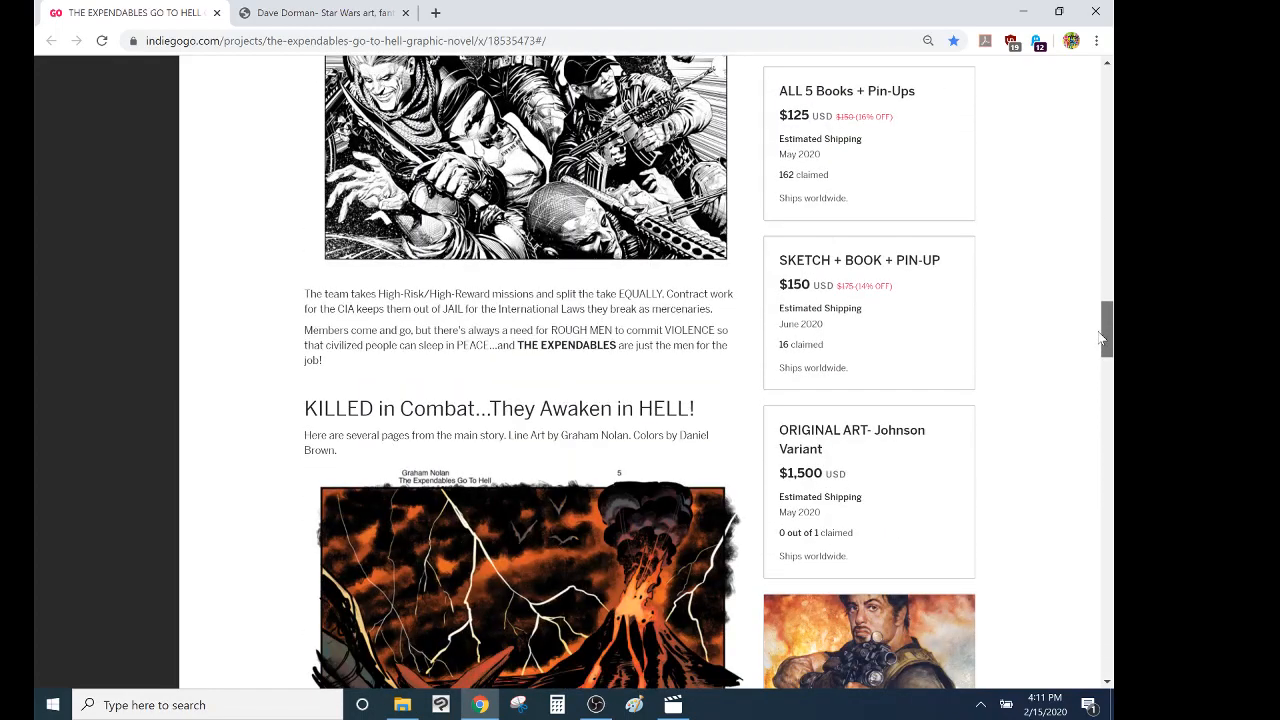
{"action": "scroll", "scroll_direction": "down", "scroll_amount": 3}
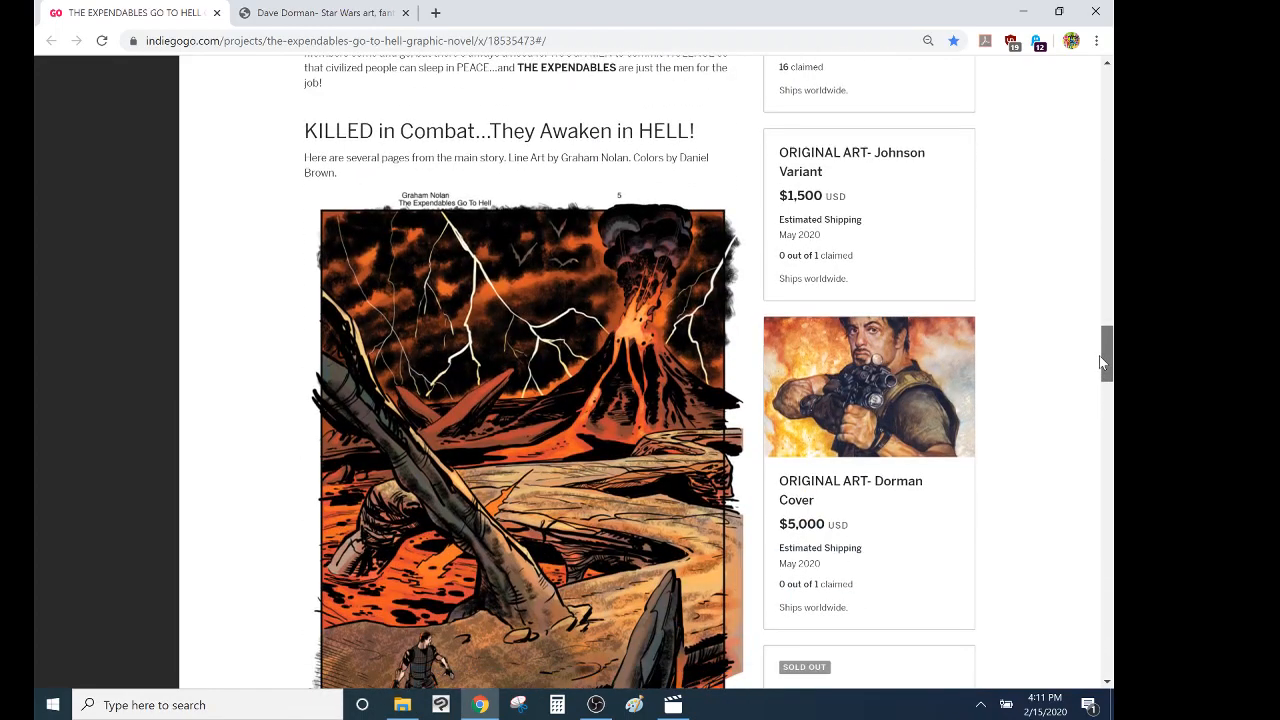
{"action": "scroll", "scroll_direction": "down", "scroll_amount": 3}
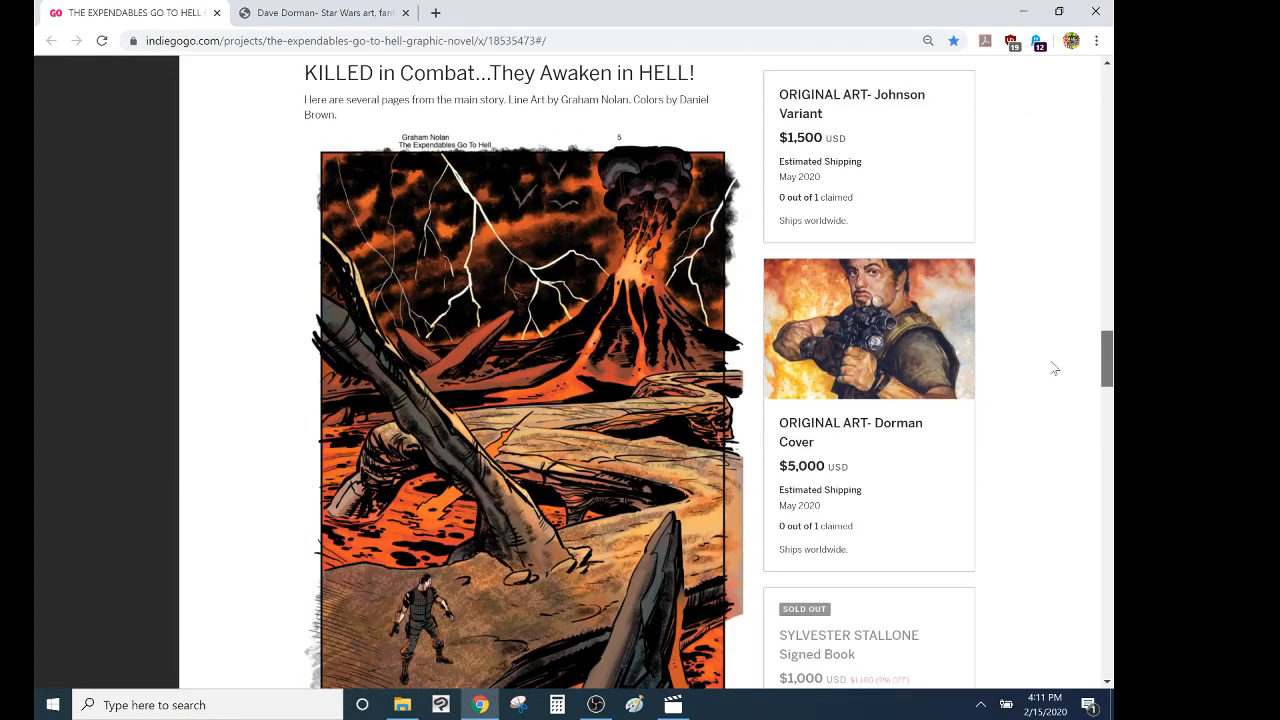
{"action": "scroll", "scroll_direction": "down", "scroll_amount": 3}
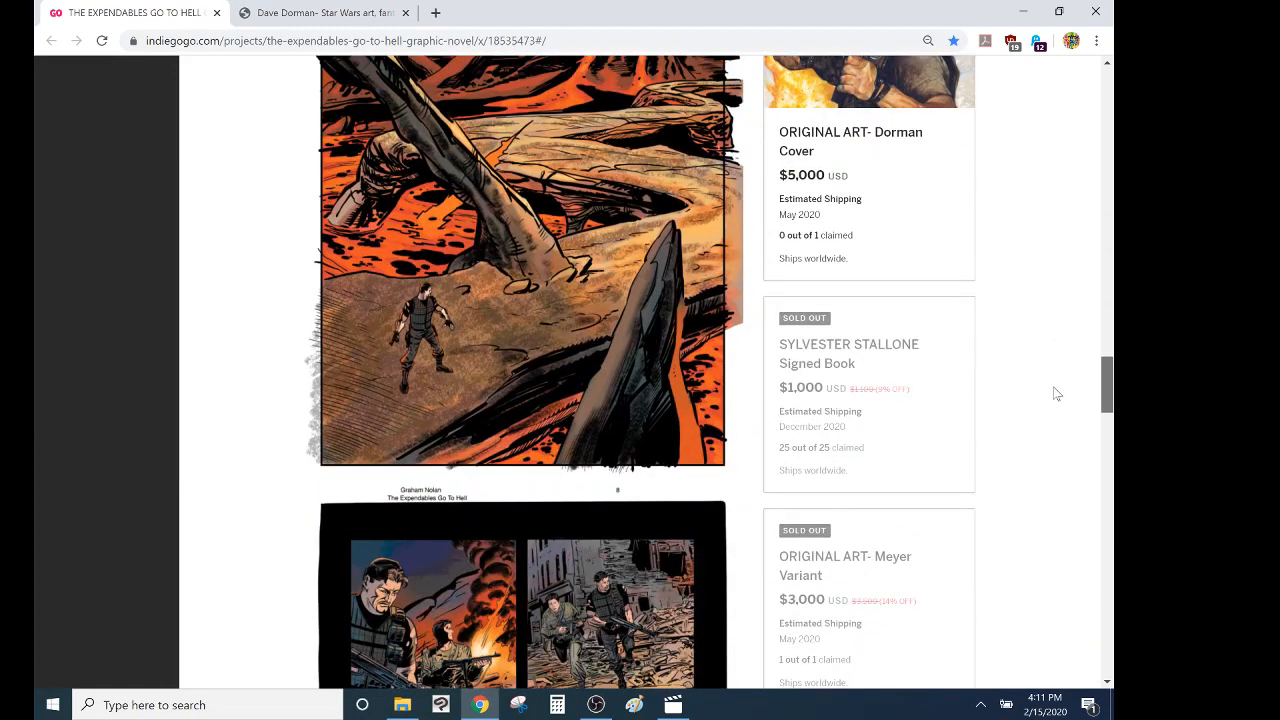
{"action": "scroll", "scroll_direction": "down", "scroll_amount": 3}
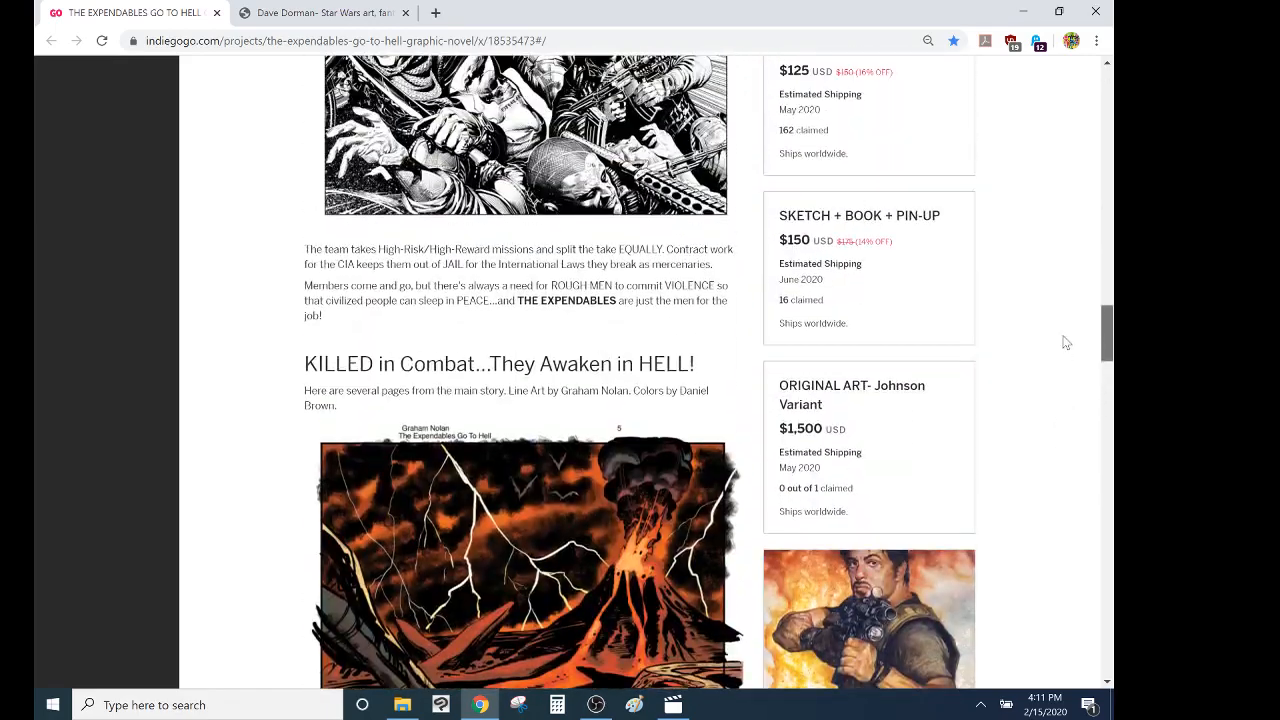
{"action": "scroll", "scroll_direction": "up", "scroll_amount": 3}
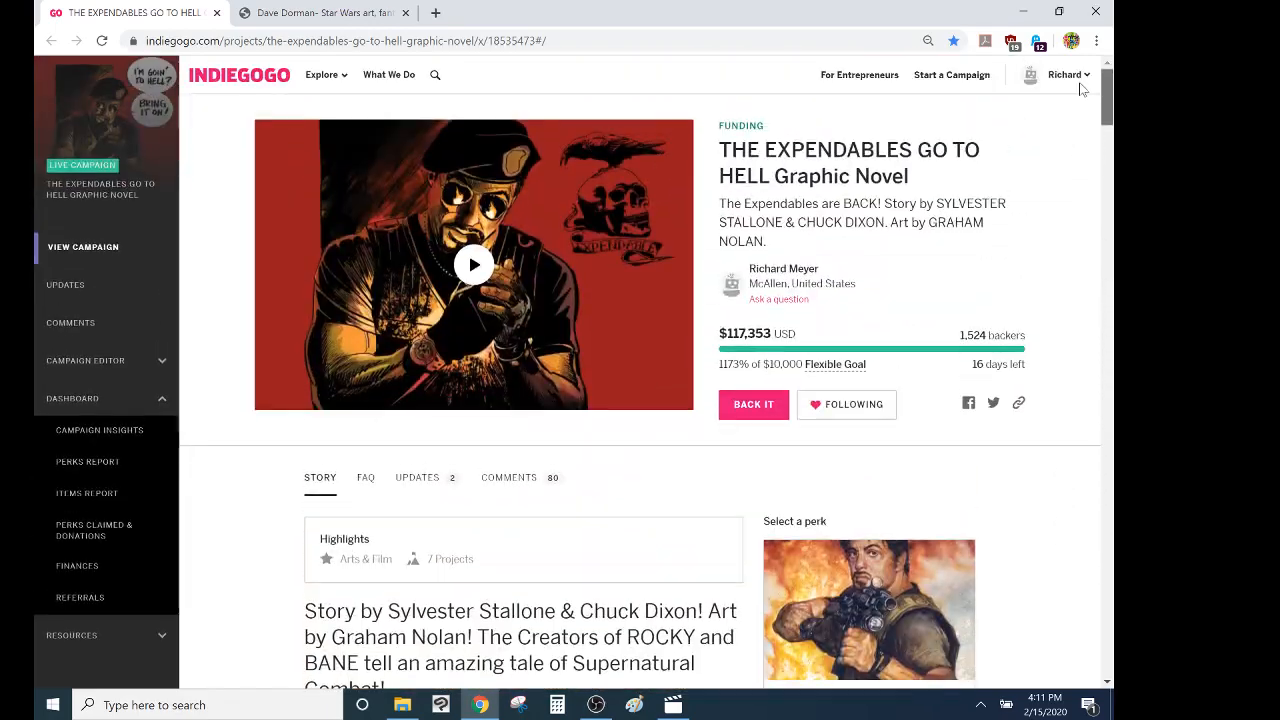